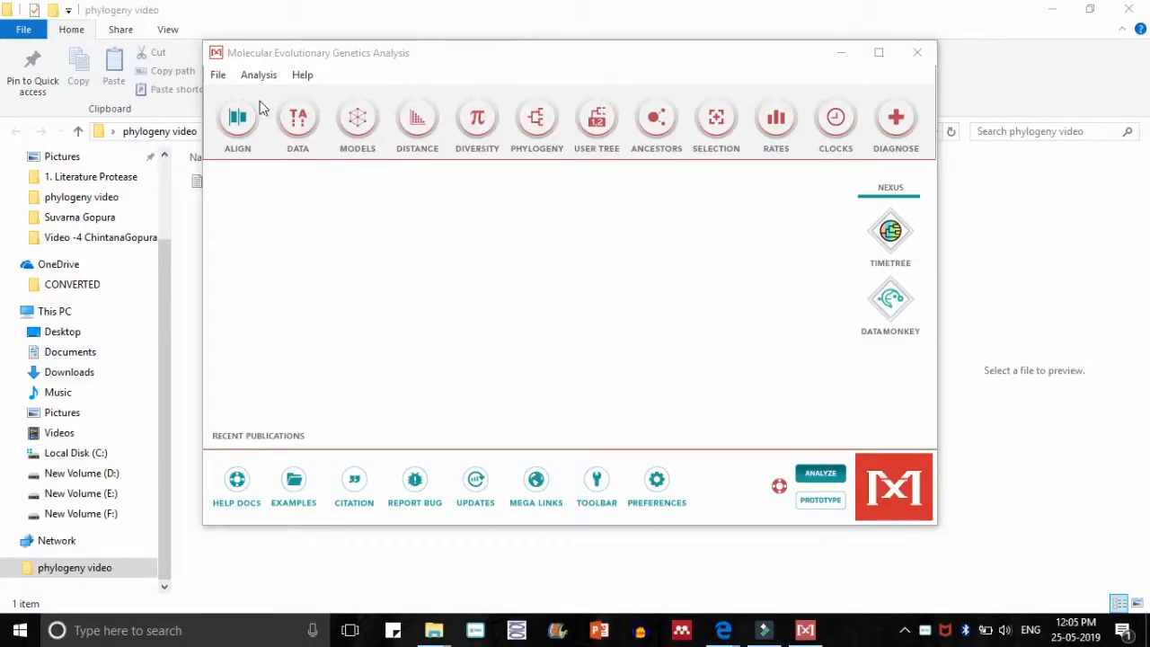
Start a BLAST search from MEGA's Align menu via Do BLAST Search
left_click(237, 123)
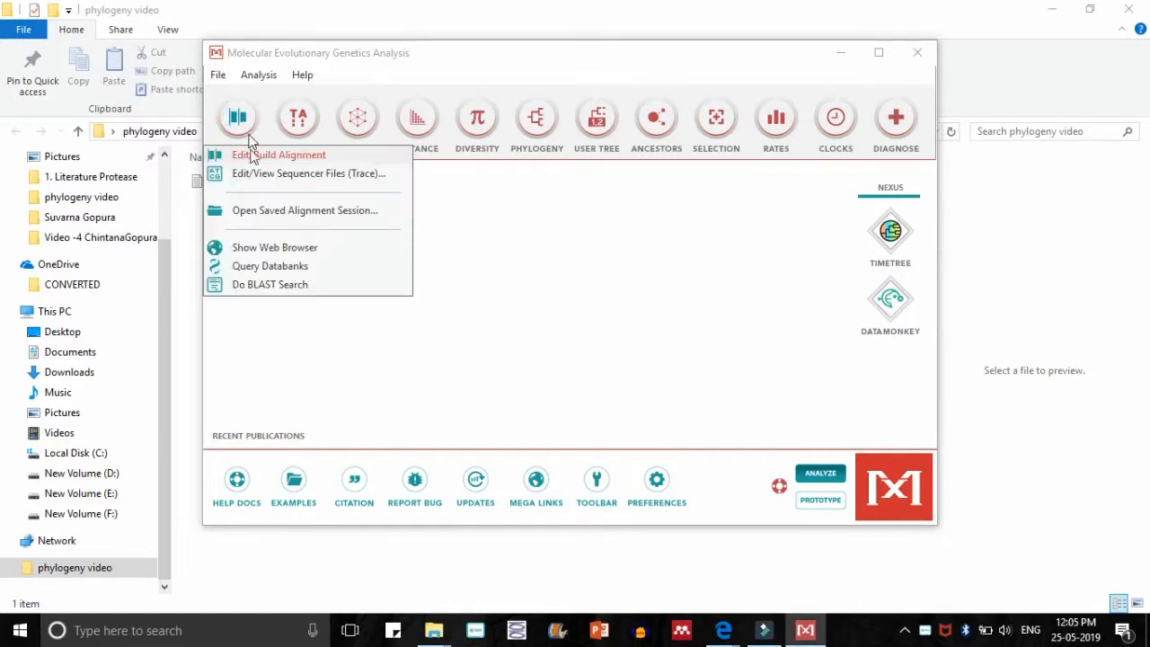
mouse_move(266, 216)
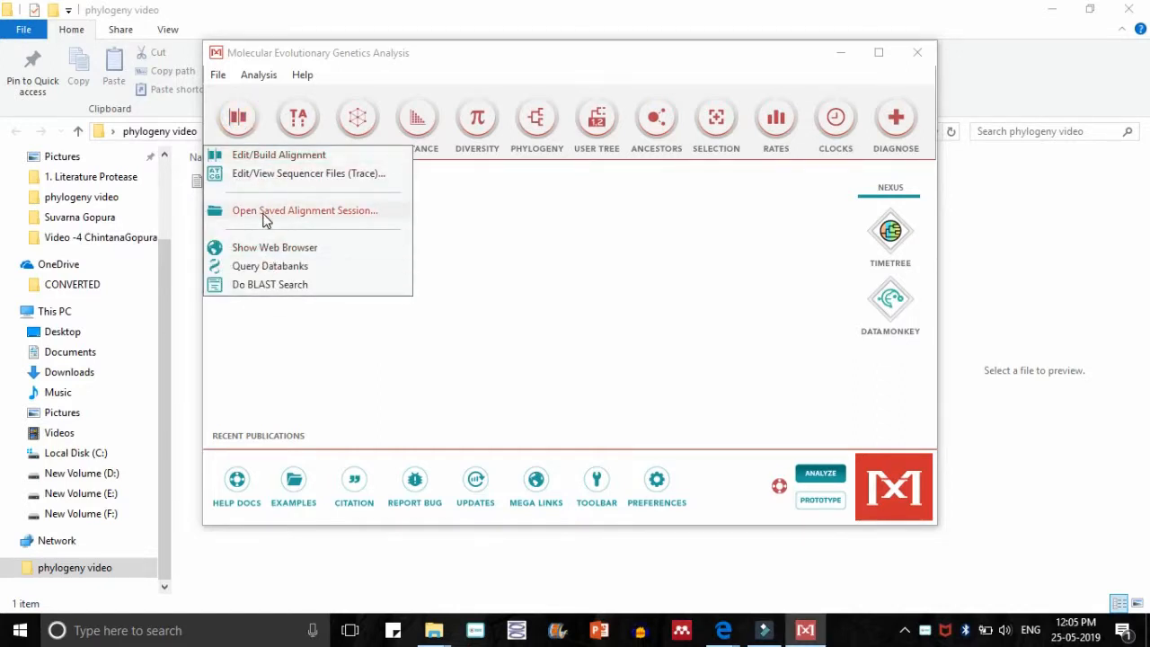
mouse_move(269, 283)
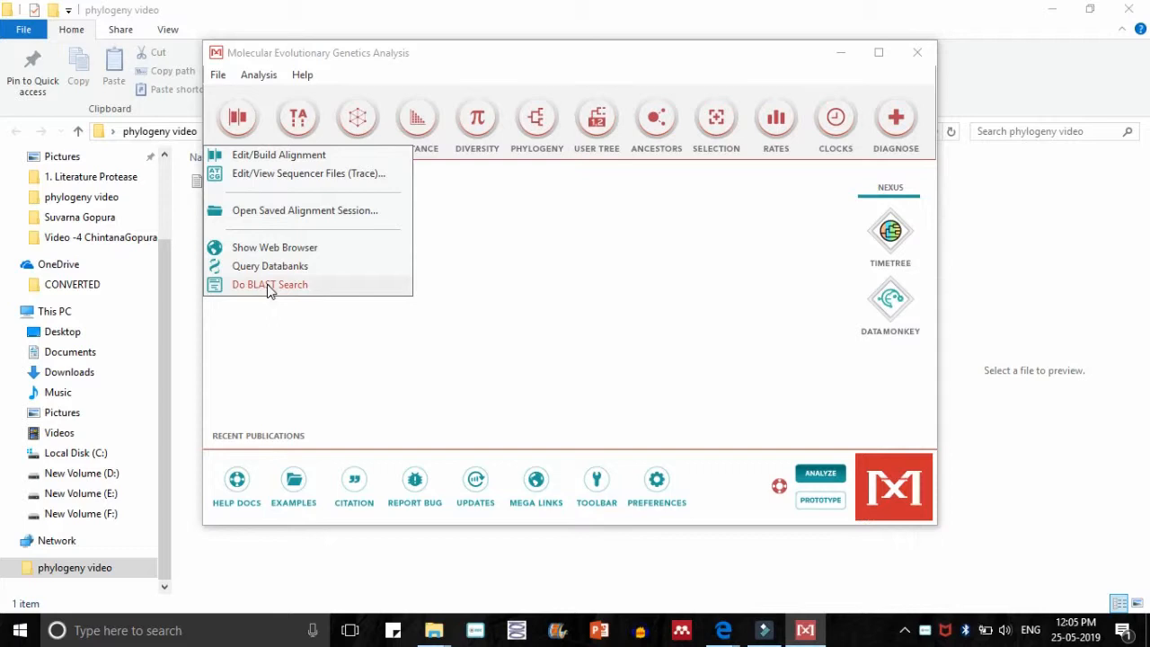
left_click(273, 248)
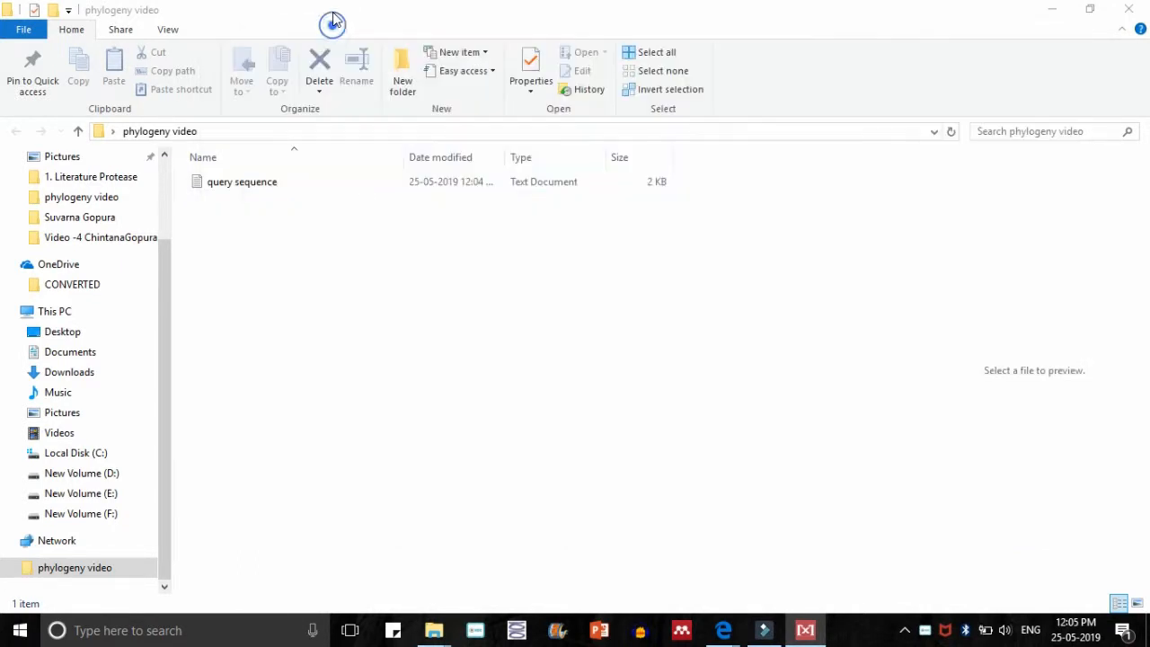
Open the query sequence text file and select and copy its entire nucleotide sequence
left_click(240, 181)
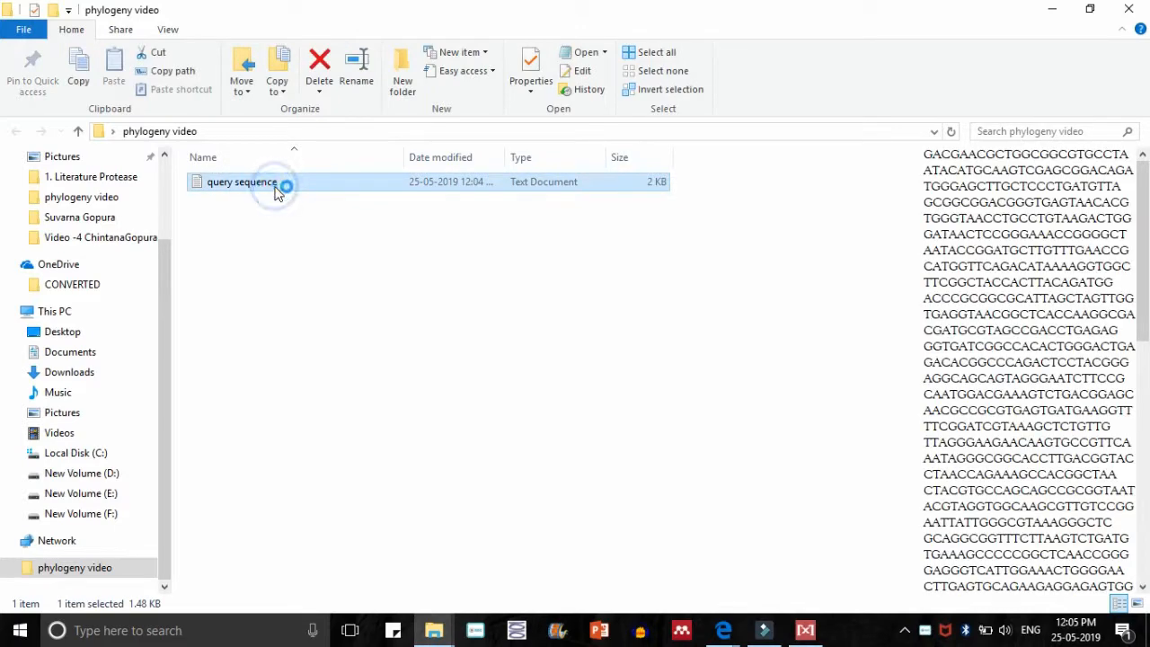
double_click(241, 182)
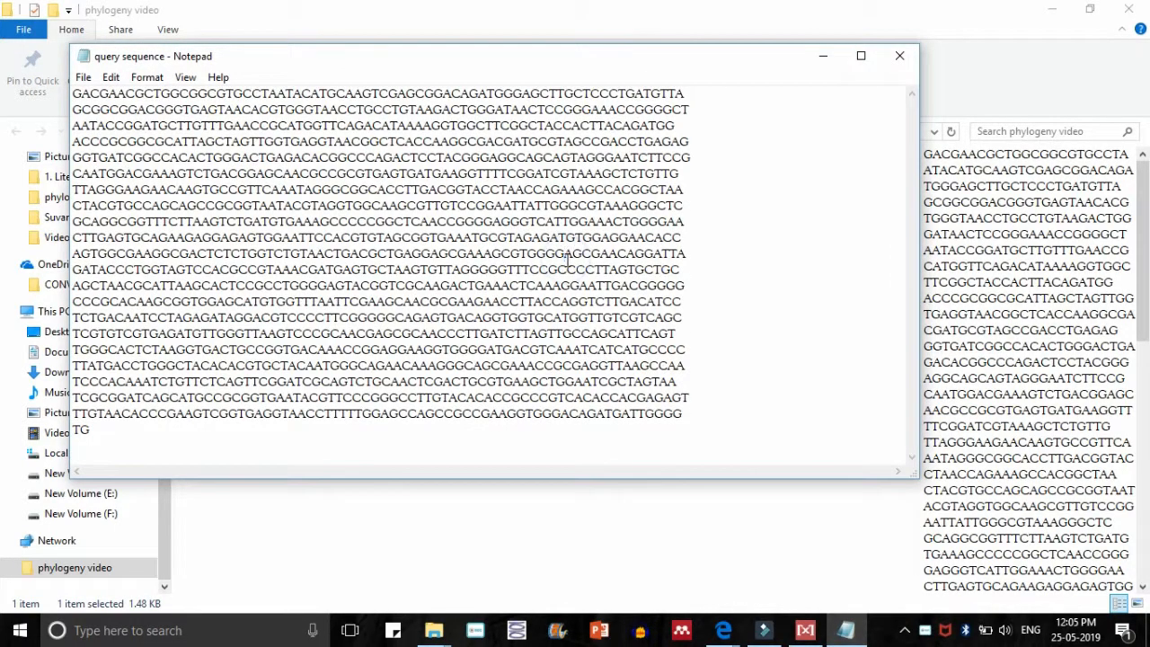
key("ctrl+a")
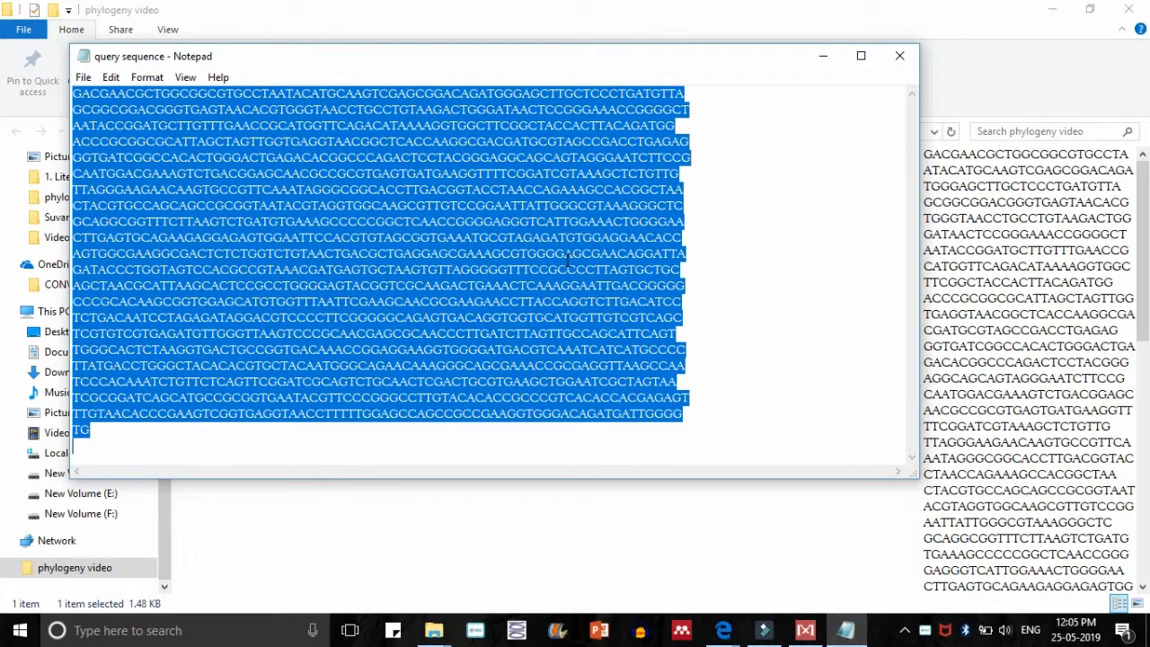
left_click(111, 75)
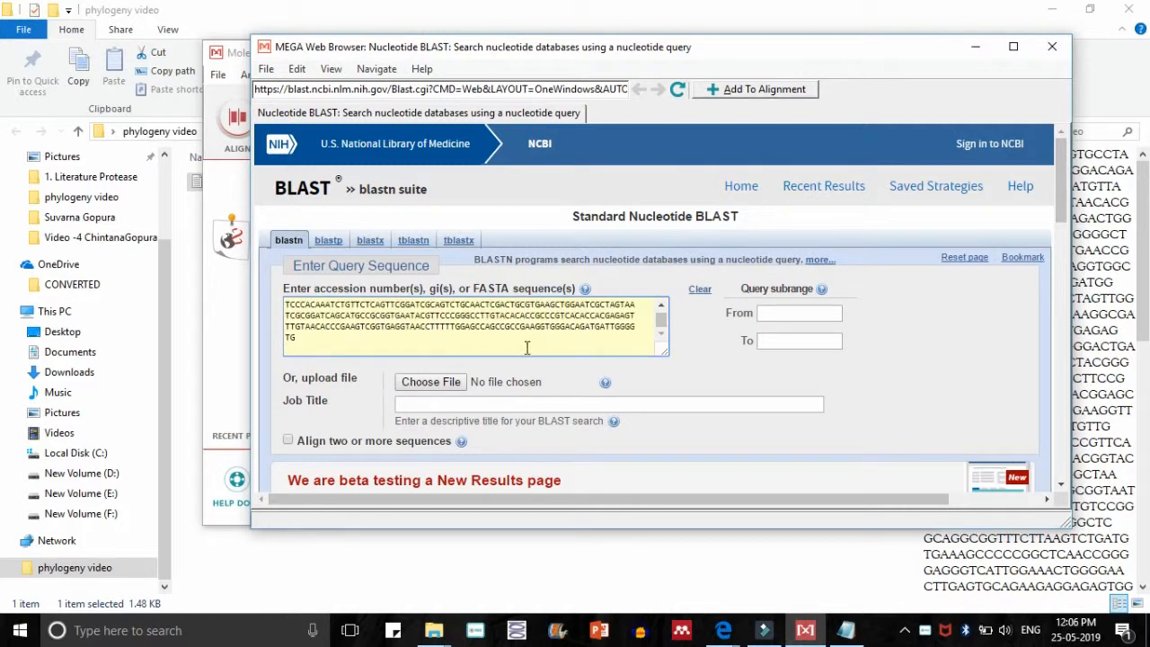
Enter 'Tutorial session' as the BLAST job title
left_click(607, 402)
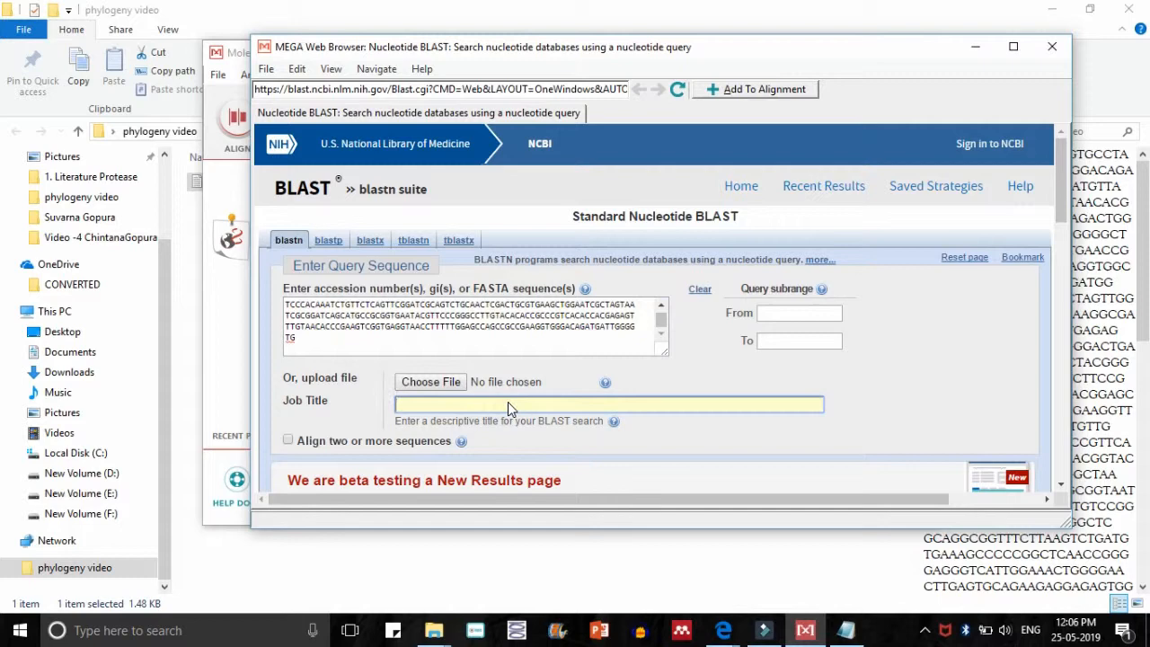
type("Tu")
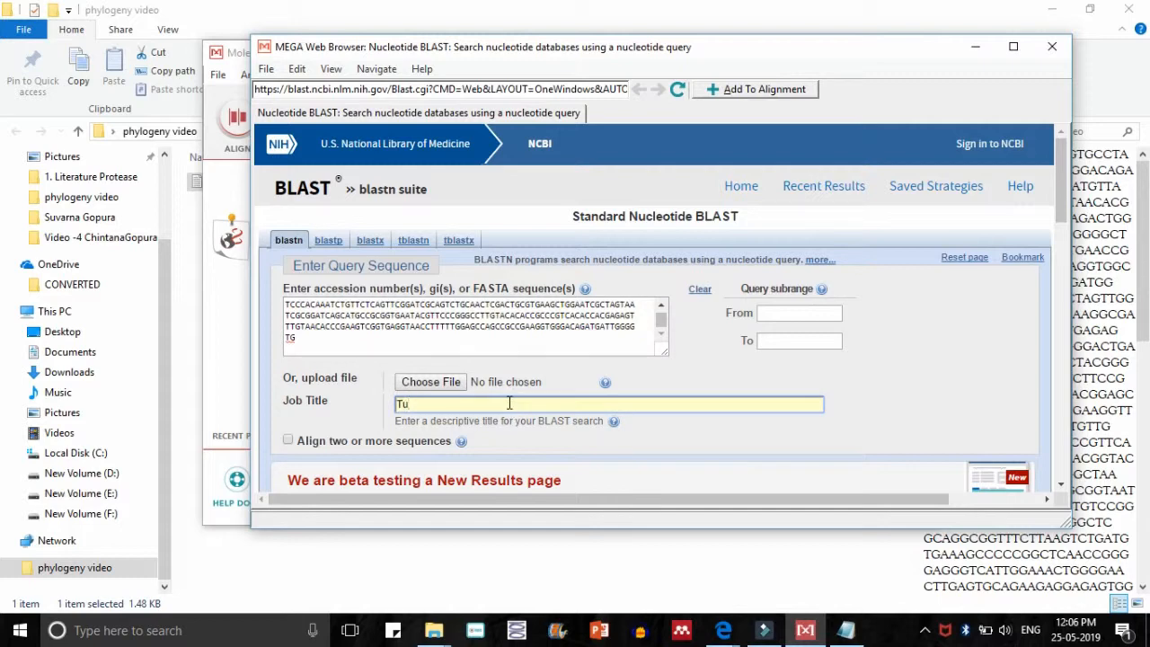
type("torial")
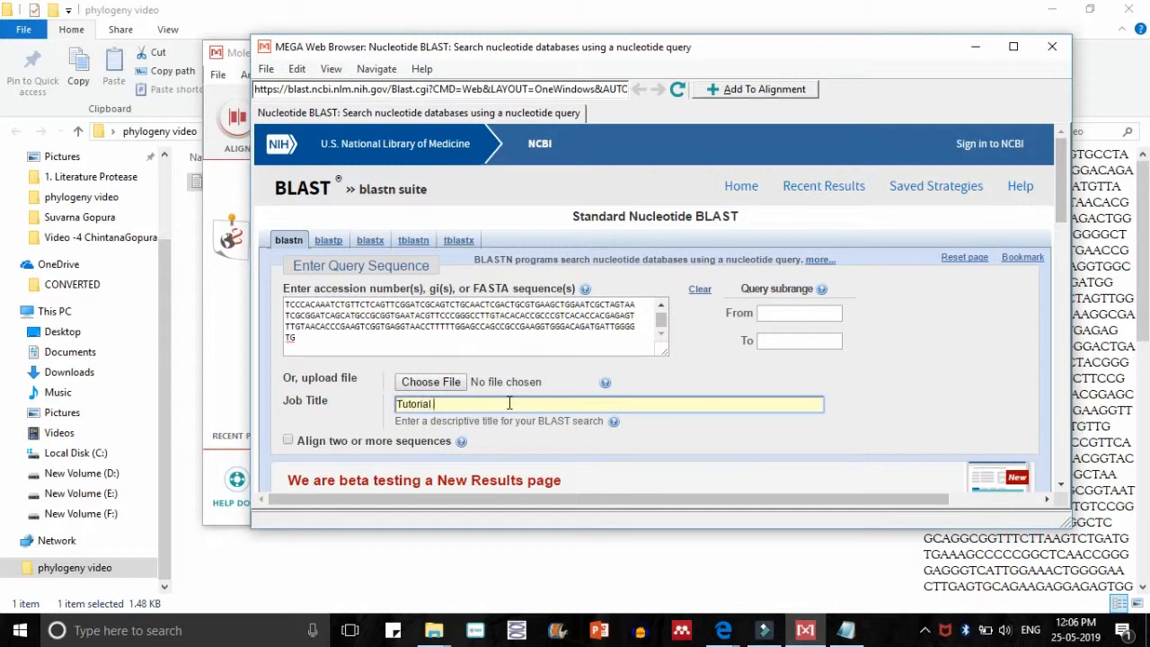
type("session")
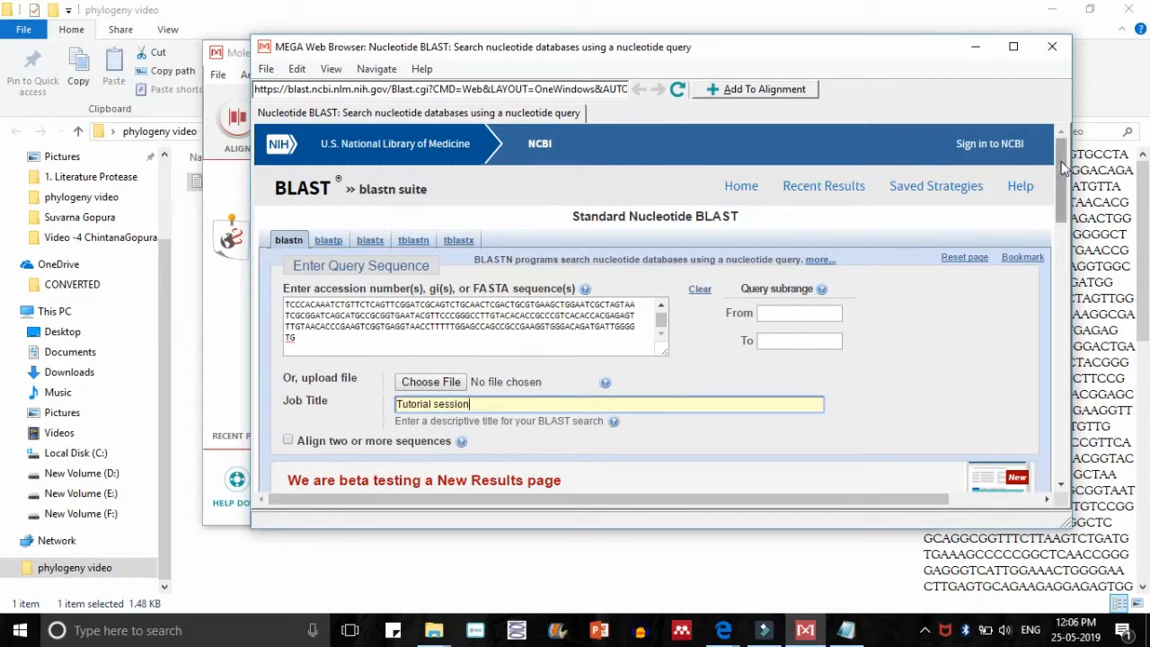
Choose the 16S ribosomal RNA database, optimize for highly similar sequences (megablast) and run BLAST
scroll("down", 3)
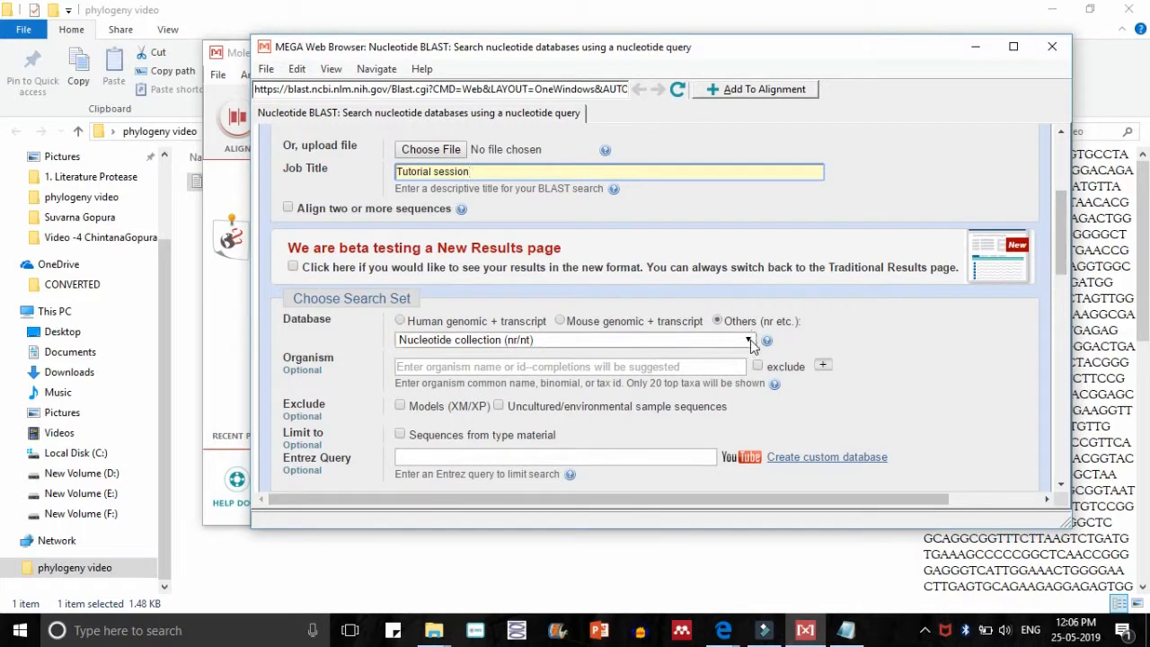
left_click(751, 339)
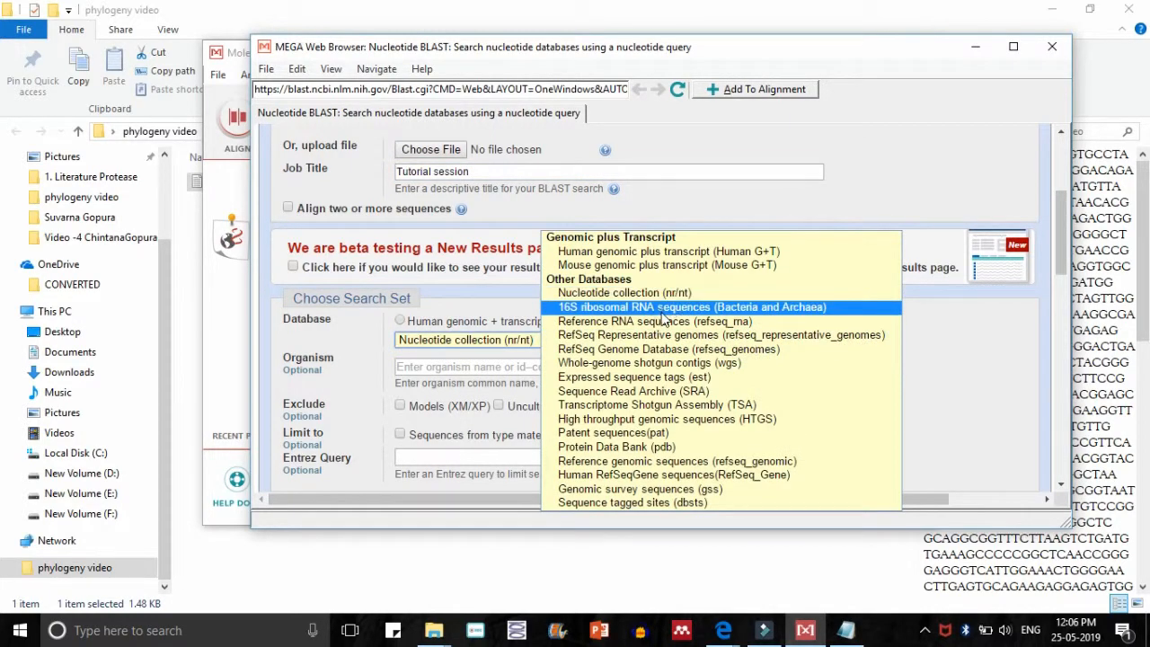
left_click(692, 305)
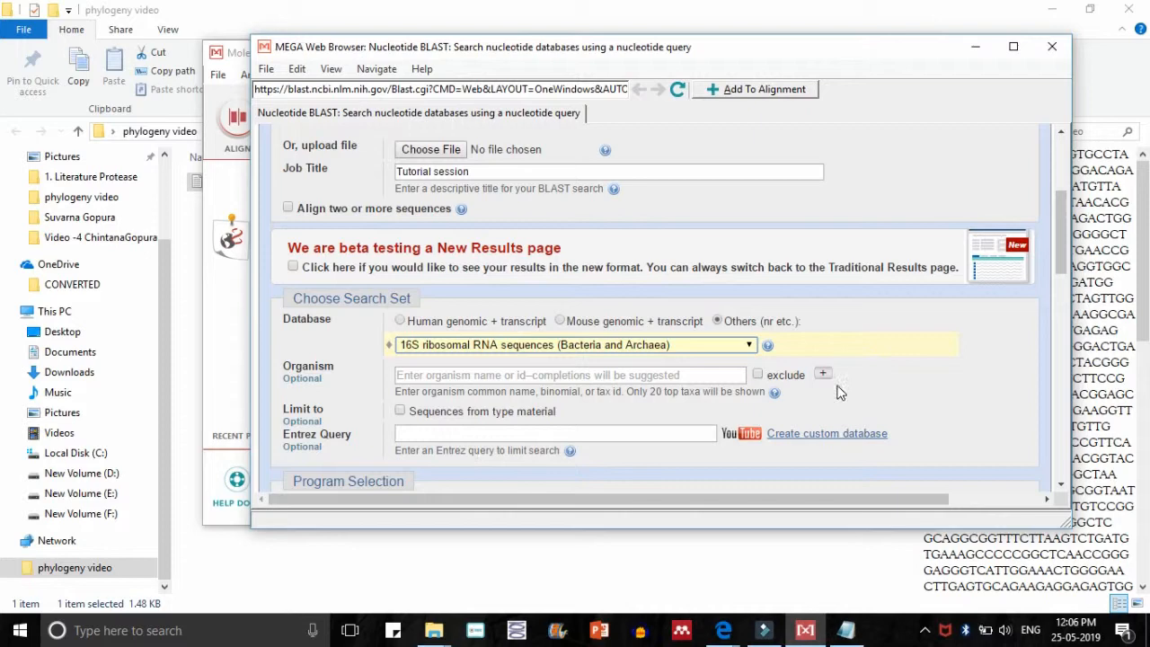
scroll("down", 3)
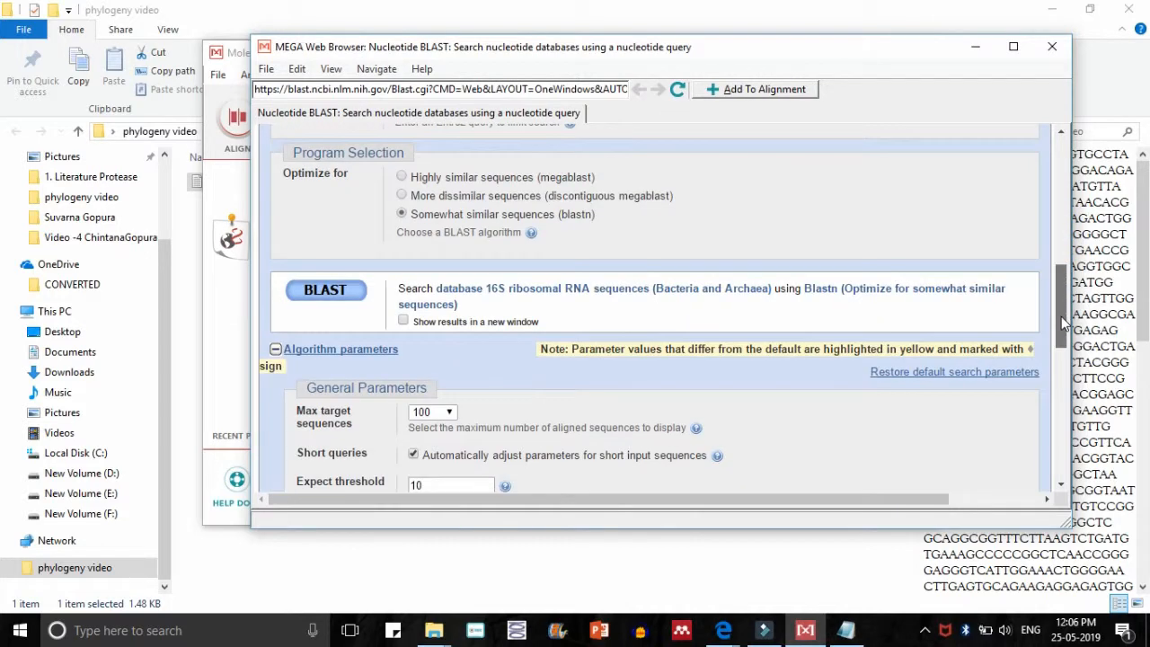
left_click(402, 178)
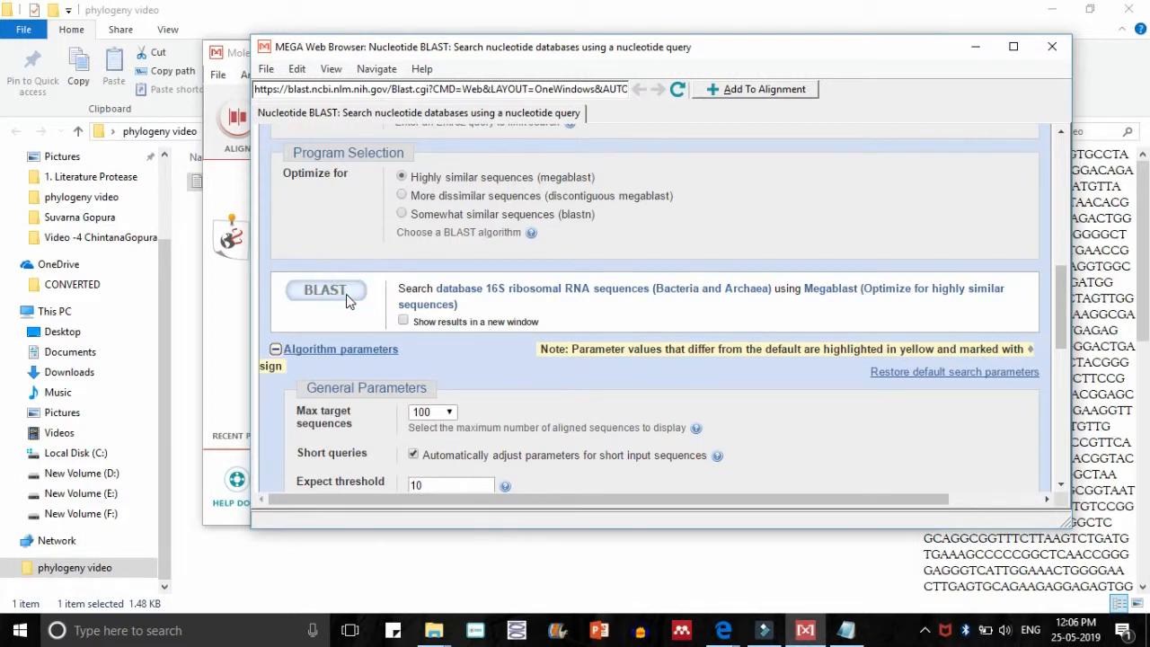
left_click(323, 289)
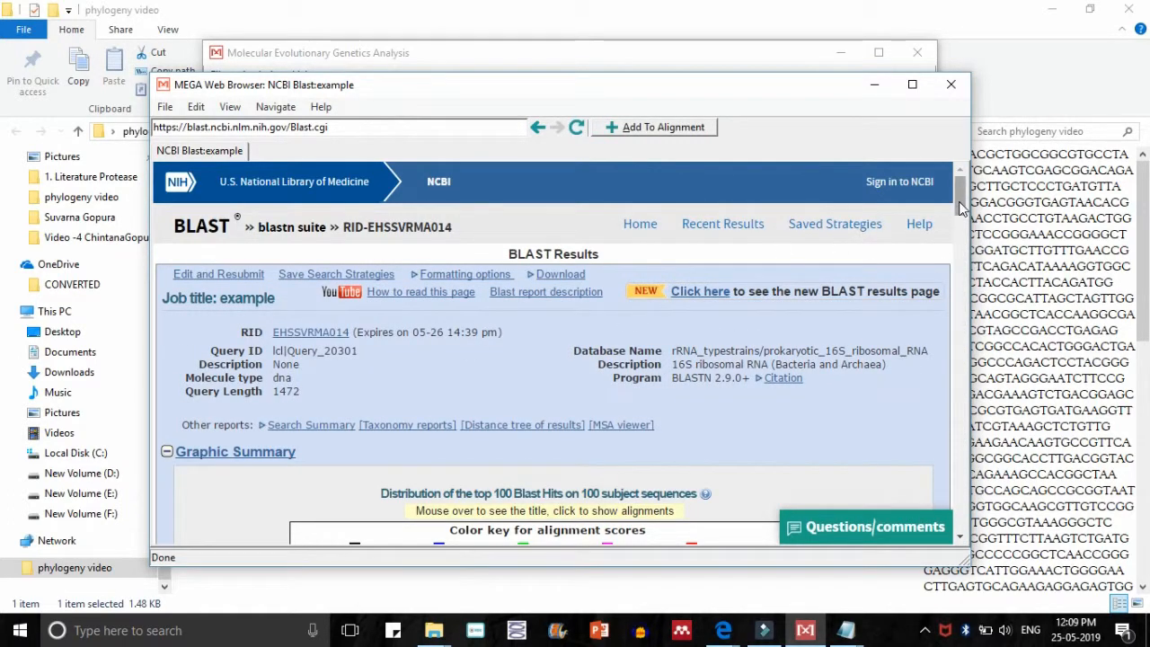
Scroll down through the BLAST results graphic summary toward the hit list
scroll("down", 3)
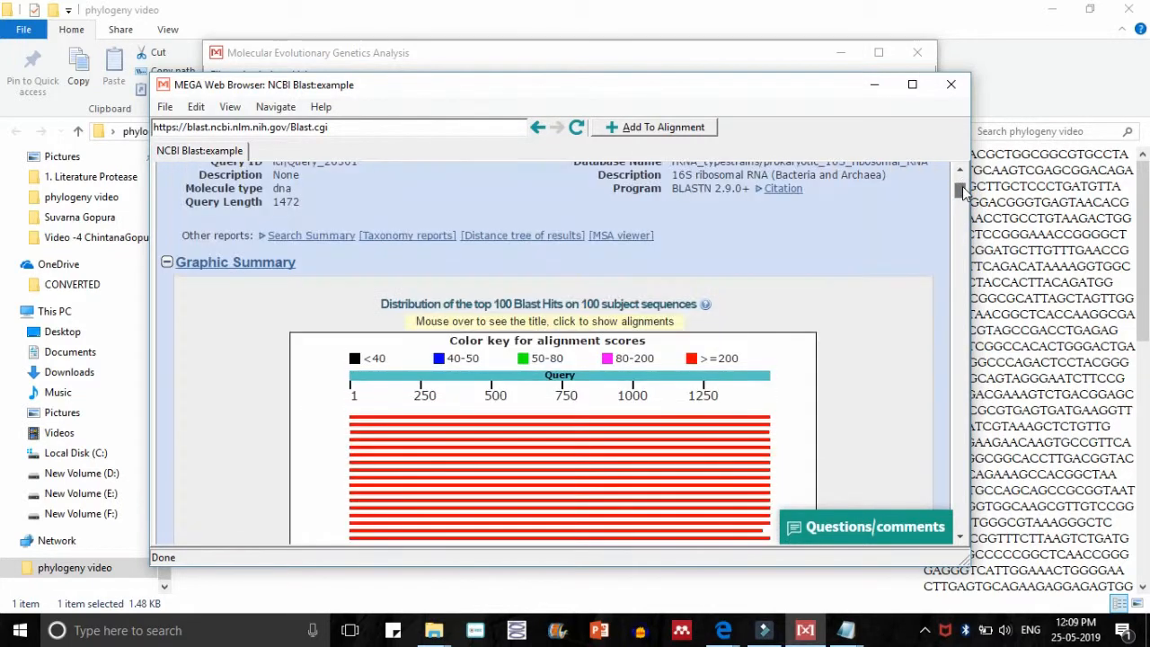
mouse_move(352, 424)
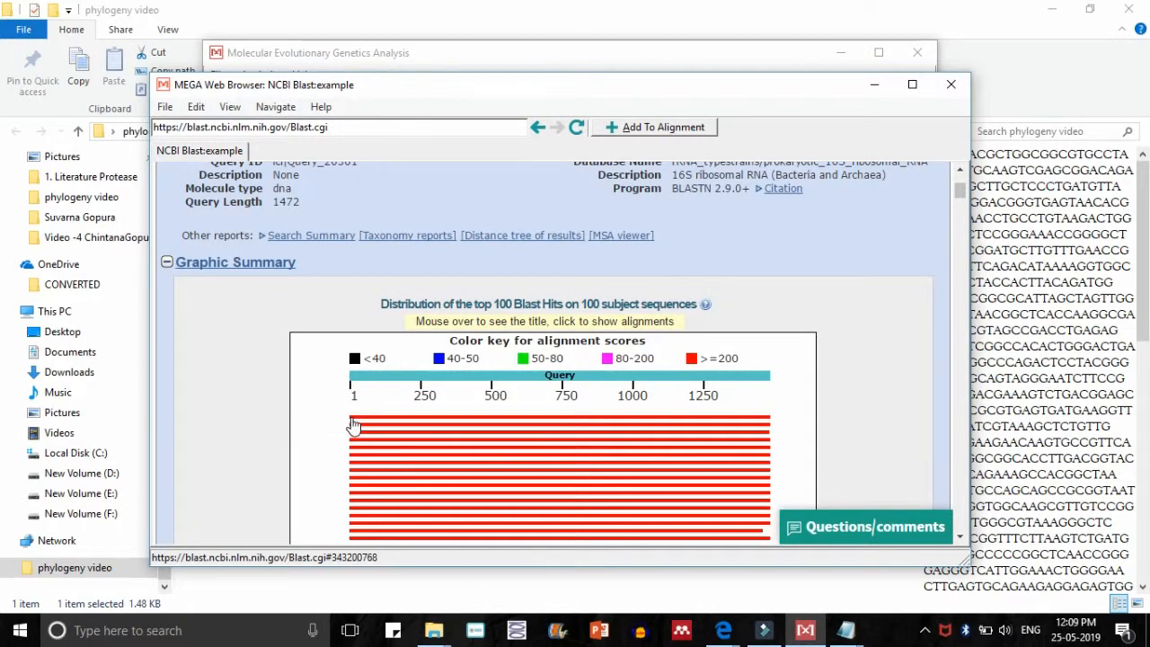
mouse_move(363, 423)
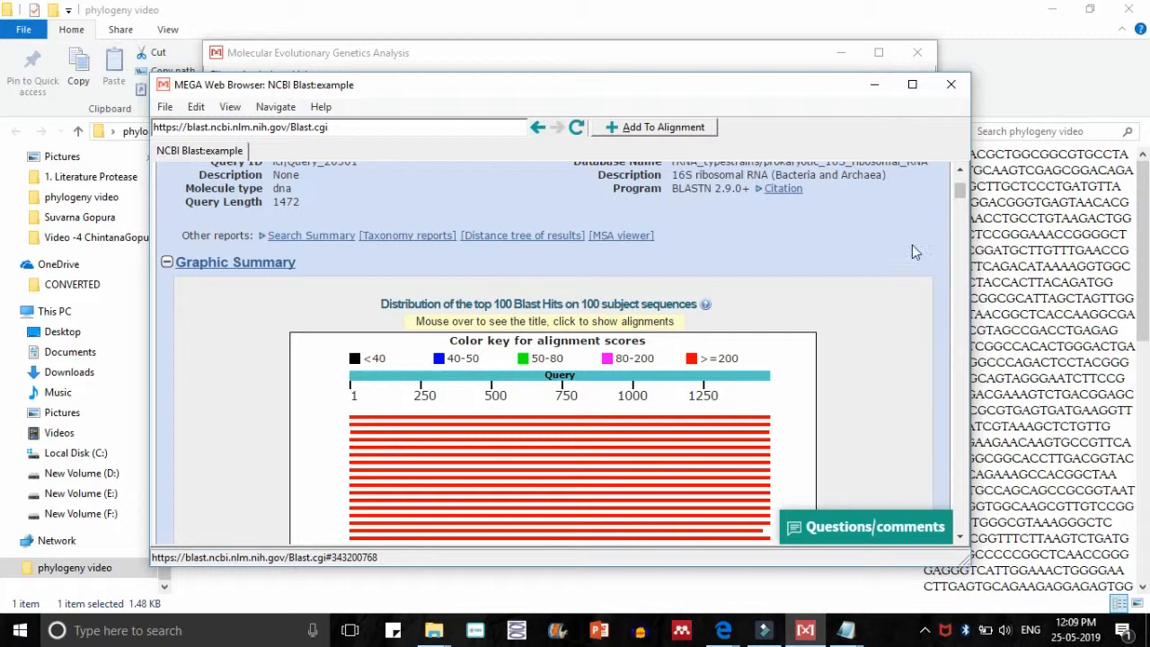
scroll("down", 3)
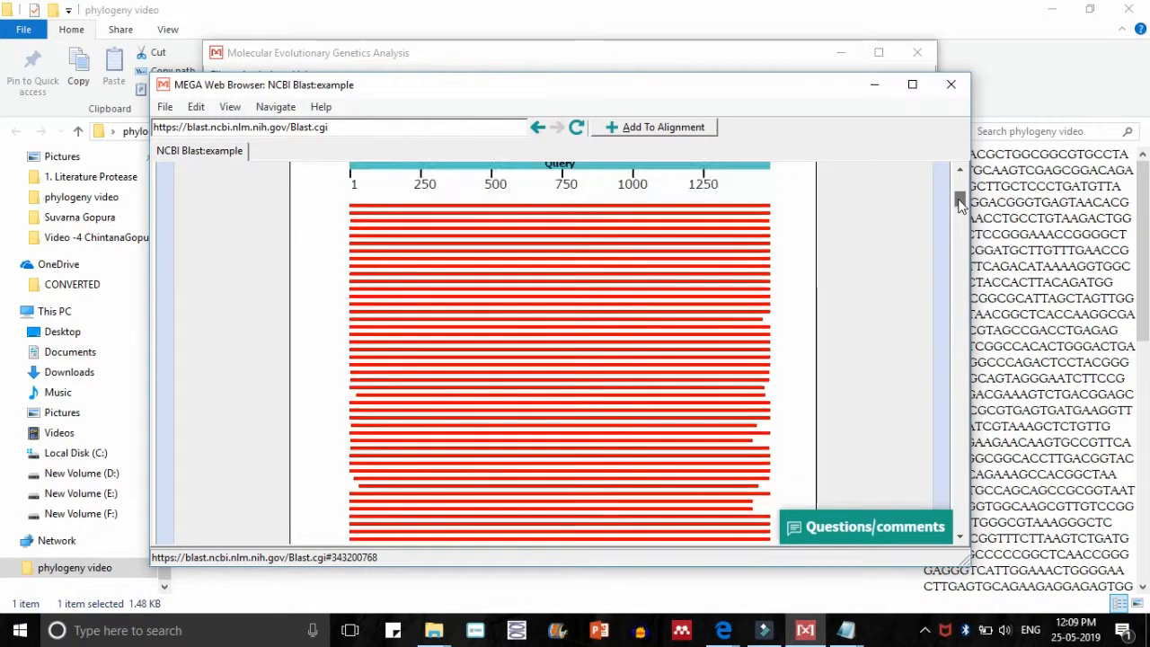
scroll("down", 3)
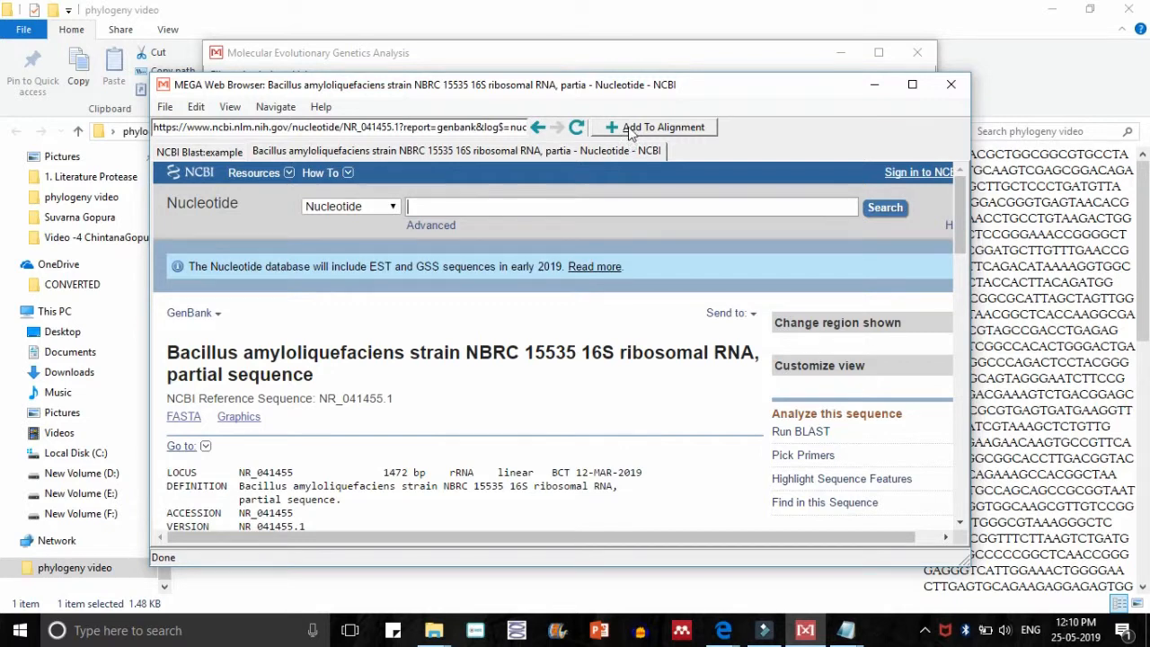
Add the Bacillus amyloliquefaciens hit to the alignment labelled with species name and NBRC 15535
left_click(663, 126)
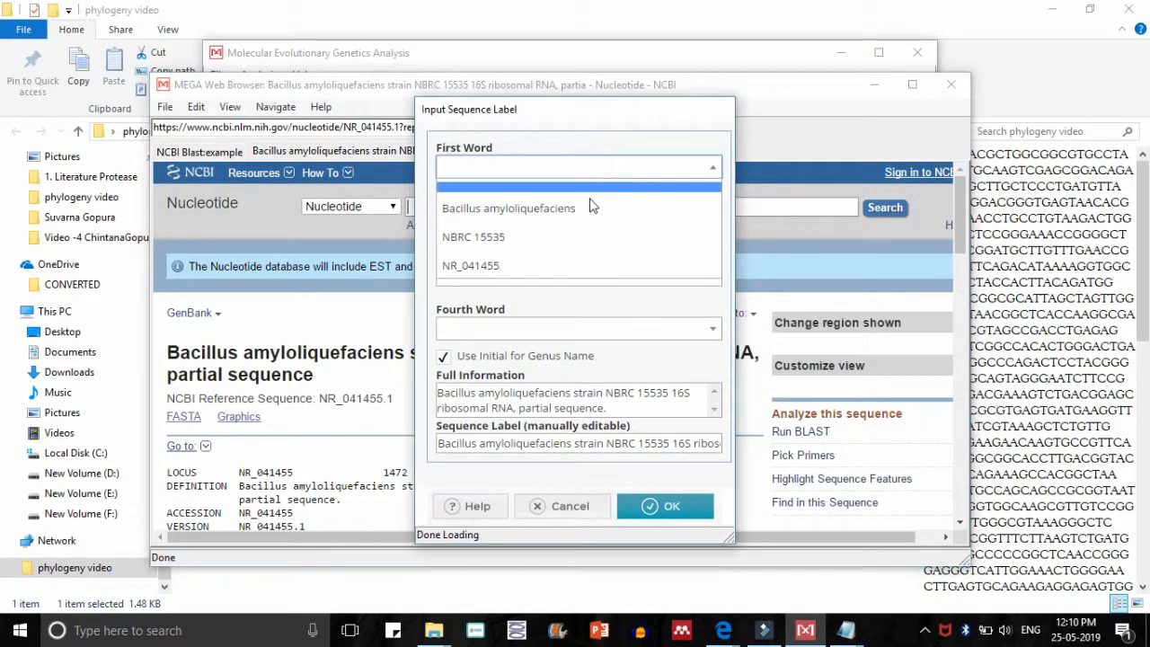
left_click(508, 208)
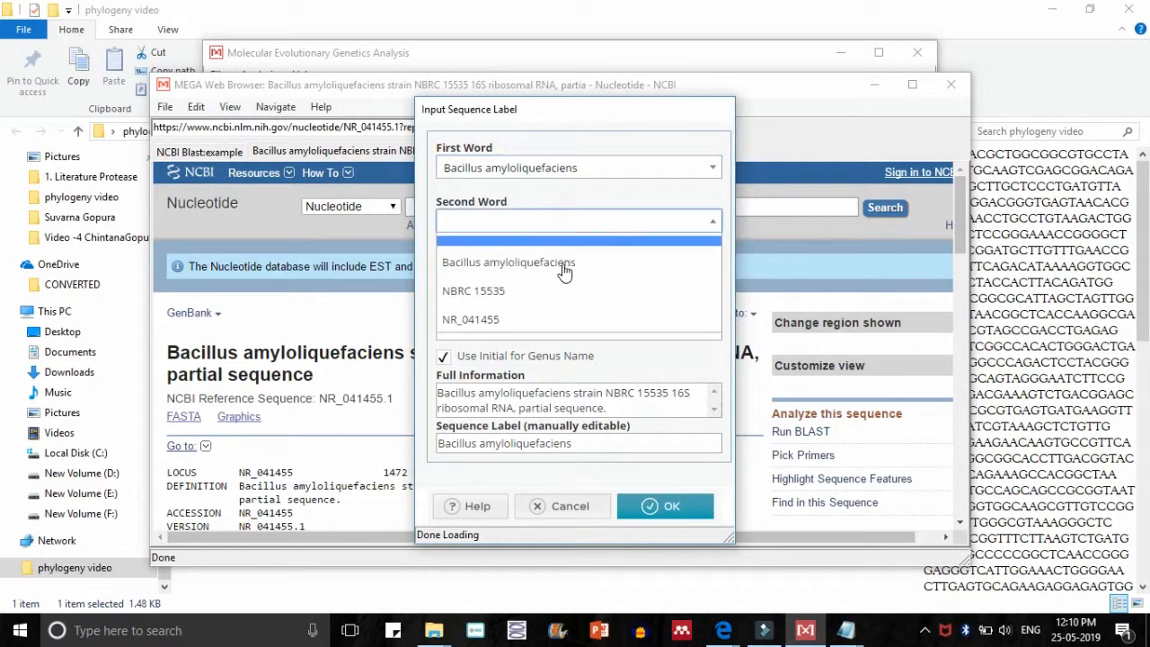
left_click(475, 291)
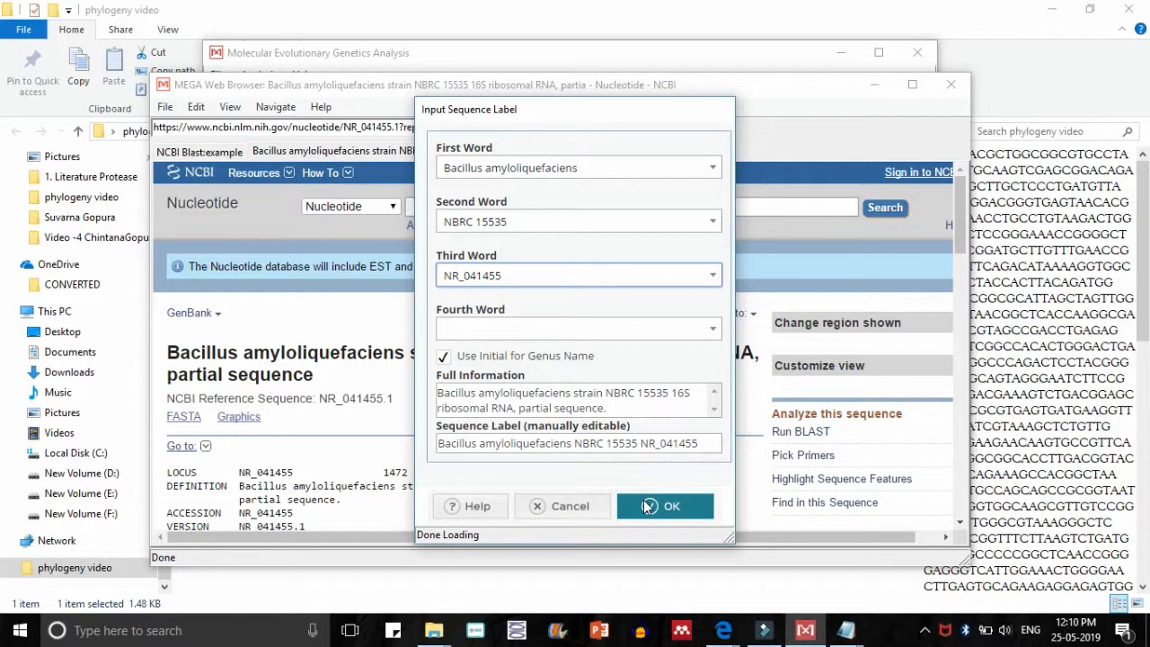
left_click(665, 506)
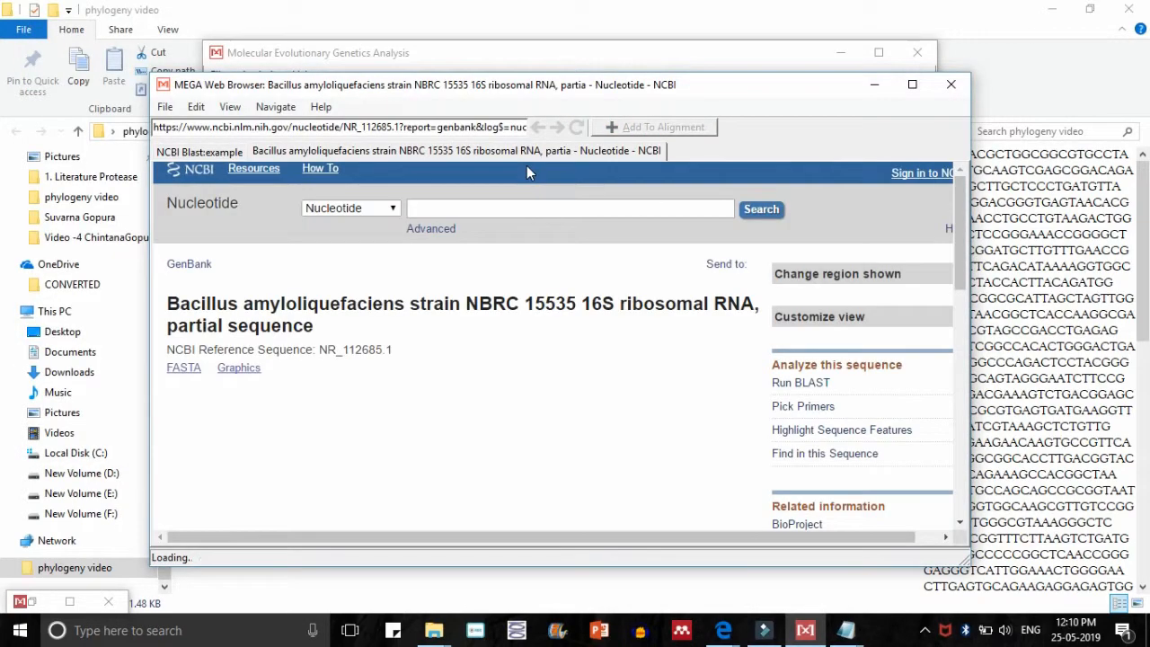
Add further BLAST hit sequences to the alignment, confirming each sequence label
left_click(654, 125)
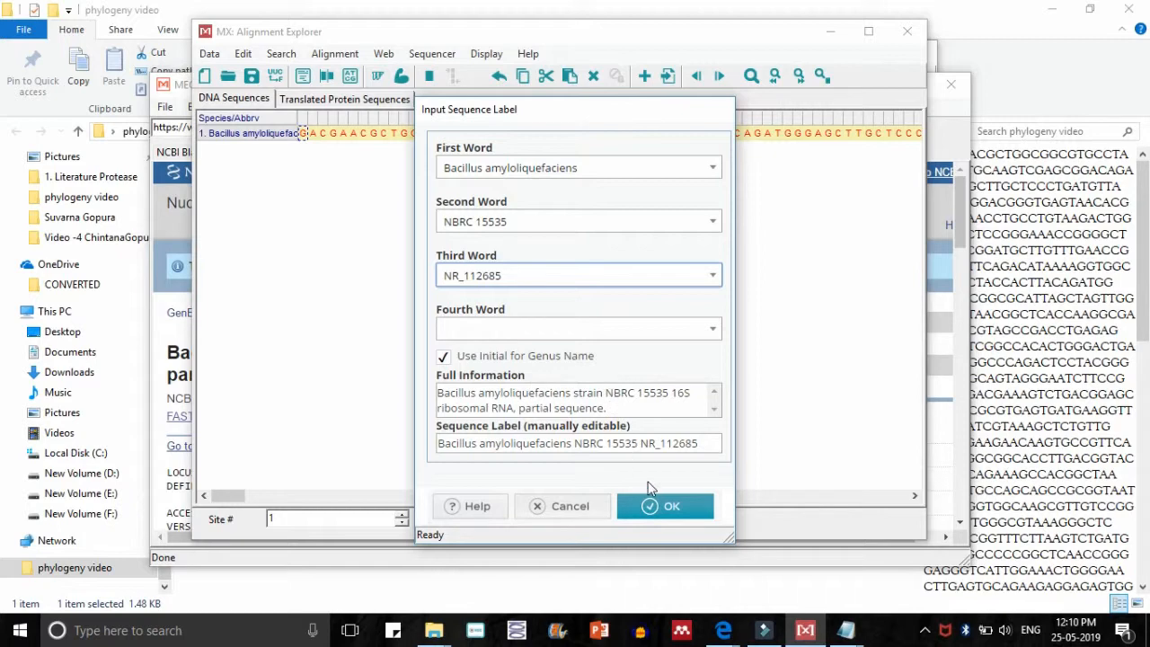
left_click(664, 505)
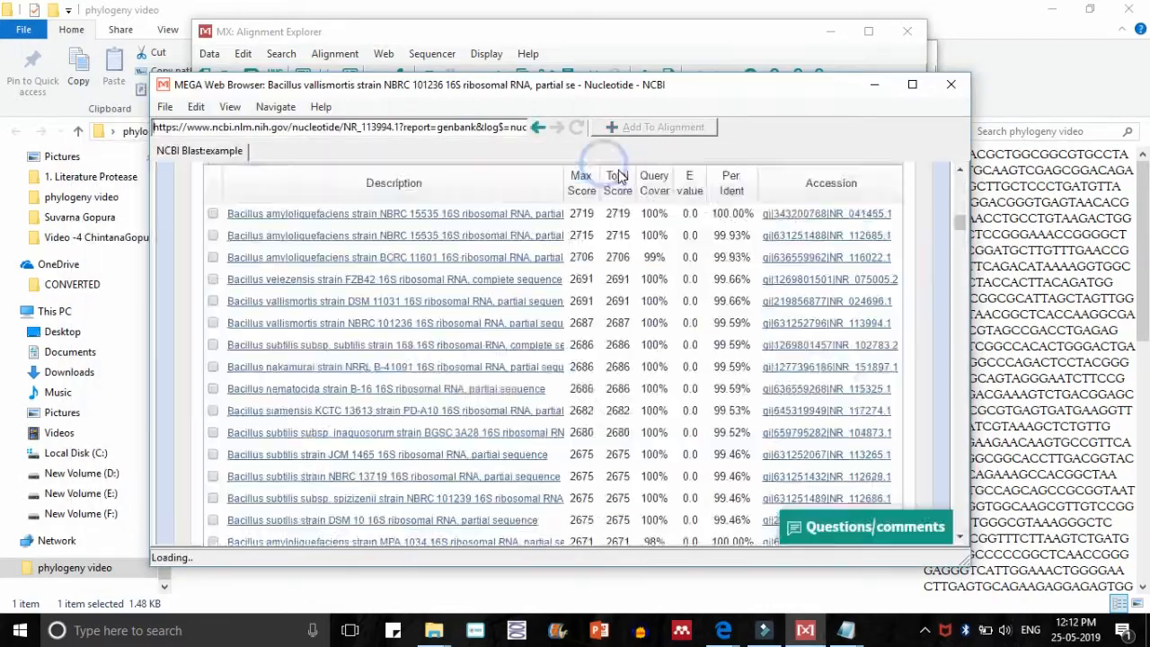
left_click(384, 388)
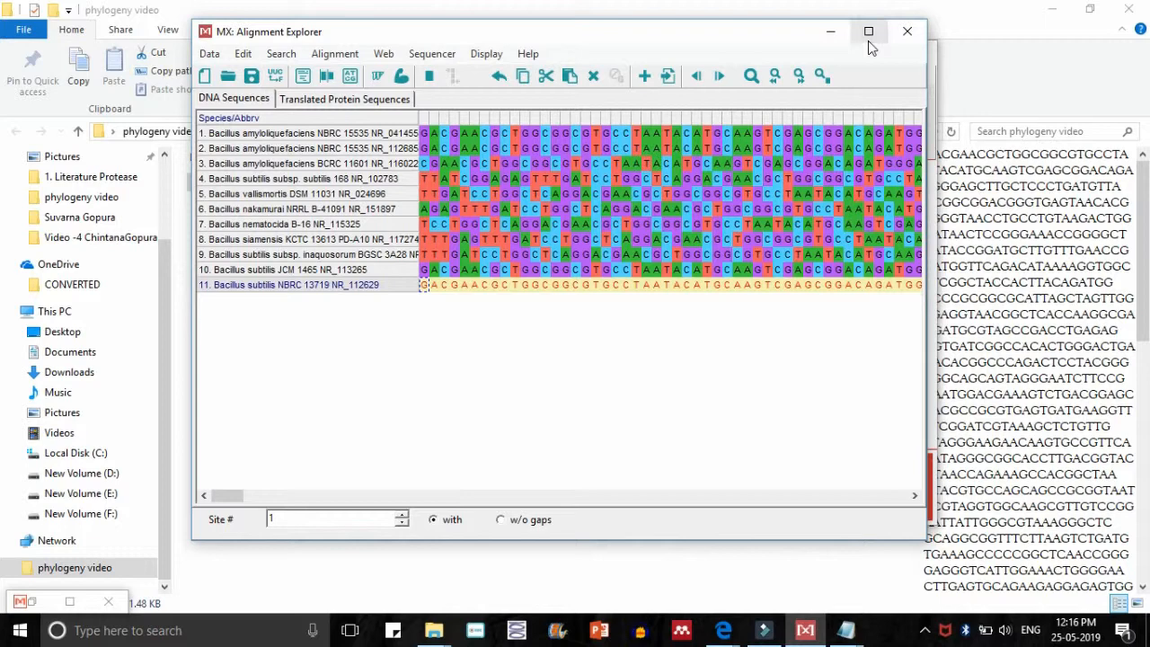
Maximise Alignment Explorer and insert the query sequence text file into the alignment
left_click(868, 32)
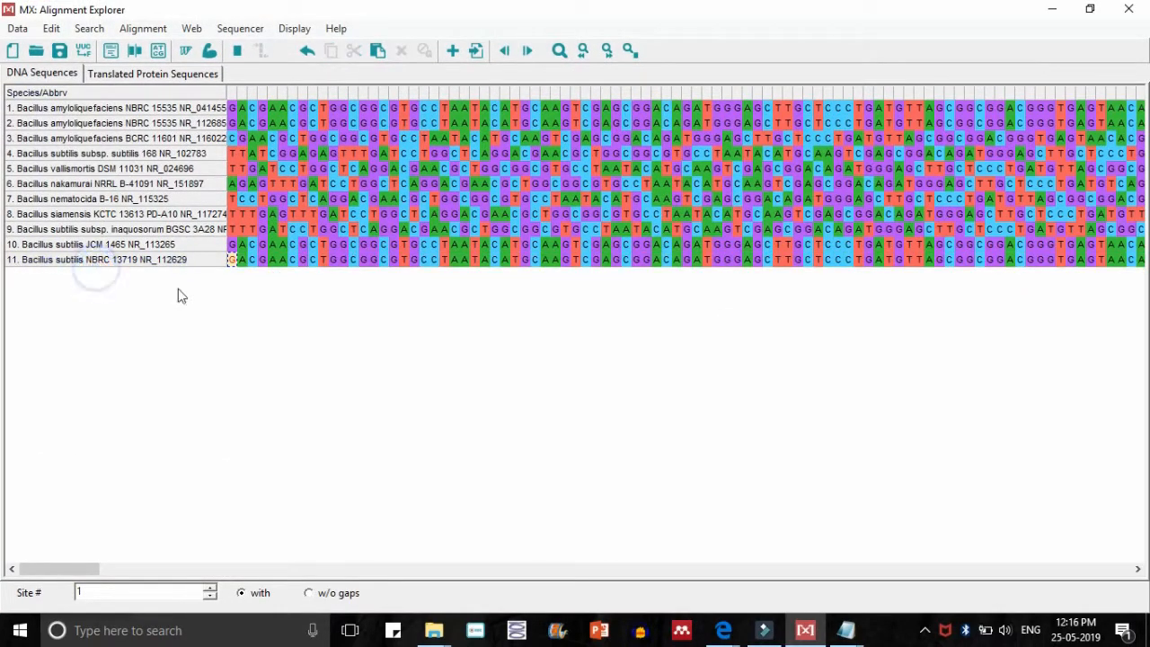
left_click(50, 29)
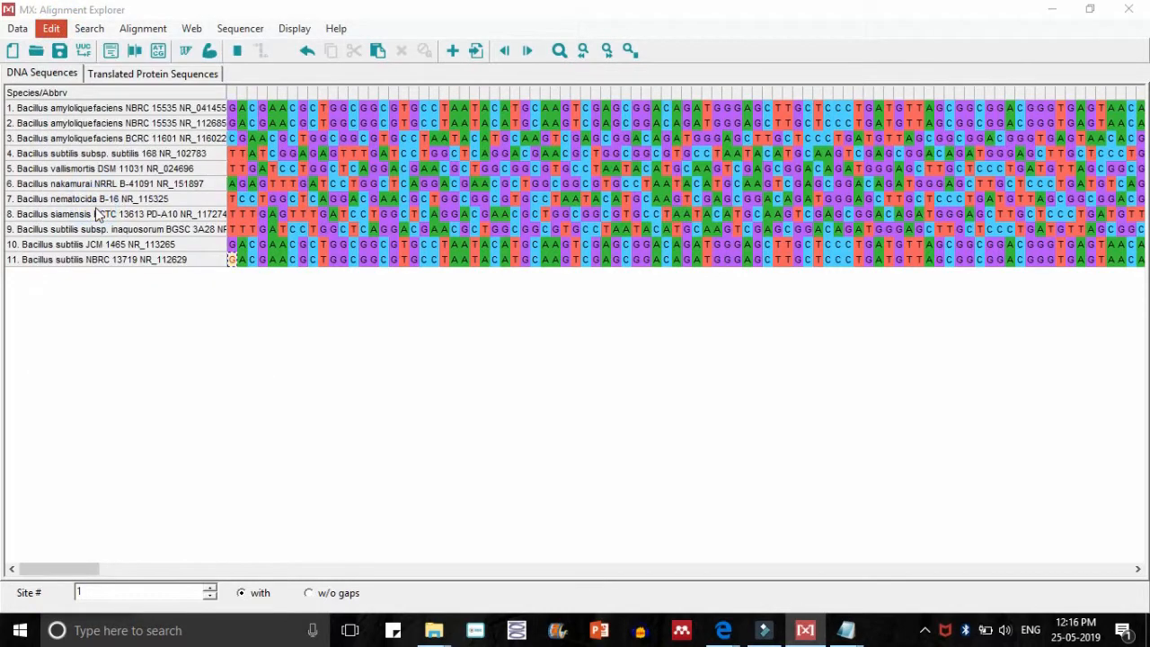
left_click(36, 51)
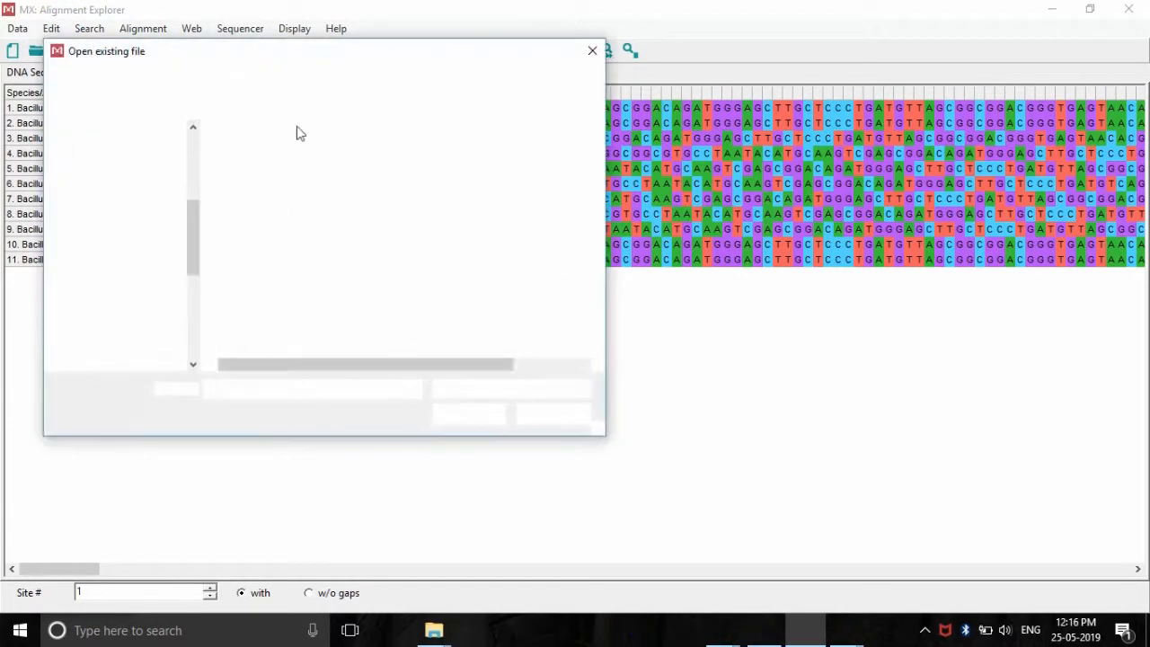
left_click(270, 154)
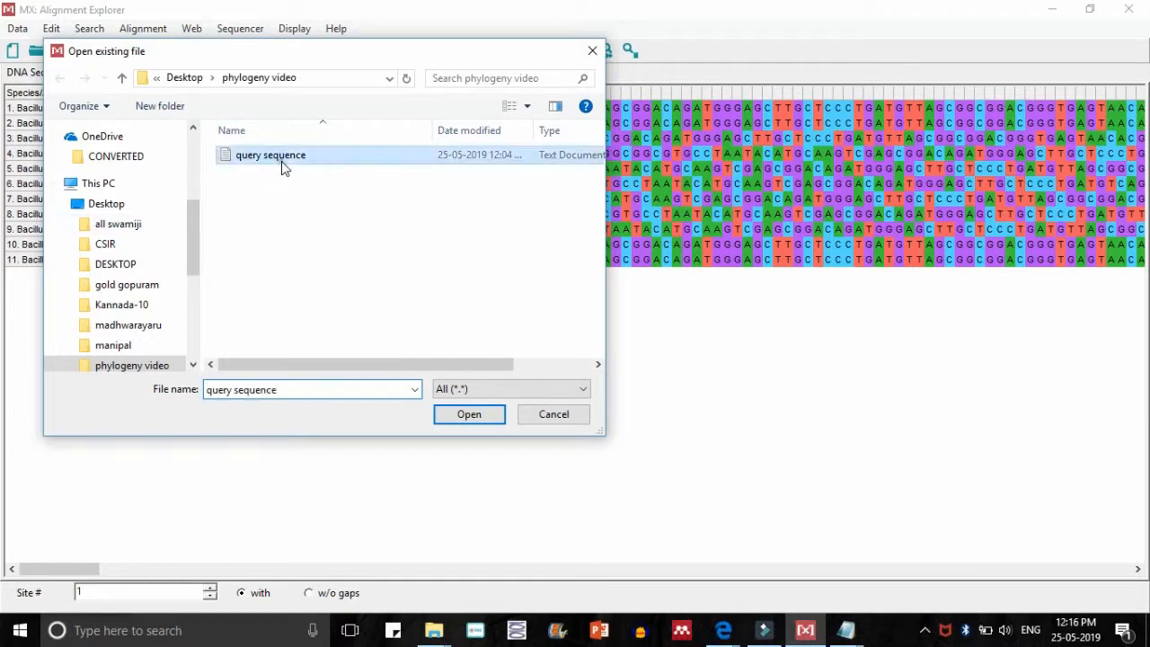
left_click(467, 413)
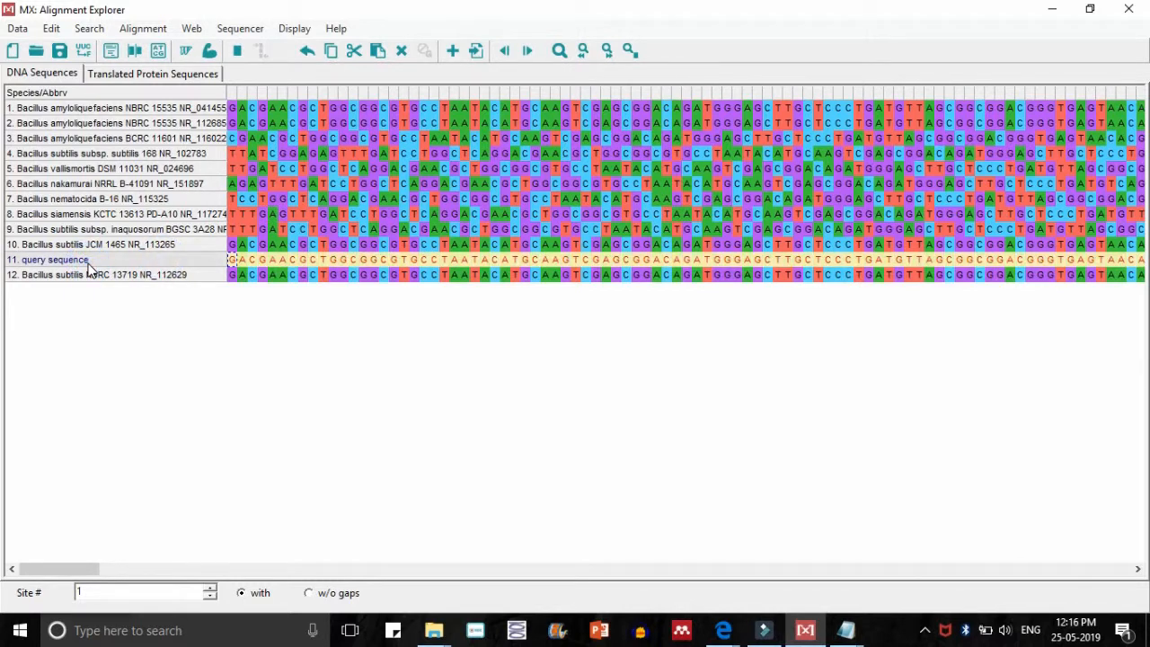
Rename the newly inserted row to QUERY SEQUENCE
double_click(50, 259)
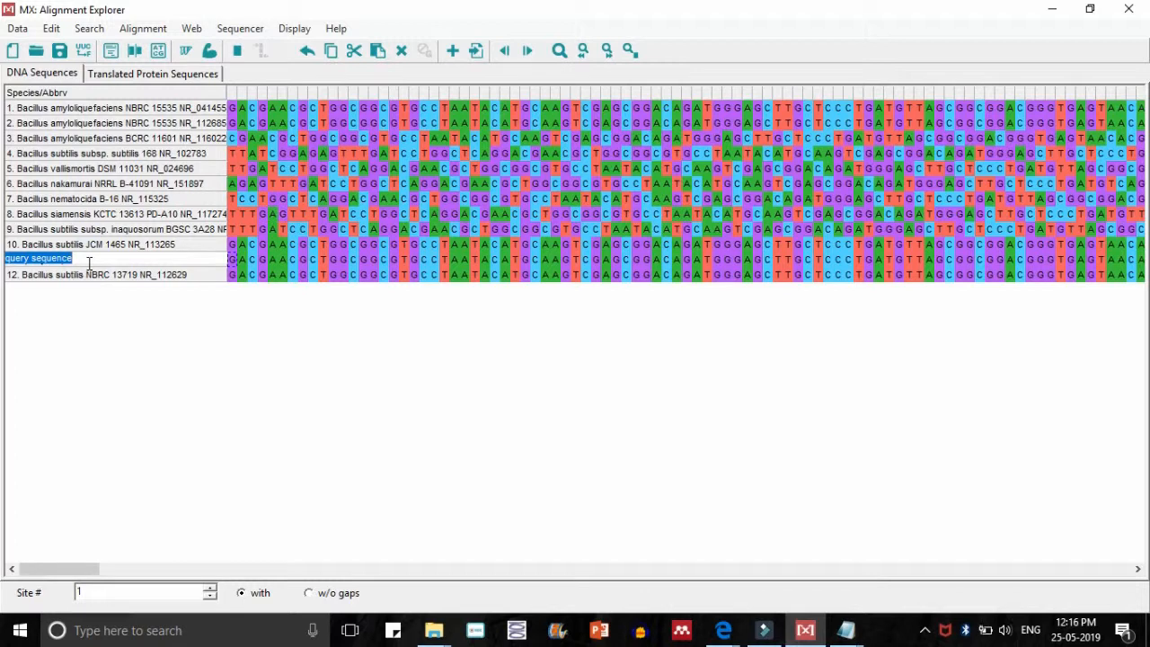
type("QUERY SEQ")
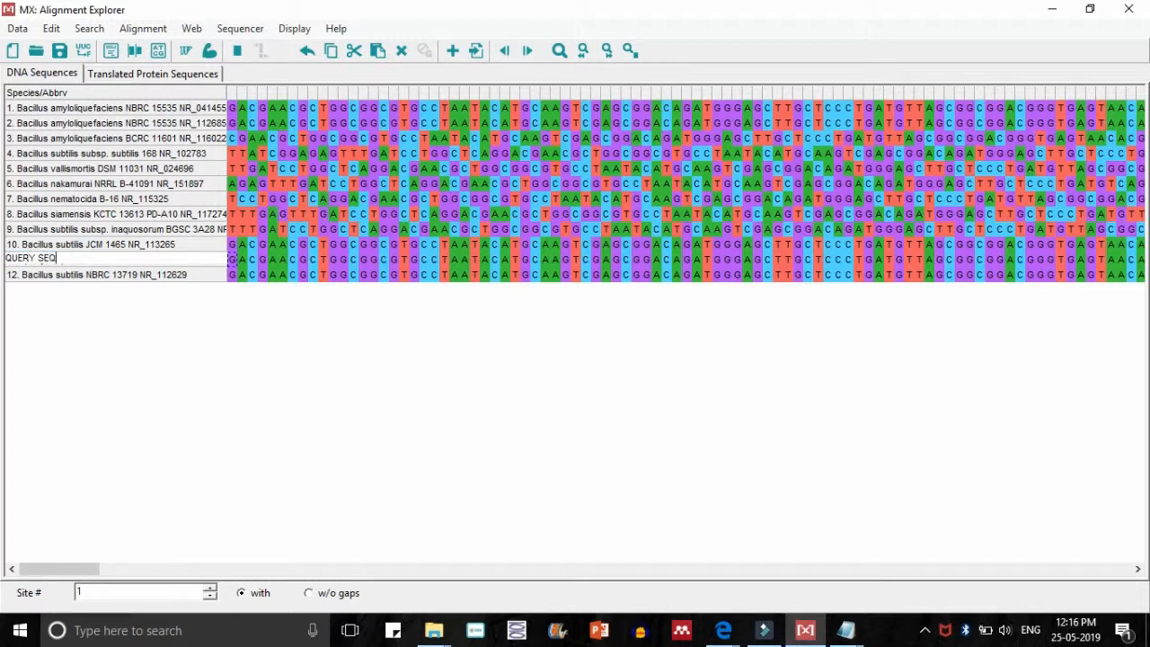
type("UENCE")
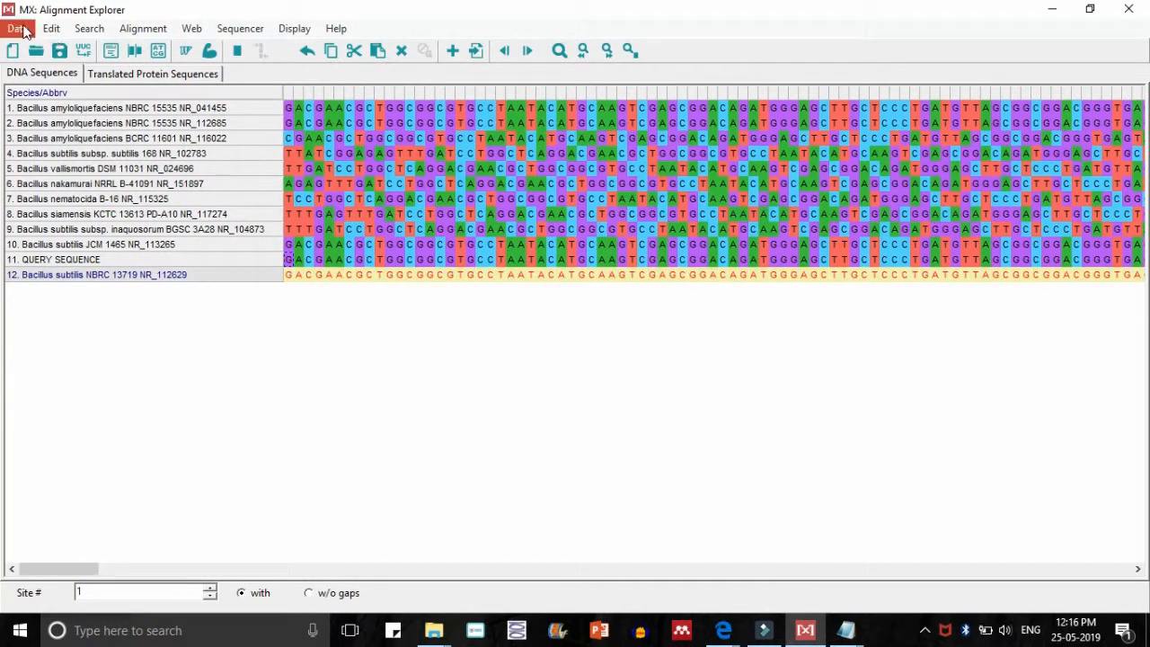
Align all sequences by ClustalW with default gap penalties, accepting the standard genetic code and ignoring the stop codon warning
left_click(15, 29)
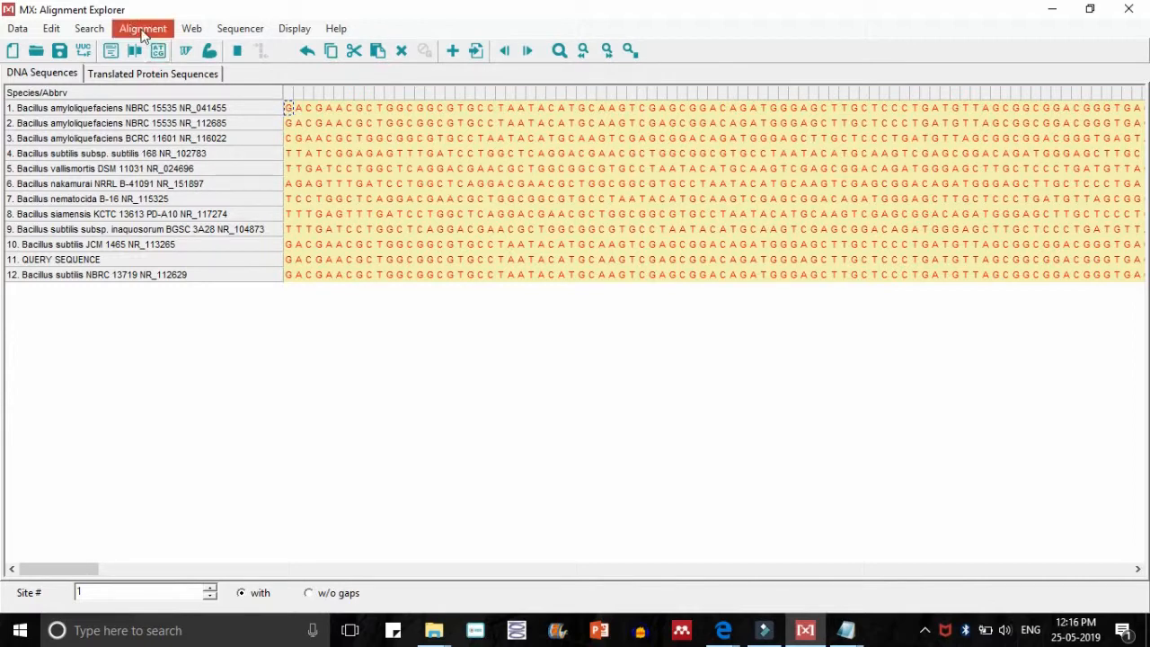
left_click(151, 50)
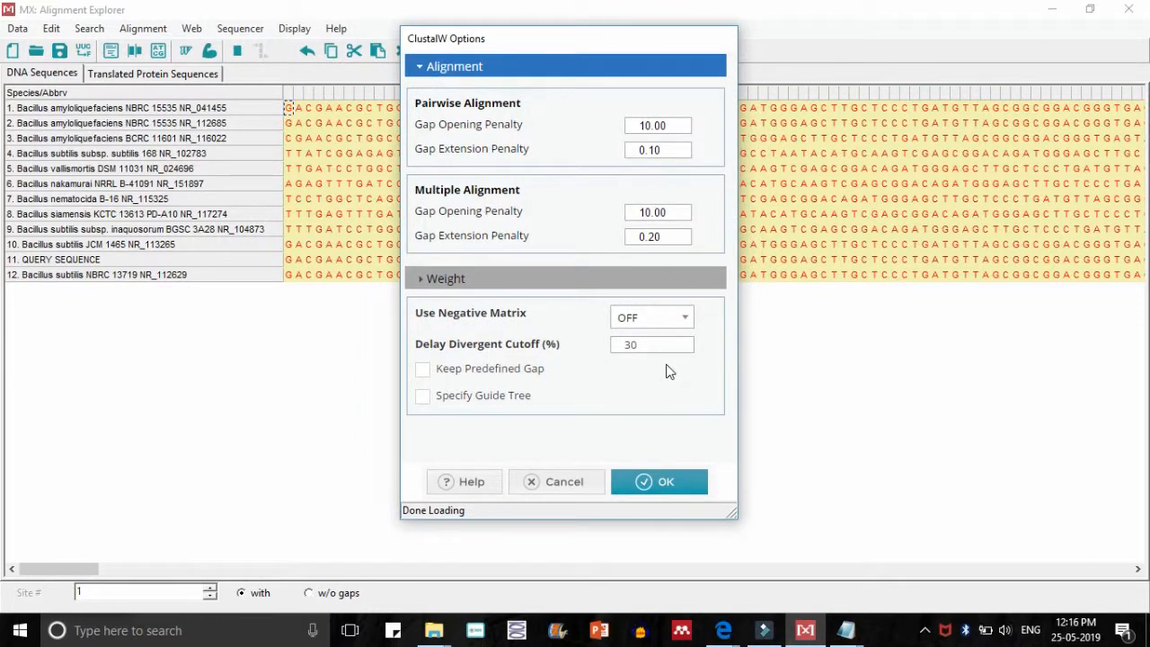
left_click(657, 481)
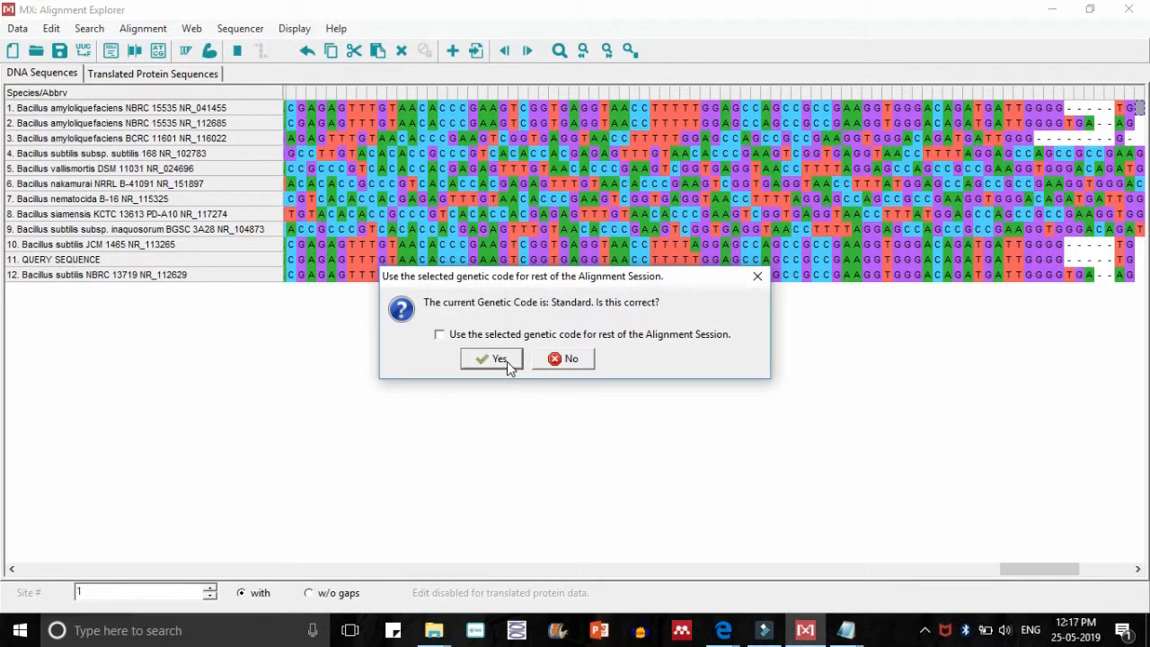
mouse_move(507, 363)
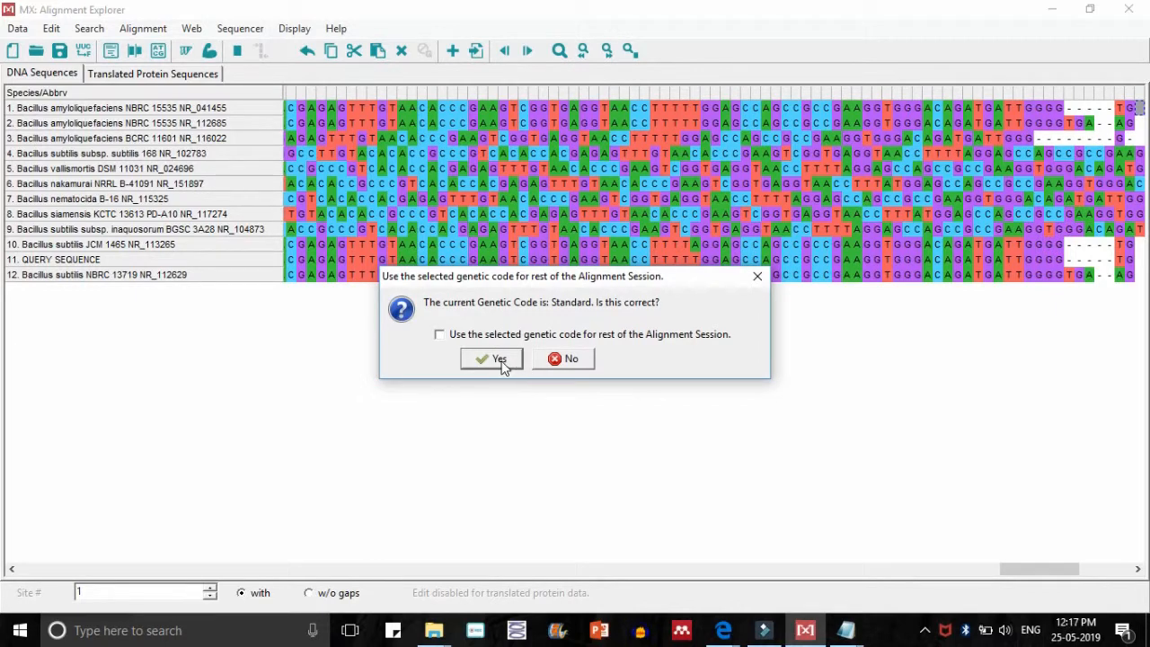
left_click(491, 359)
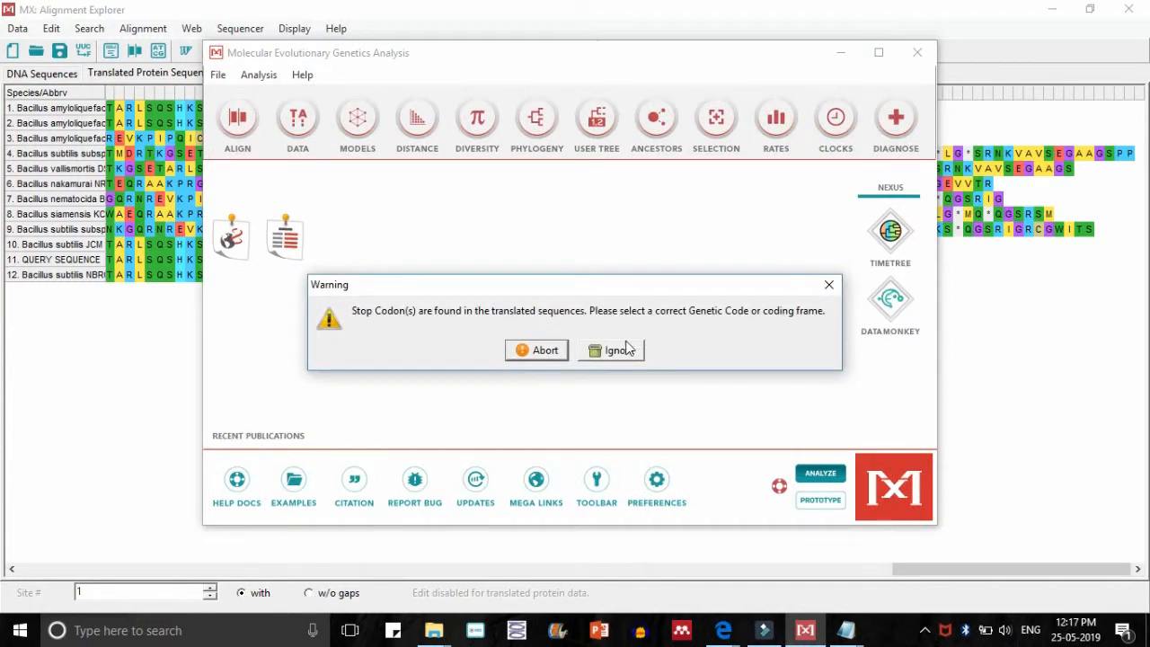
left_click(610, 348)
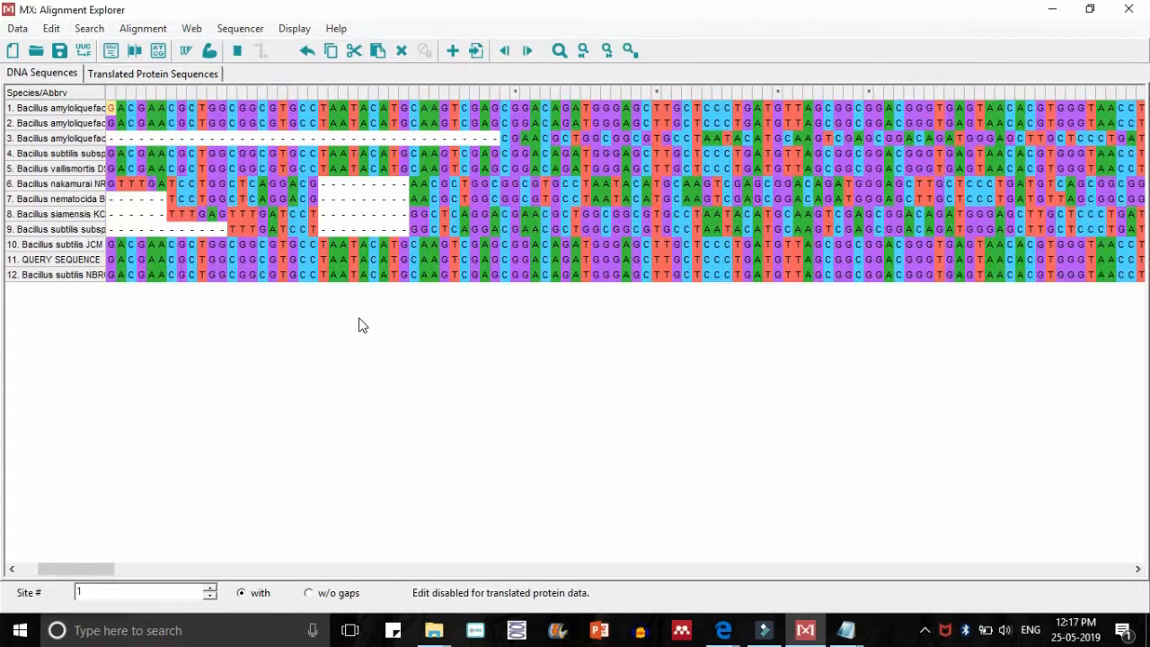
left_click(607, 273)
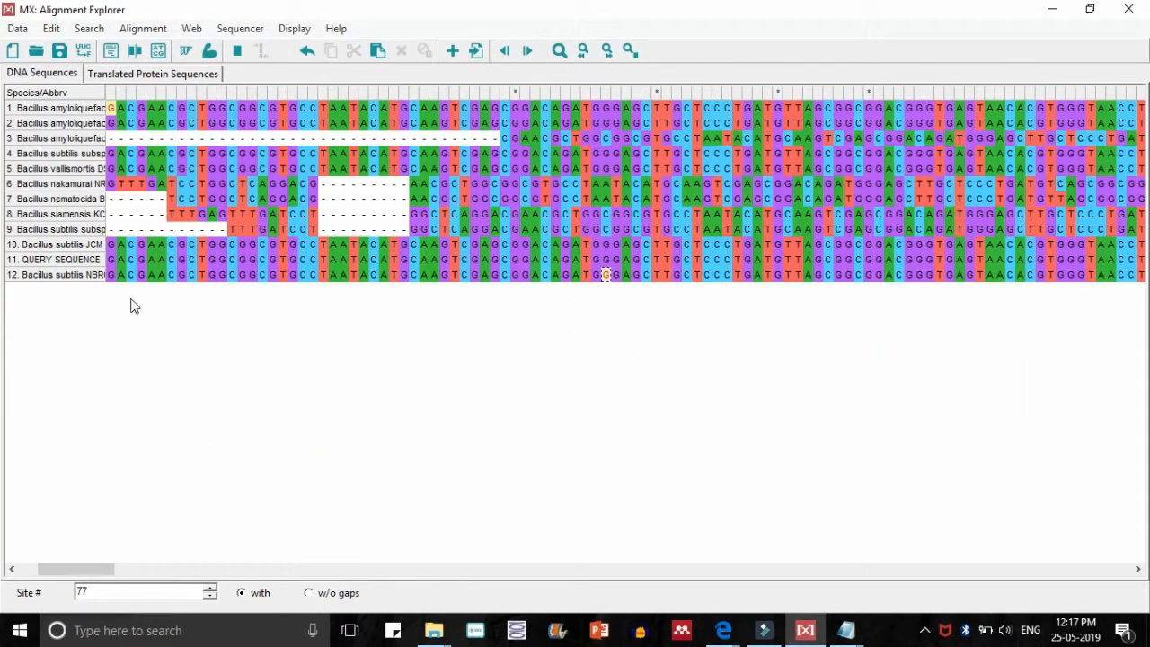
left_click(97, 568)
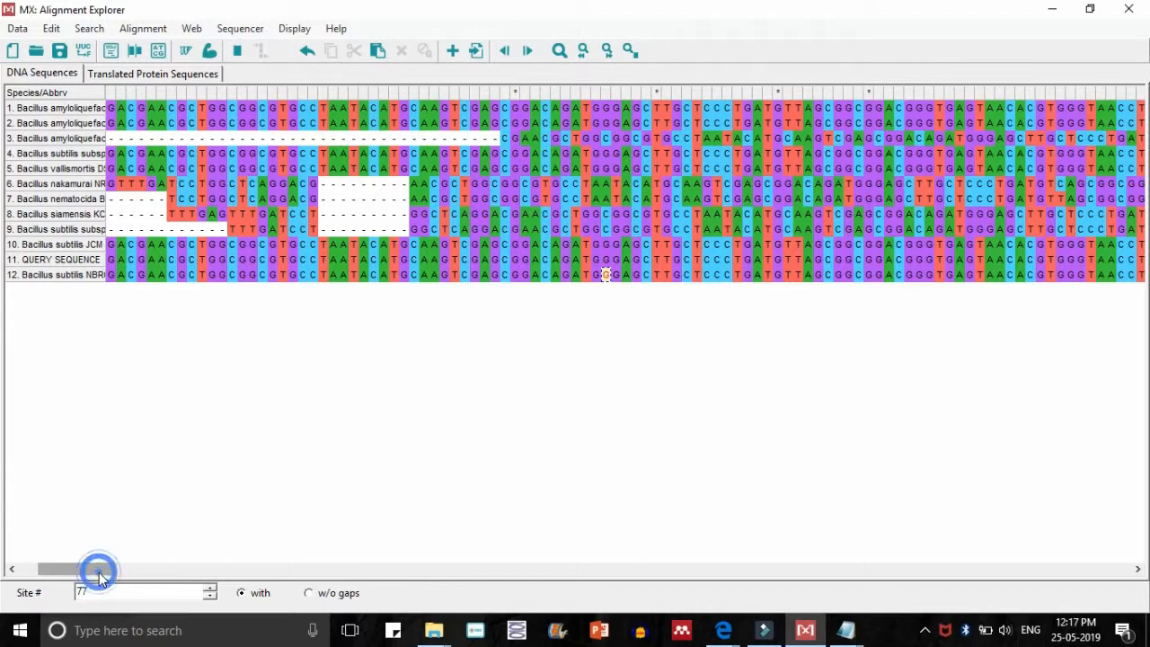
Scroll the alignment horizontally end to end to inspect its gapped termini, then back to the start
left_click_drag(98, 567, 158, 568)
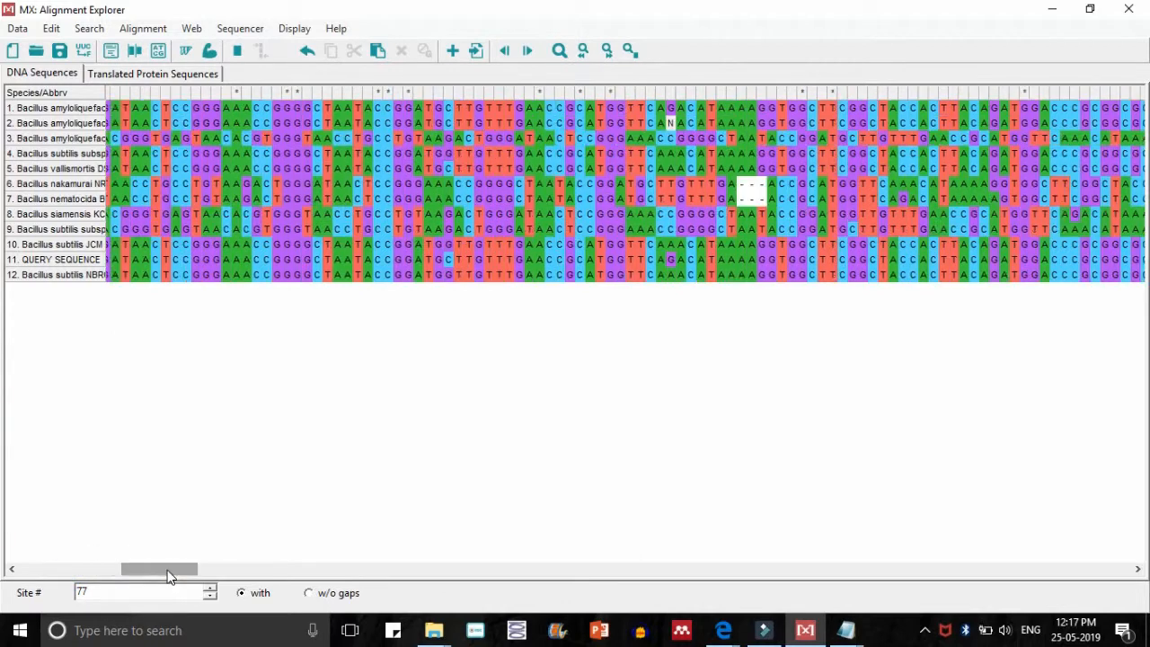
left_click_drag(160, 567, 255, 568)
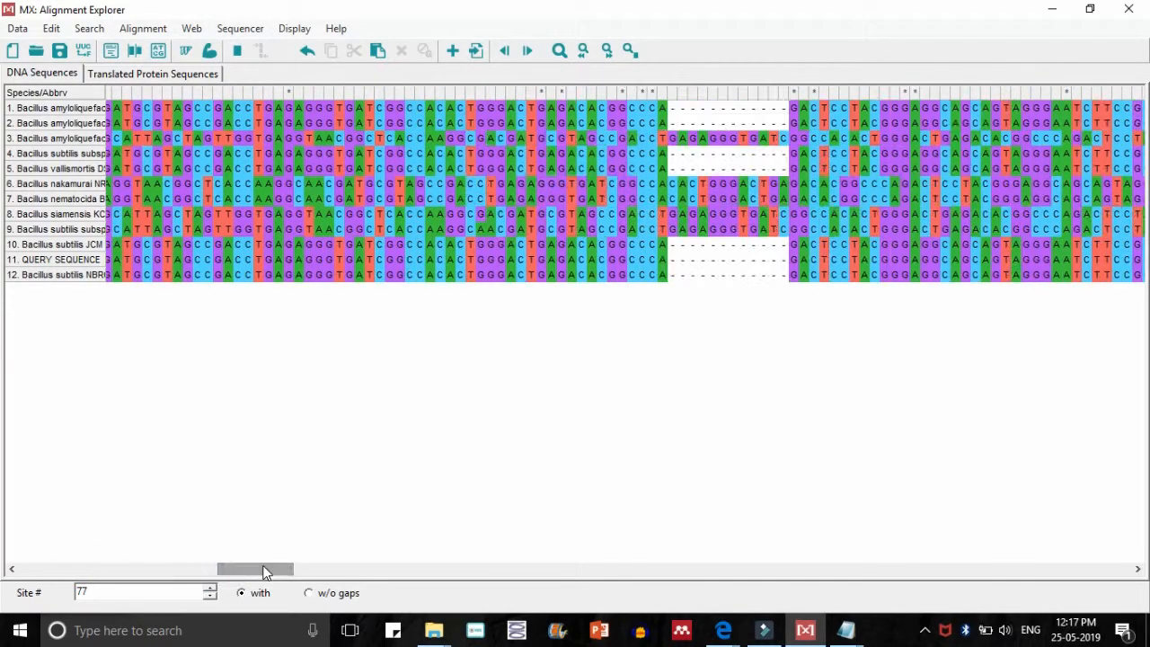
left_click_drag(255, 568, 320, 567)
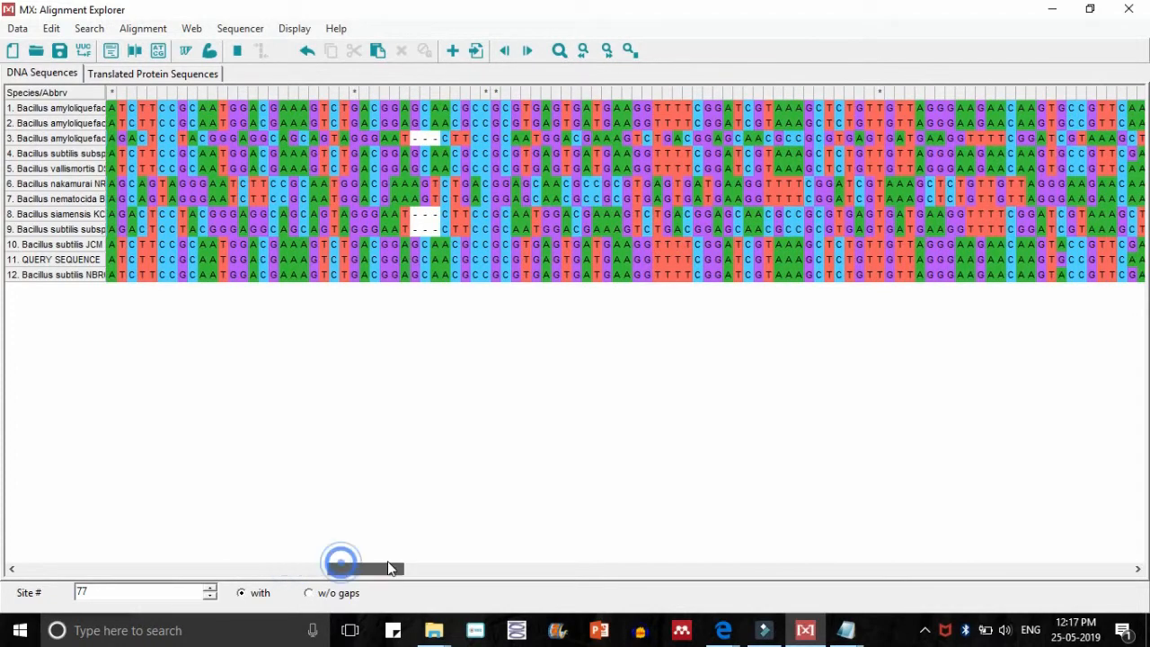
left_click_drag(339, 568, 413, 569)
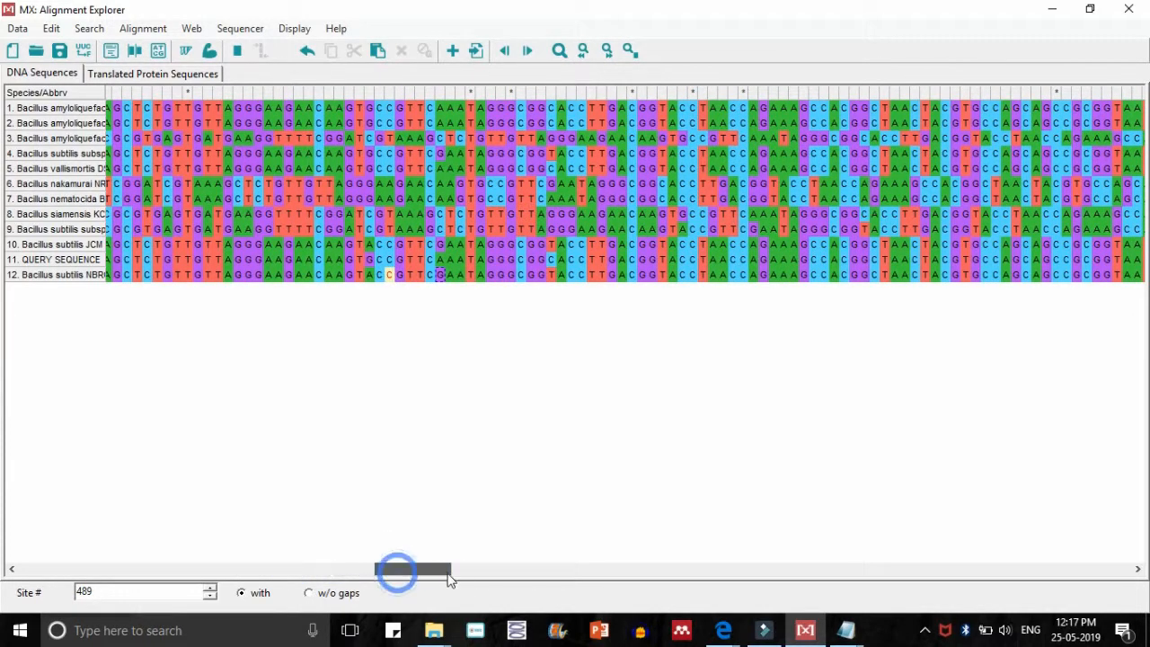
left_click_drag(395, 567, 440, 567)
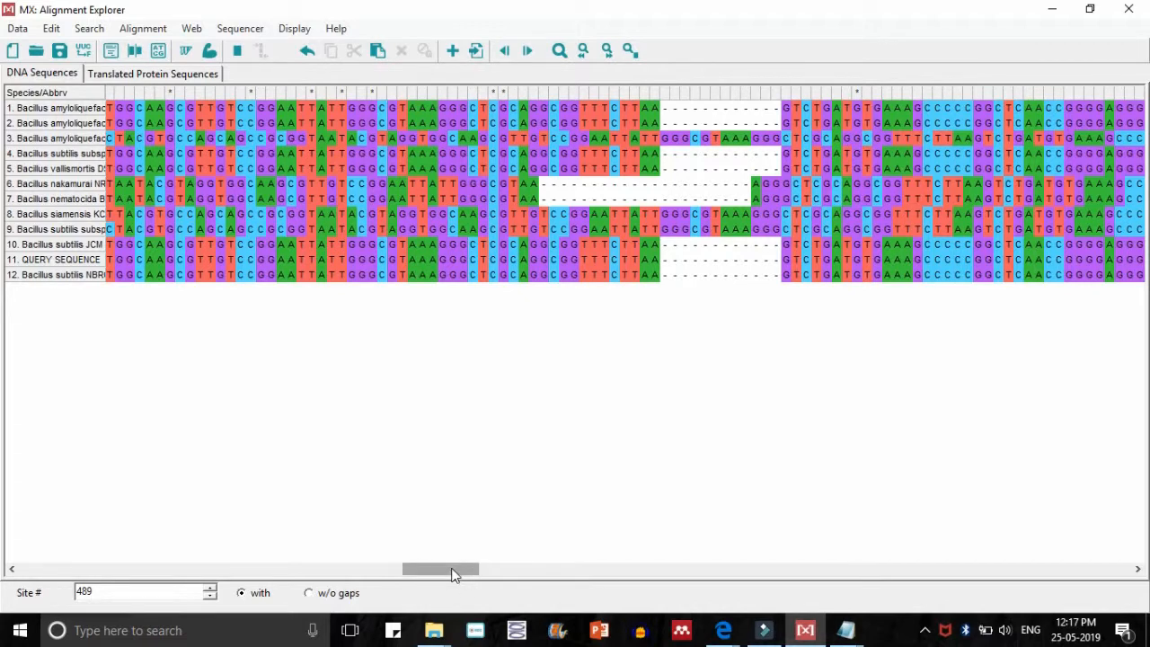
left_click_drag(449, 567, 620, 571)
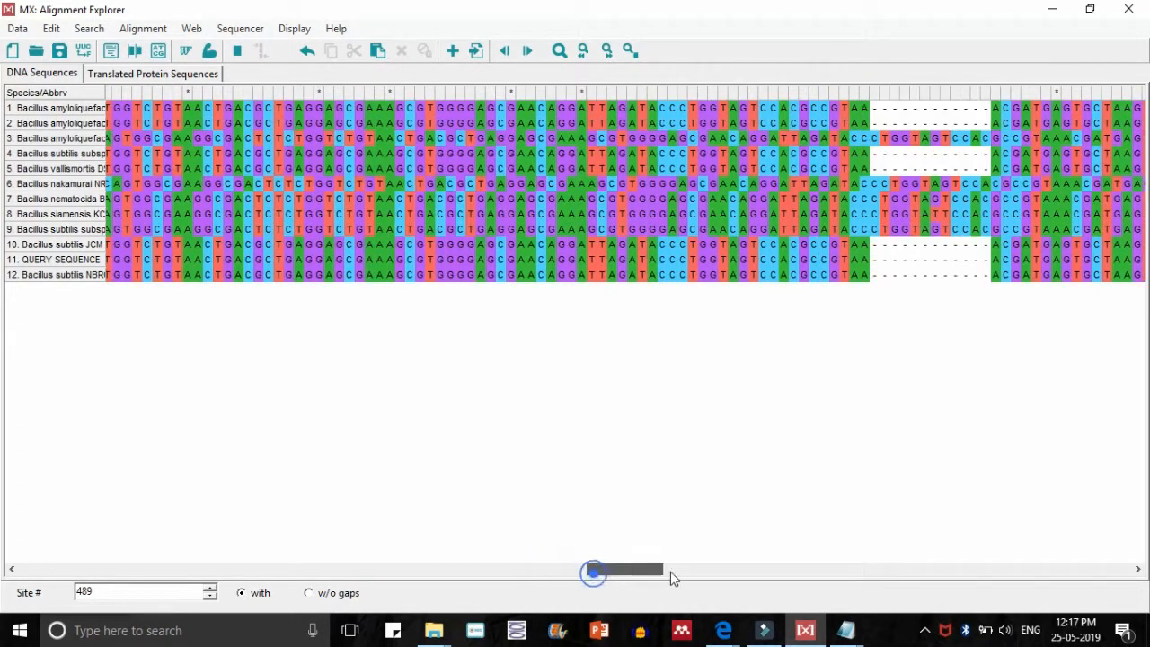
left_click_drag(593, 569, 772, 570)
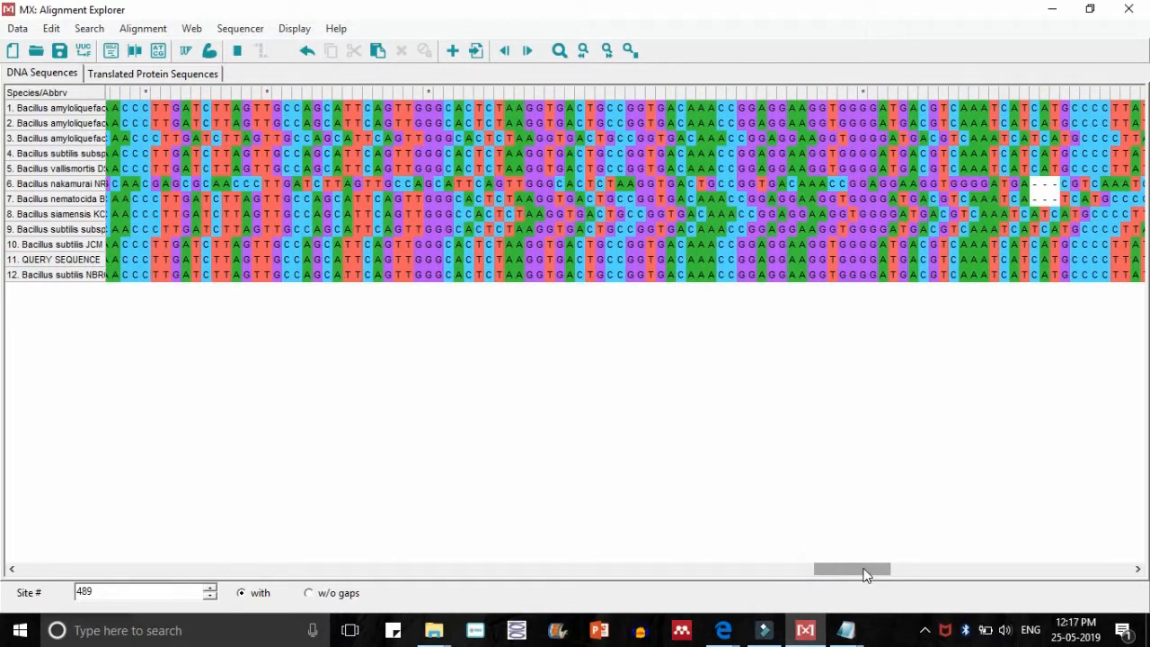
left_click_drag(852, 568, 984, 567)
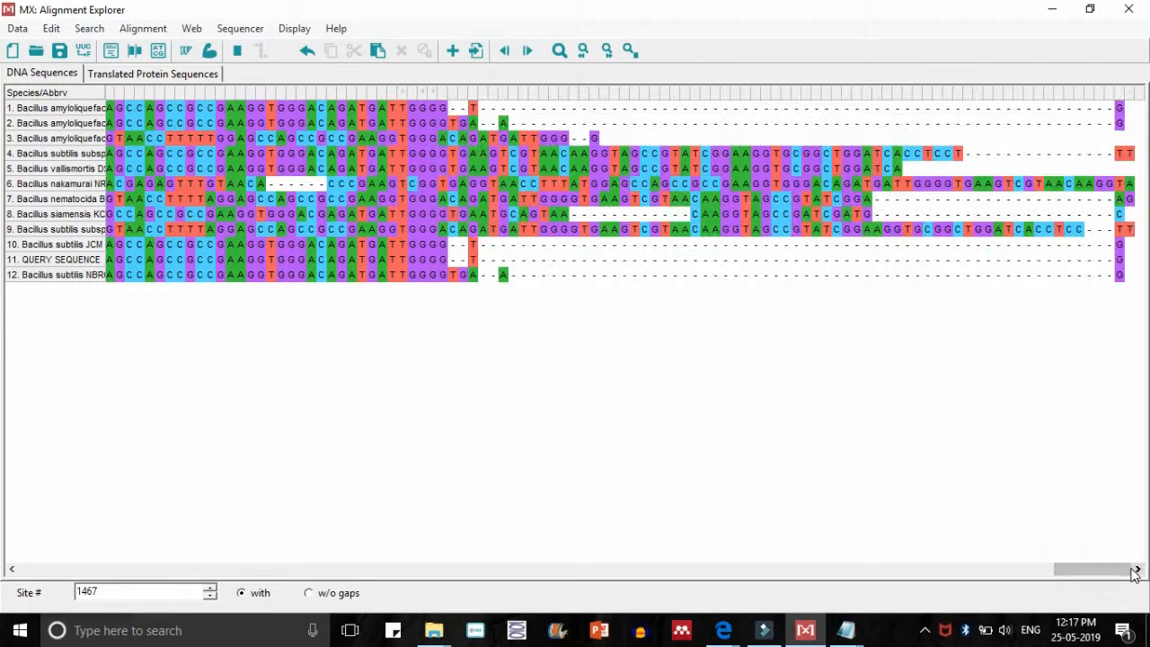
left_click(1135, 567)
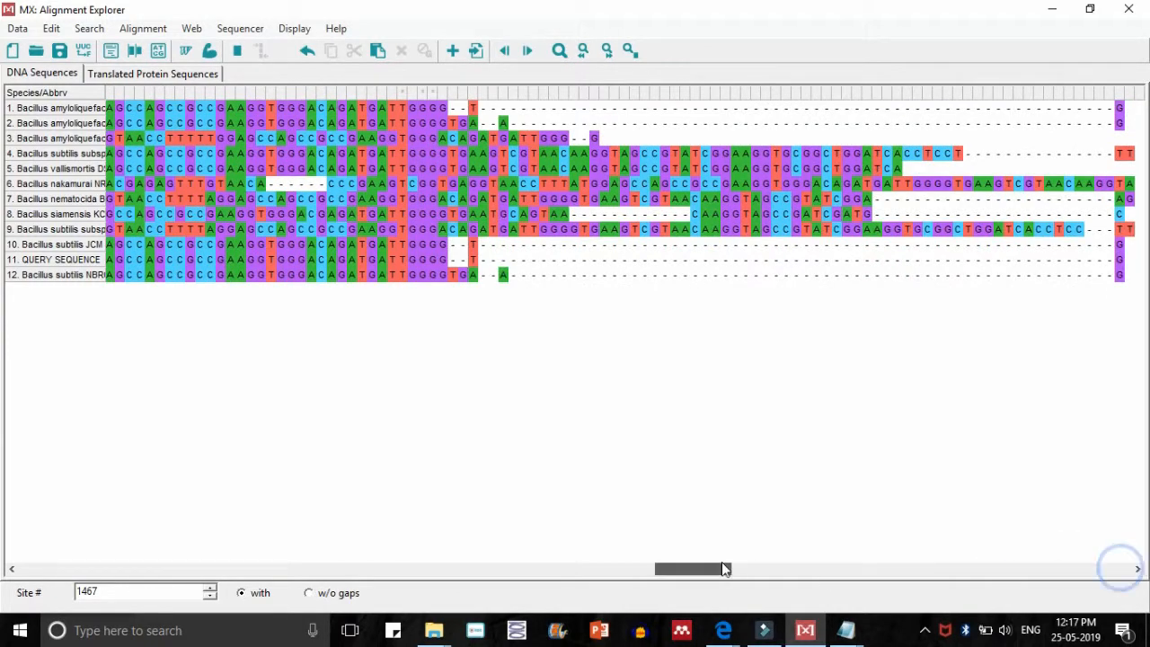
left_click_drag(692, 568, 58, 567)
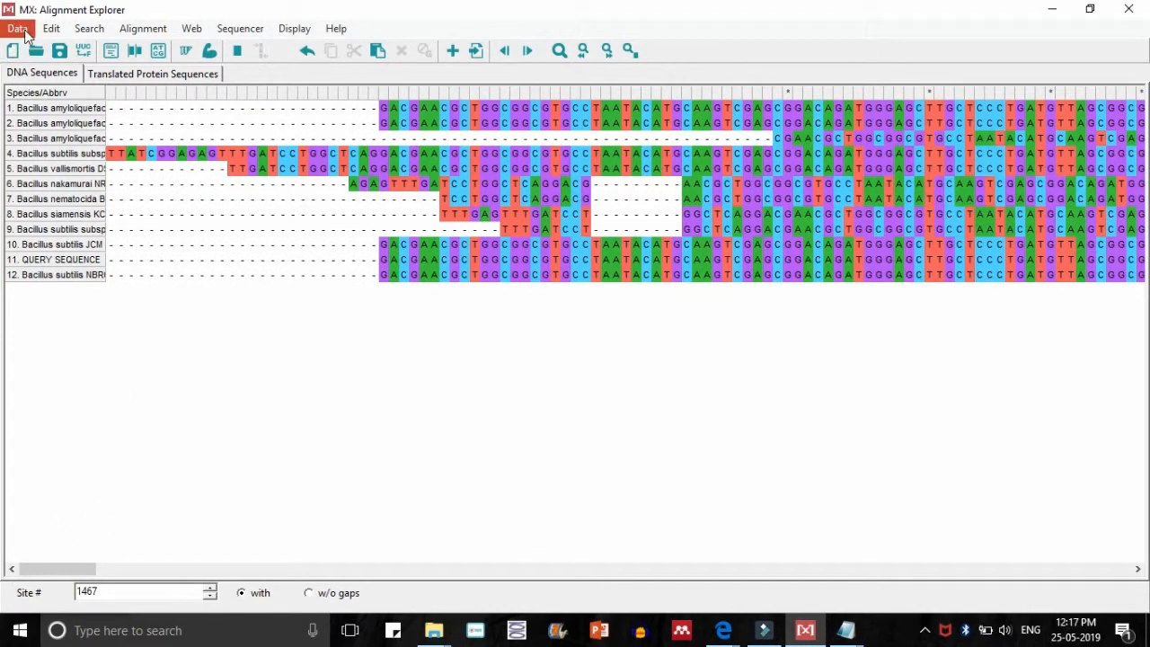
Save the alignment as session 'Example for tutorial' in Aln Session (.mas) format and close Alignment Explorer
left_click(18, 29)
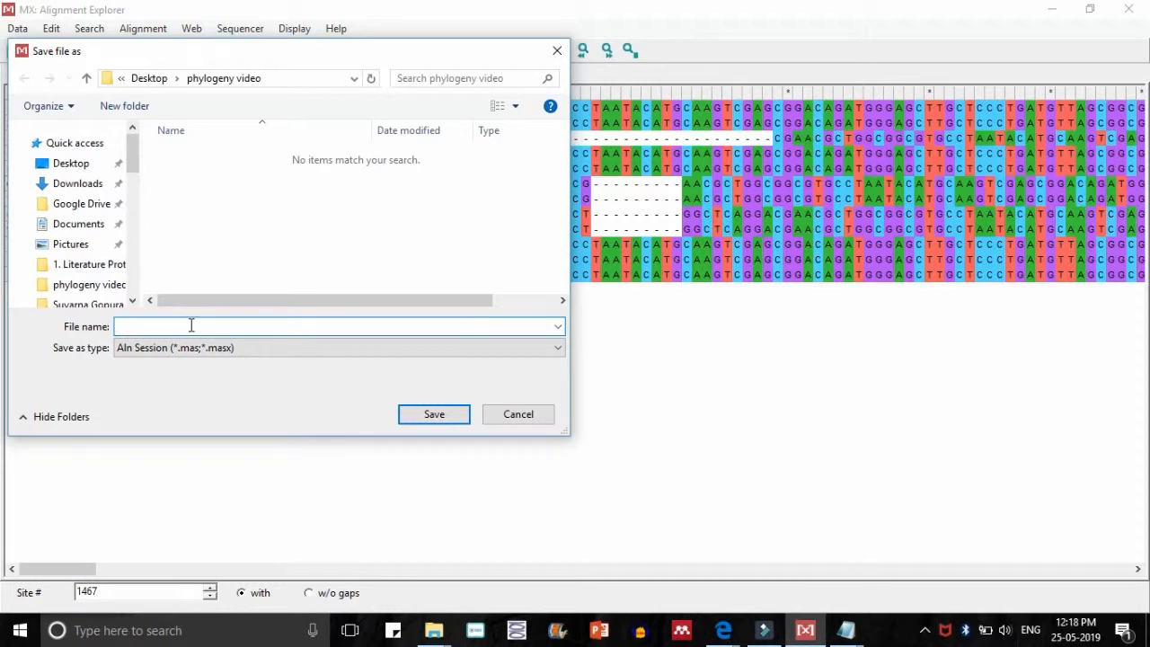
type("Example for tu")
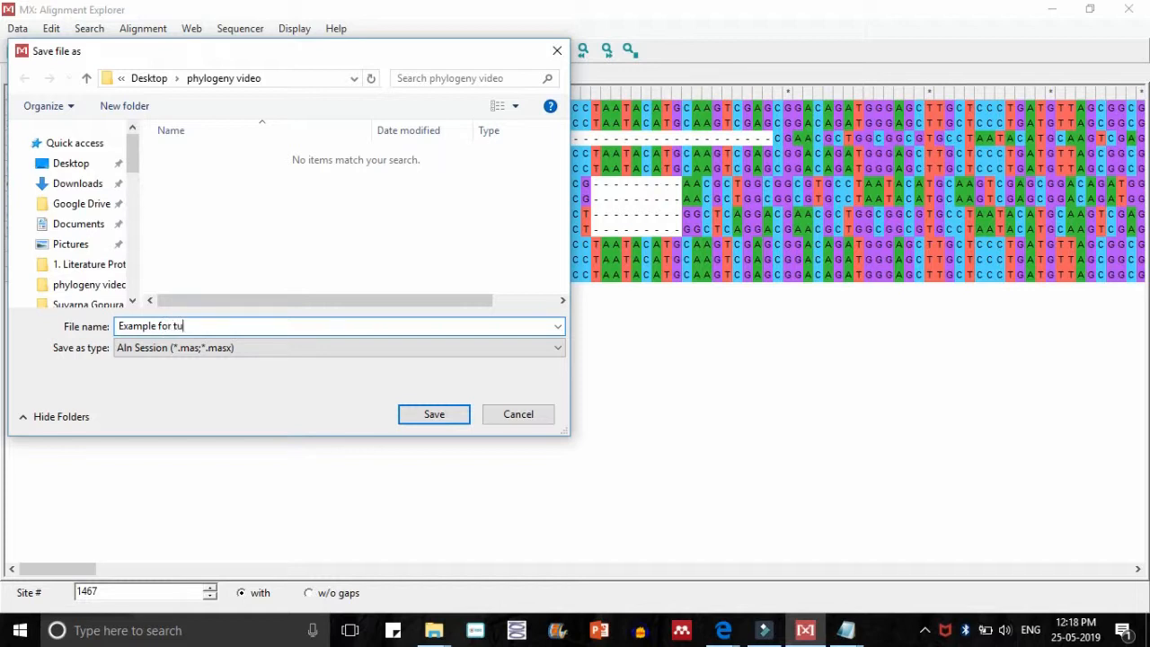
type("torial")
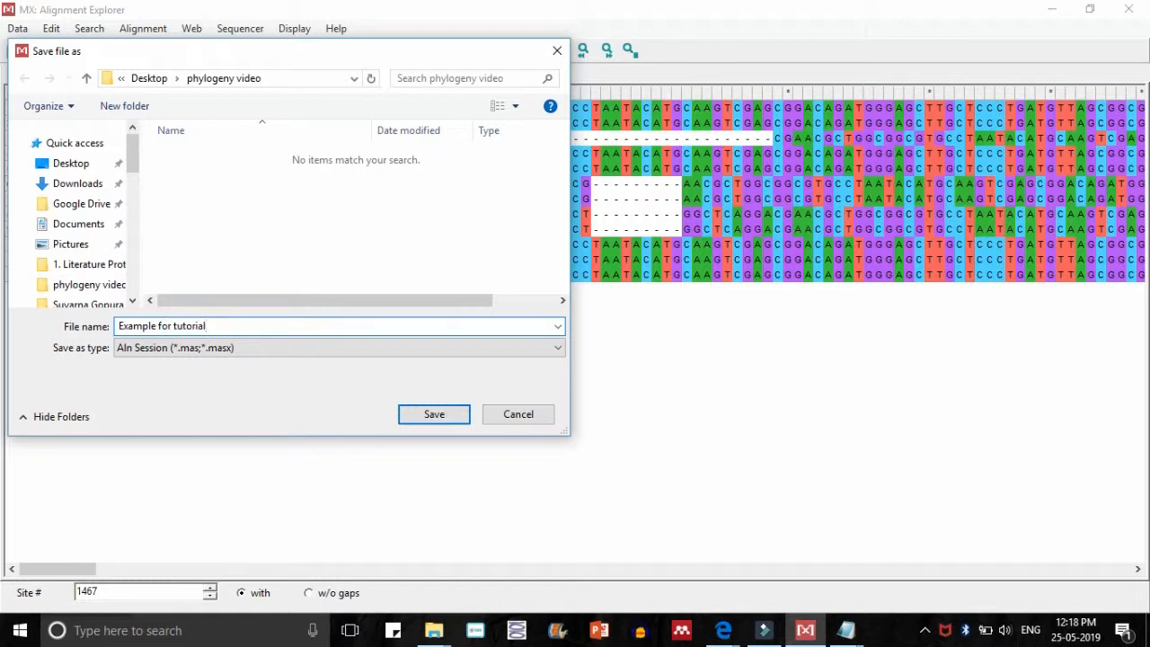
left_click(338, 348)
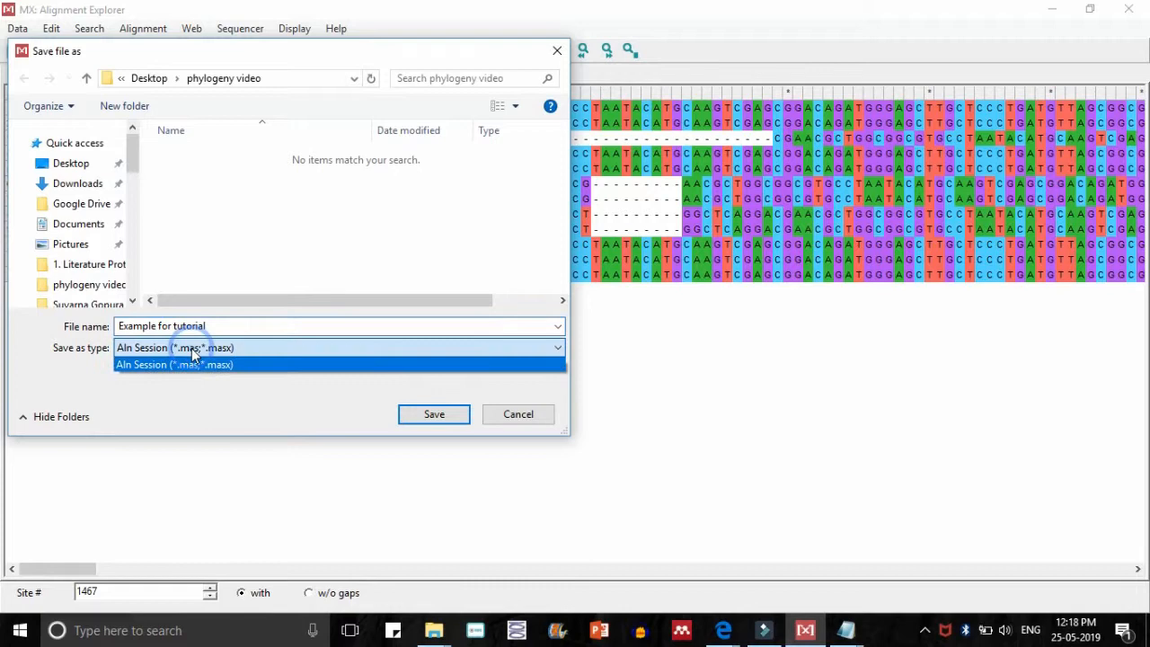
left_click(174, 363)
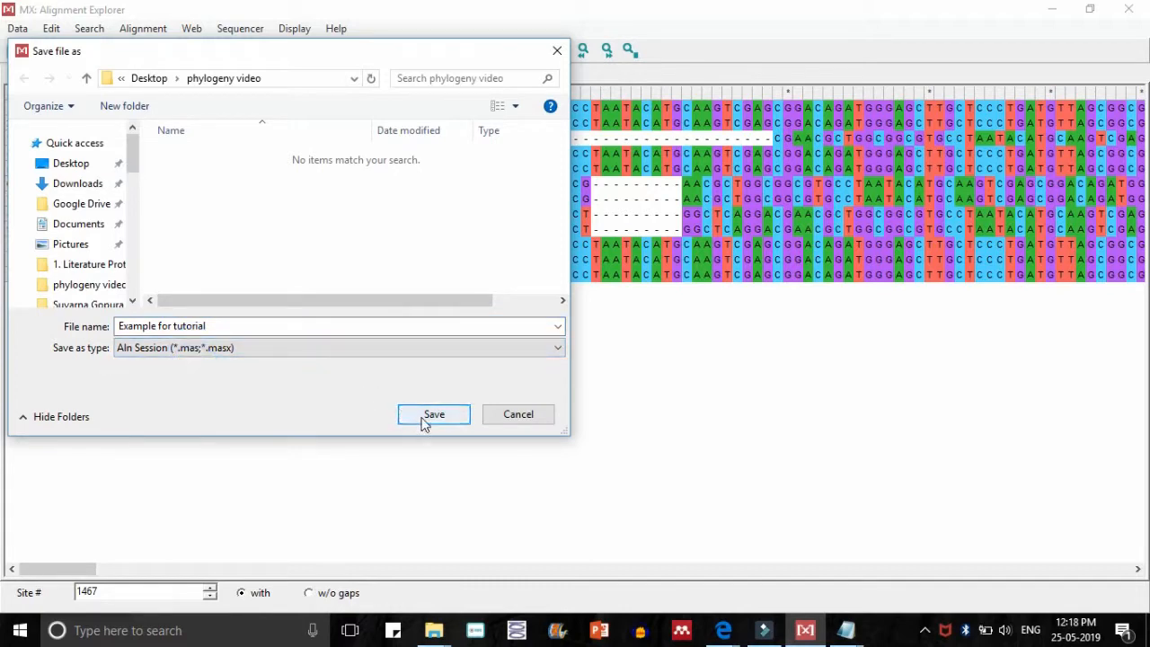
left_click(433, 413)
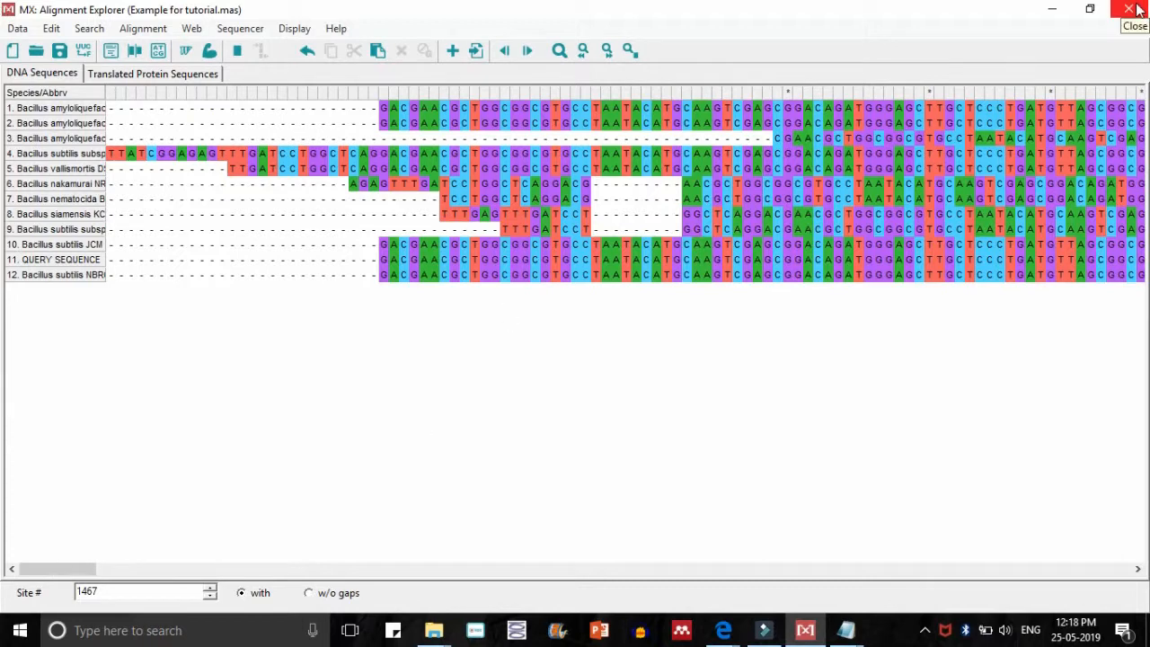
left_click(1129, 9)
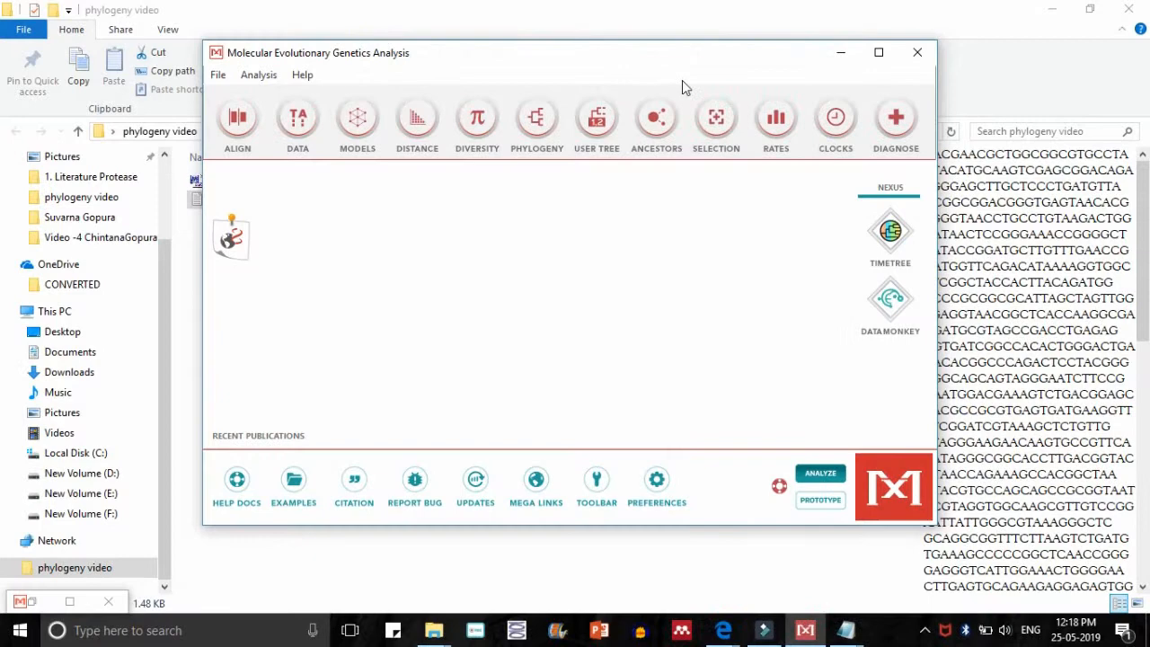
Open the 'Example for tutorial' alignment for analysis, showing all file types in the folder
left_click(876, 52)
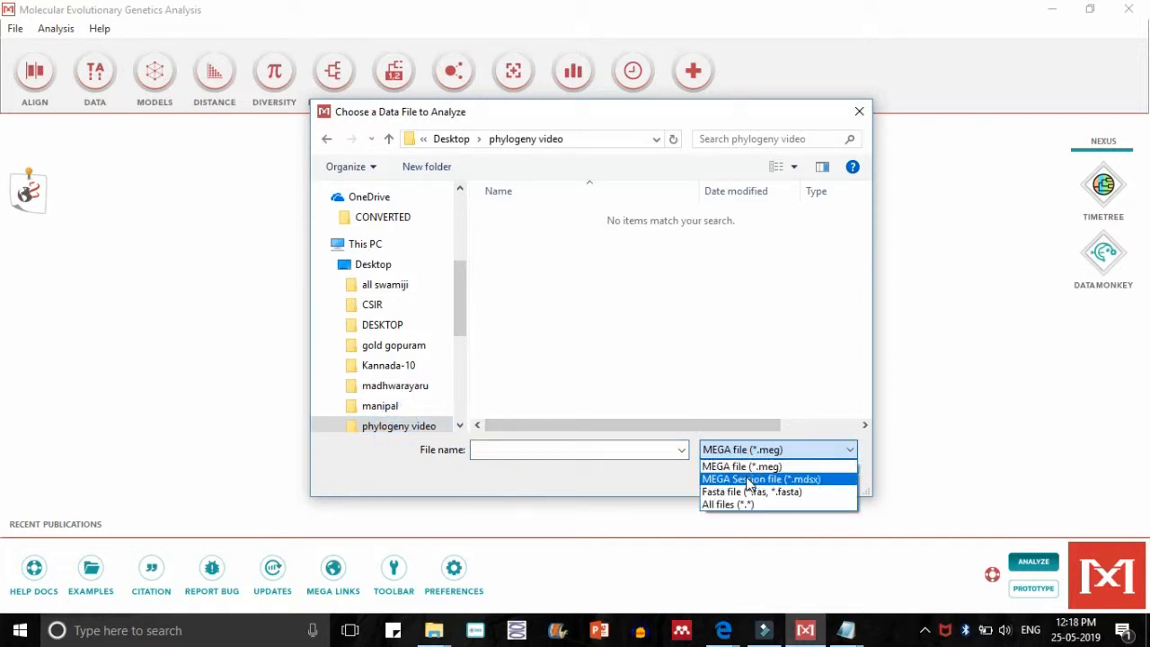
left_click(760, 478)
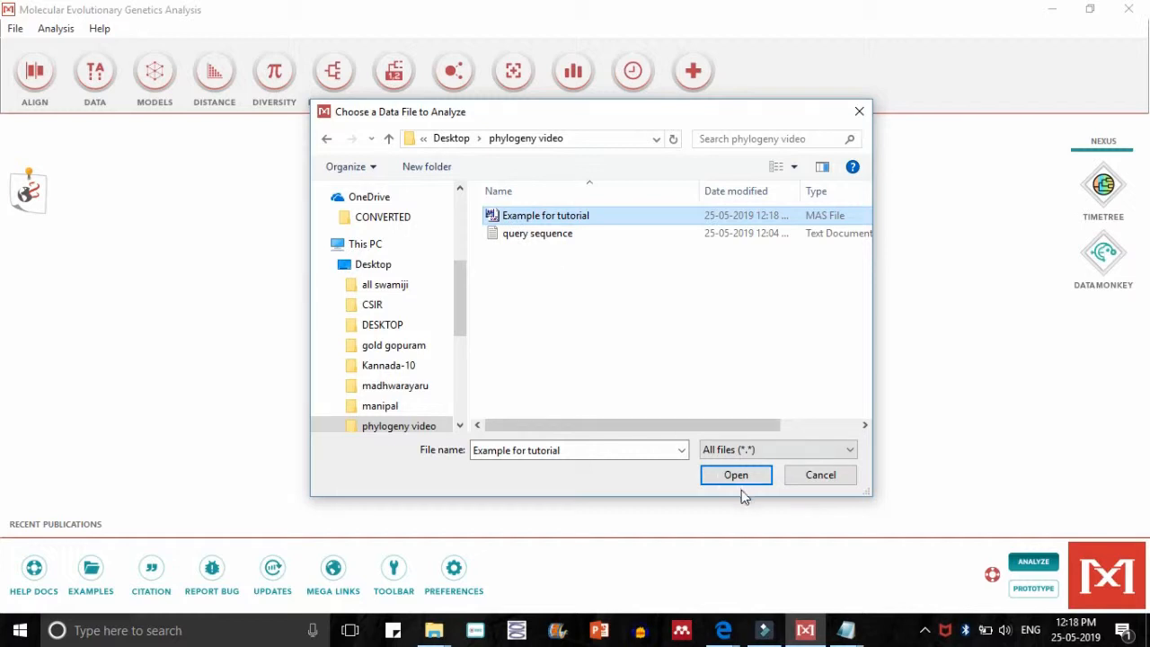
left_click(773, 449)
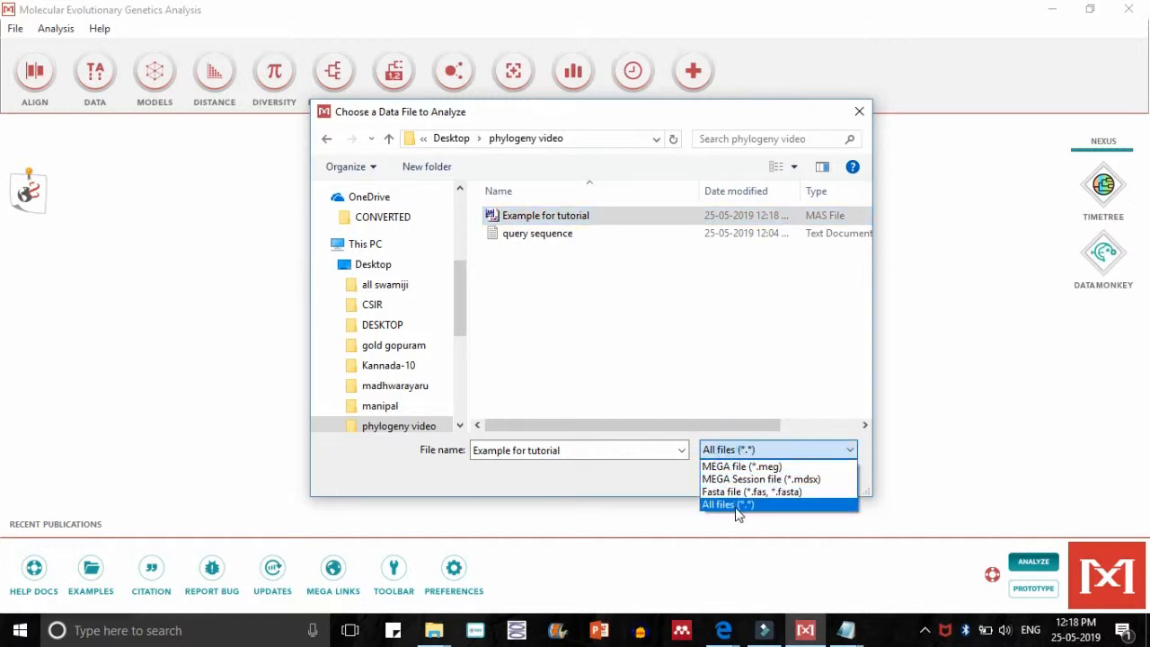
left_click(726, 503)
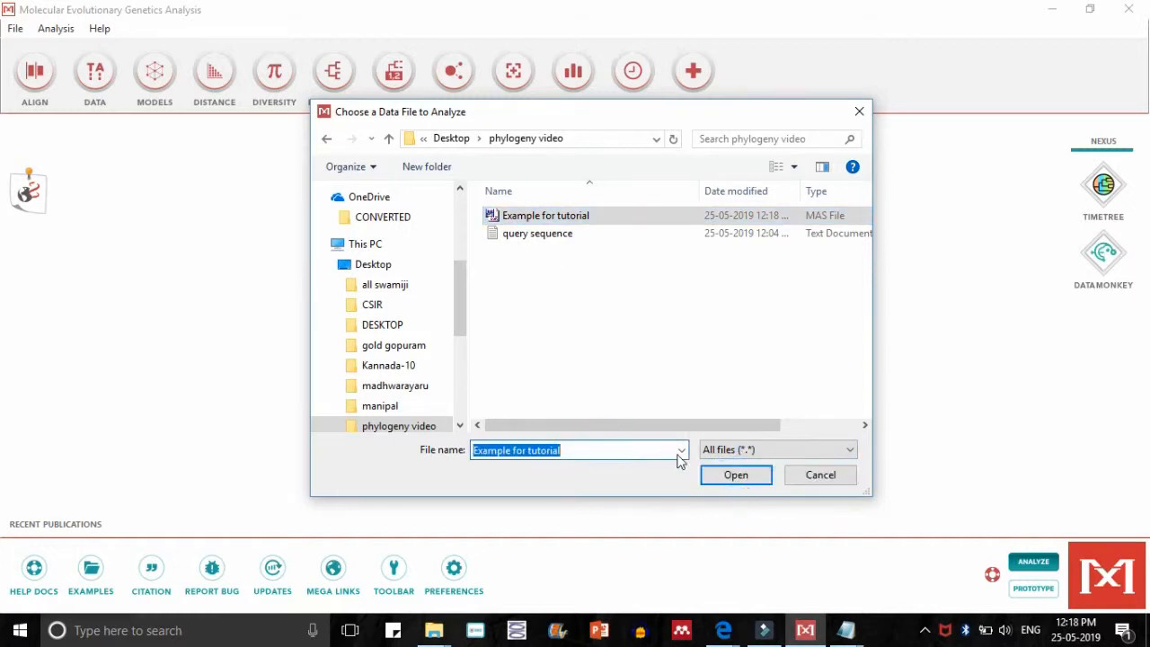
left_click(736, 474)
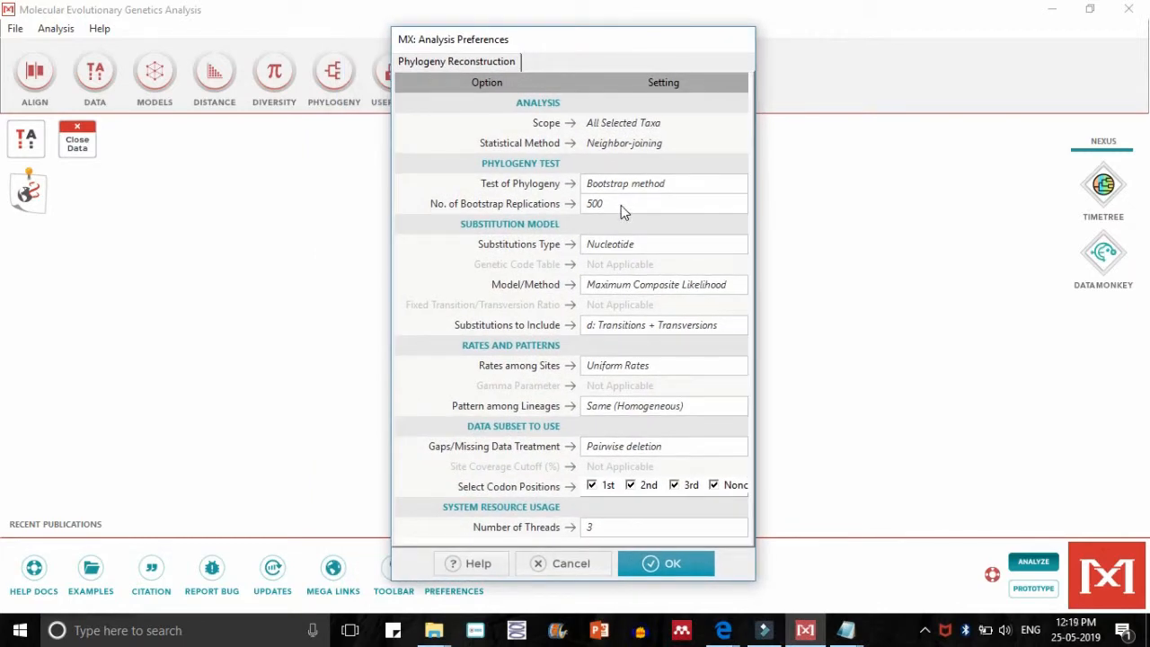
Keep Bootstrap with 500 replications, Nucleotide substitutions and Maximum Composite Likelihood model in Analysis Preferences
left_click(663, 203)
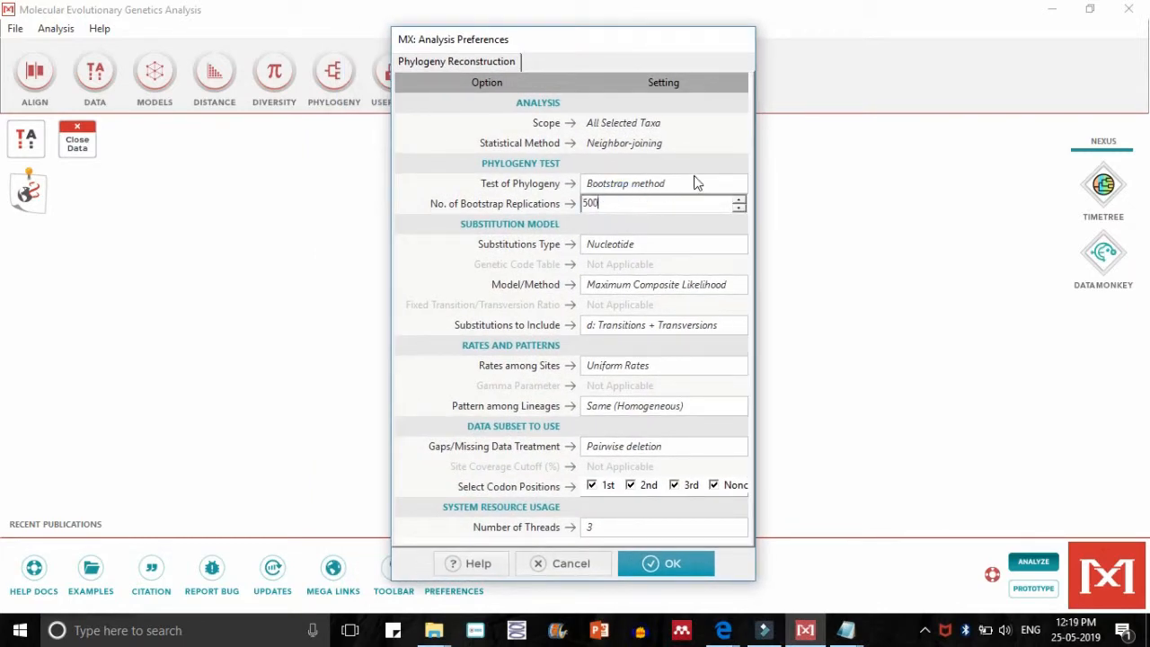
left_click(738, 183)
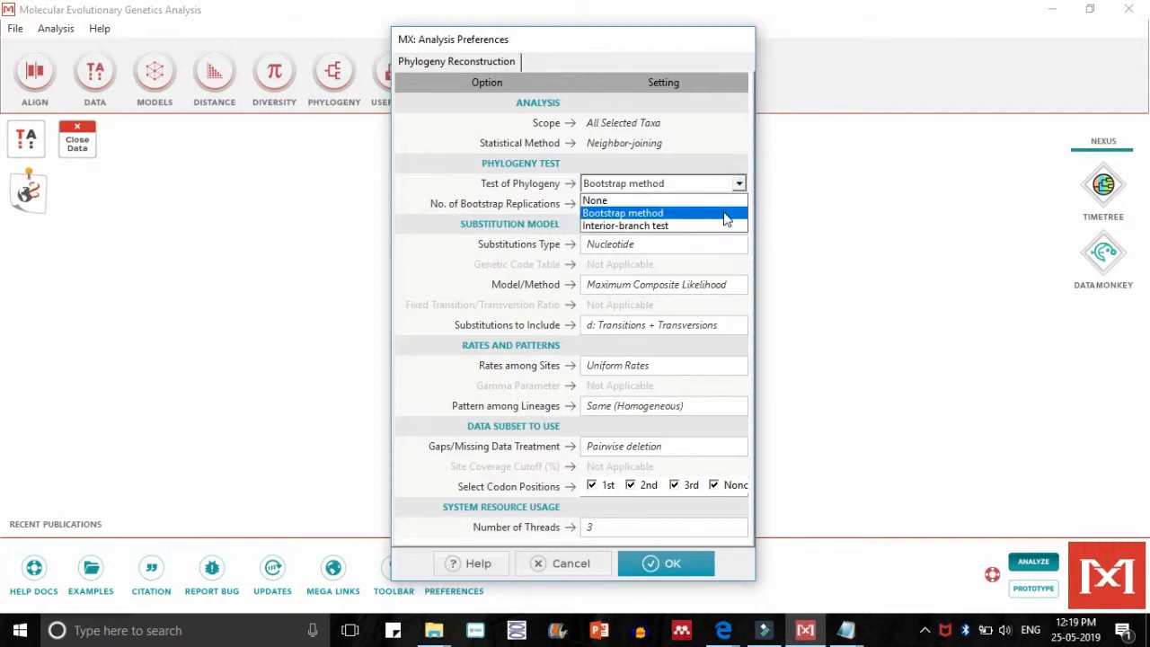
left_click(621, 212)
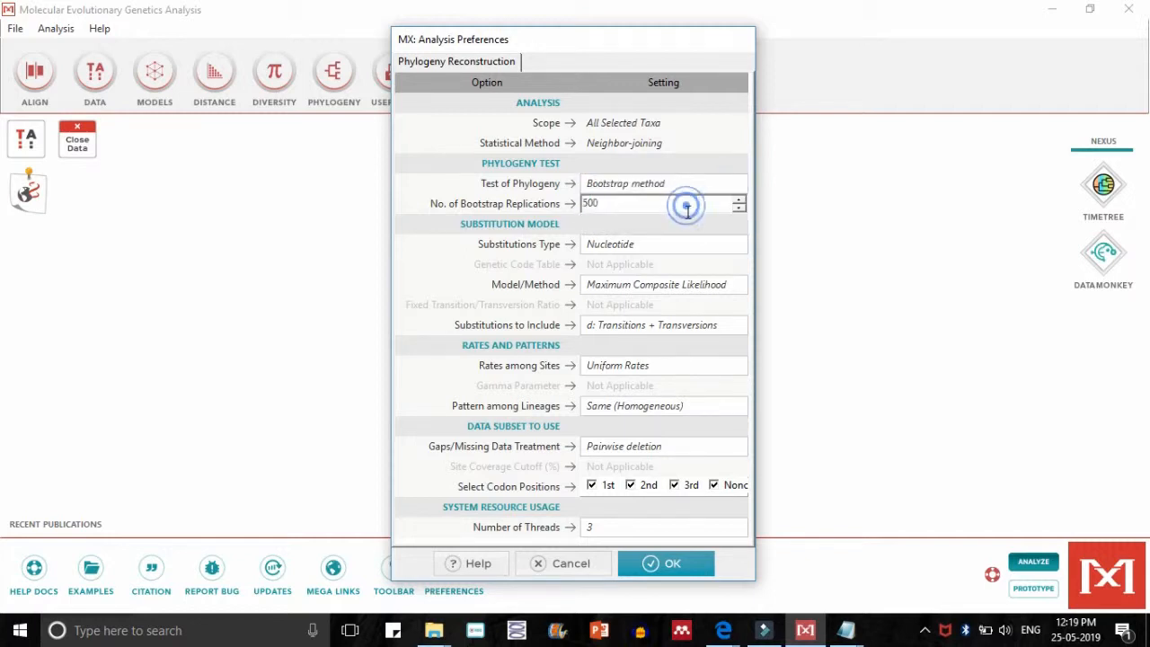
left_click(738, 245)
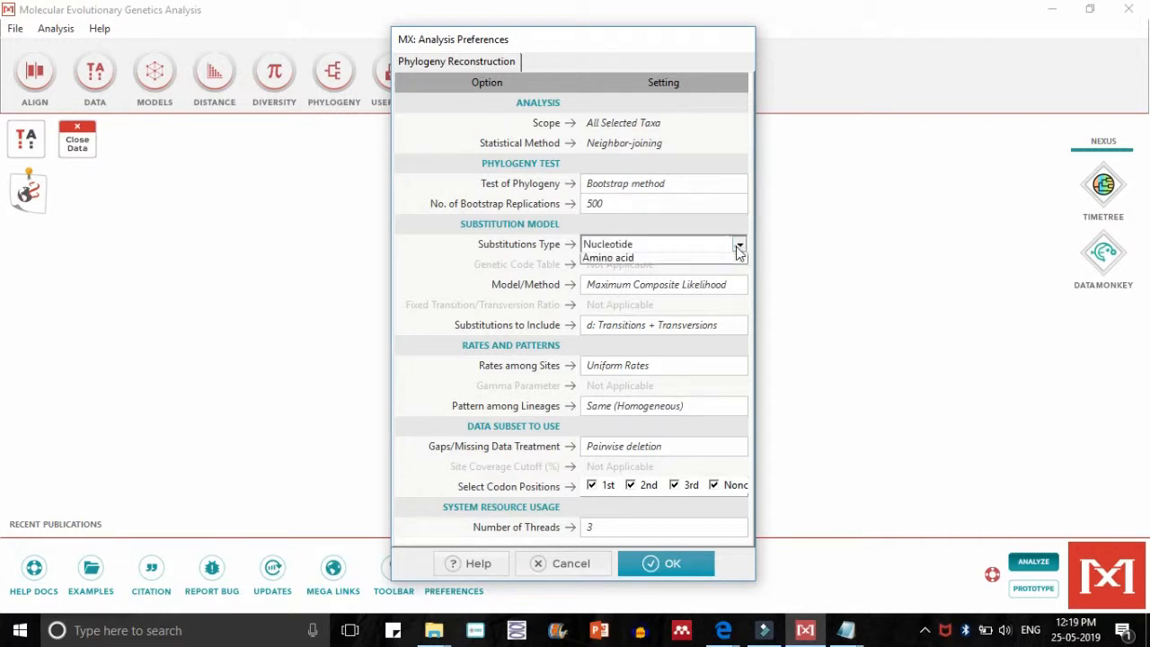
left_click(607, 245)
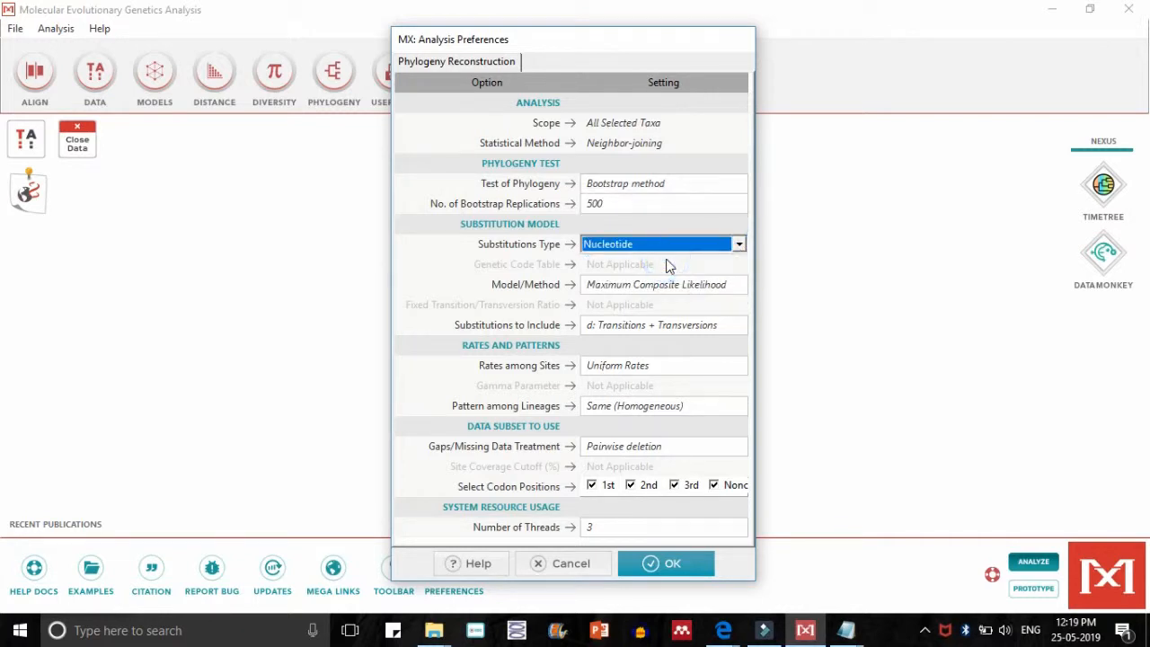
left_click(656, 283)
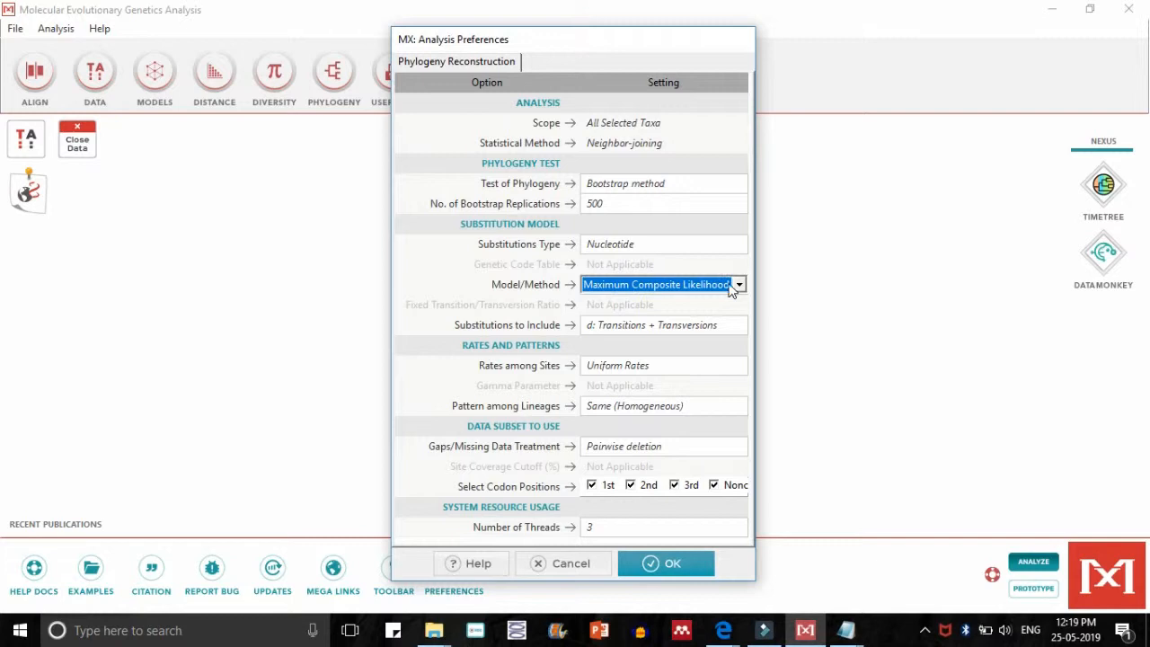
left_click(736, 284)
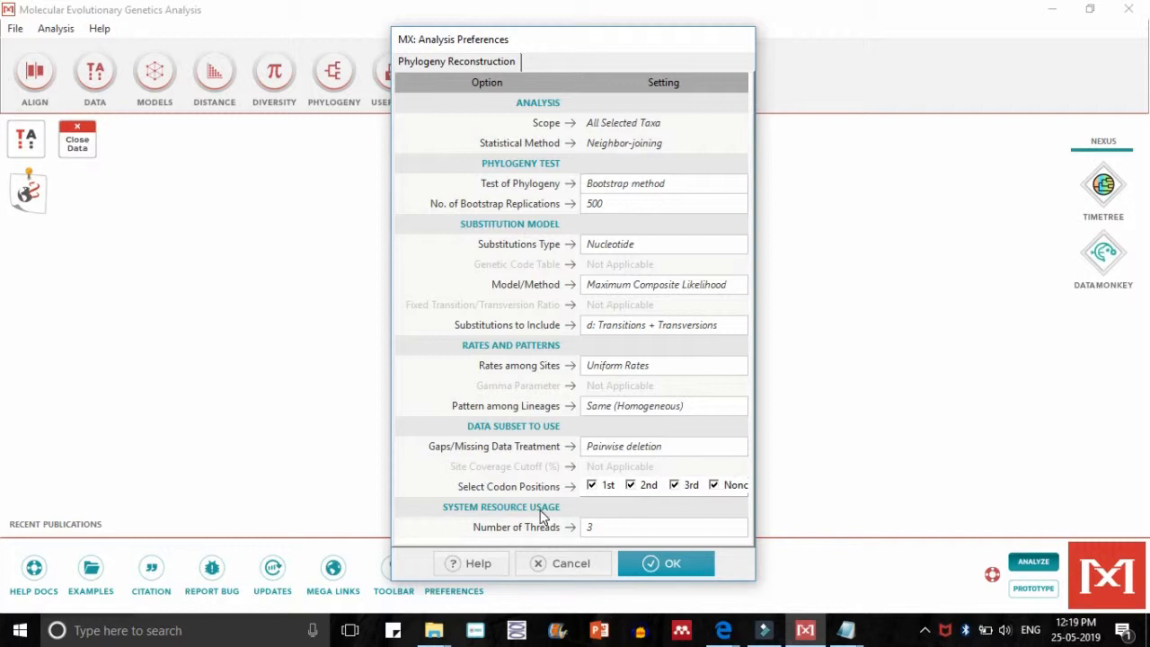
mouse_move(573, 525)
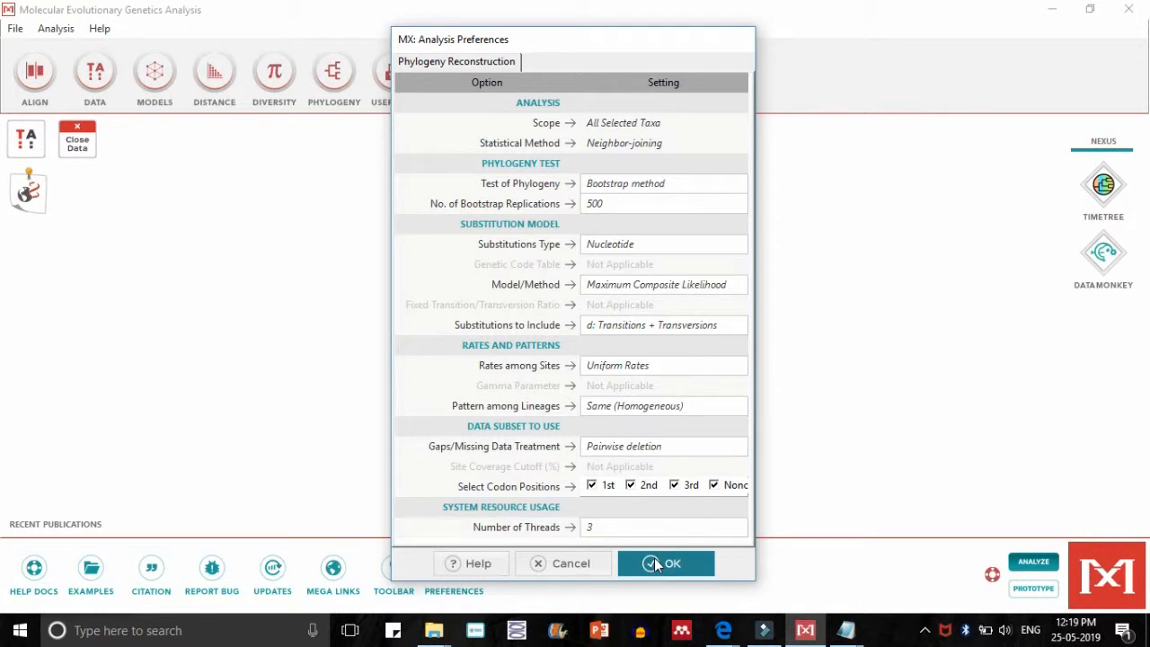
Confirm the preferences so the Neighbor-Joining tree is computed
left_click(665, 563)
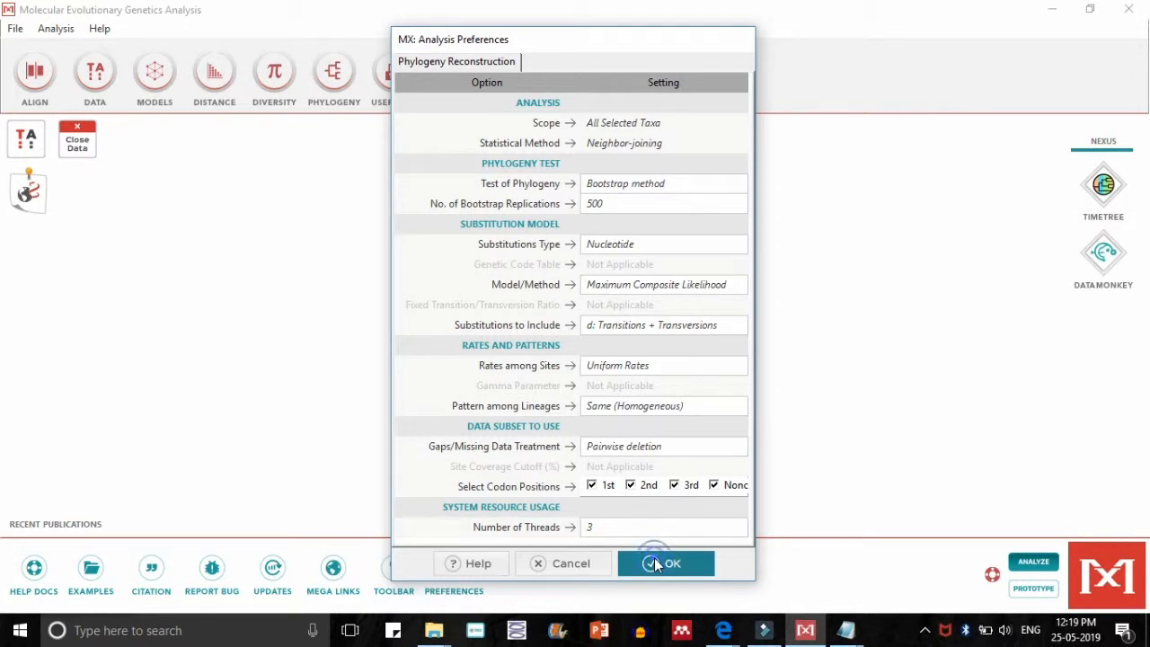
left_click(664, 564)
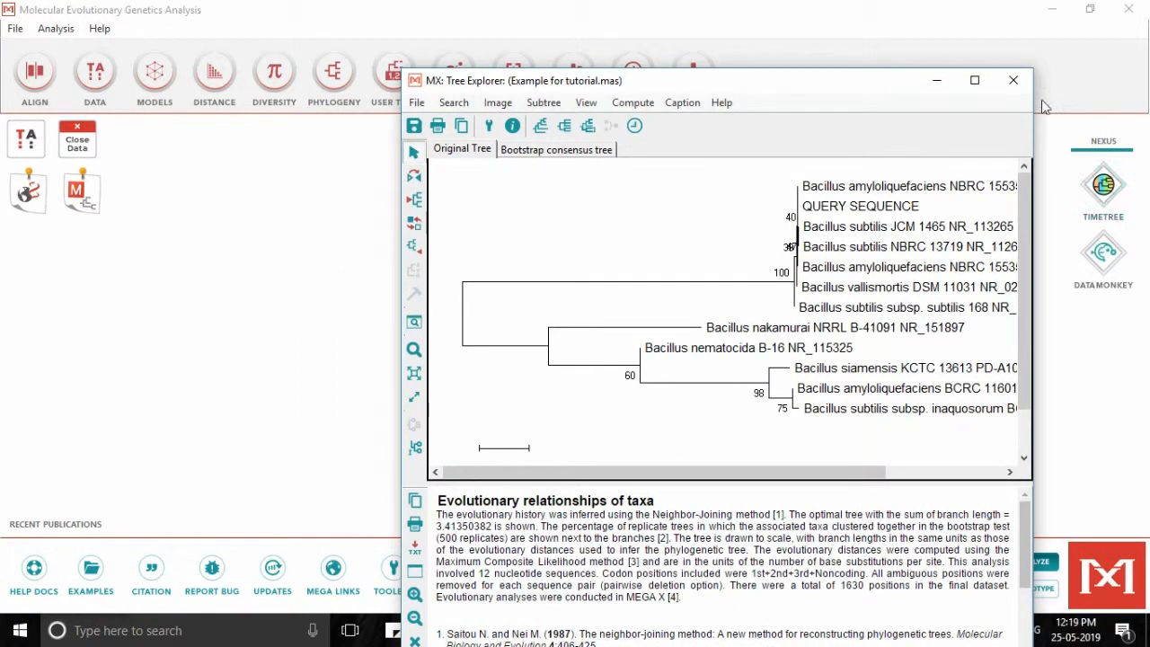
Maximize Tree Explorer and compare the Original Tree with the Bootstrap consensus tree
left_click(973, 79)
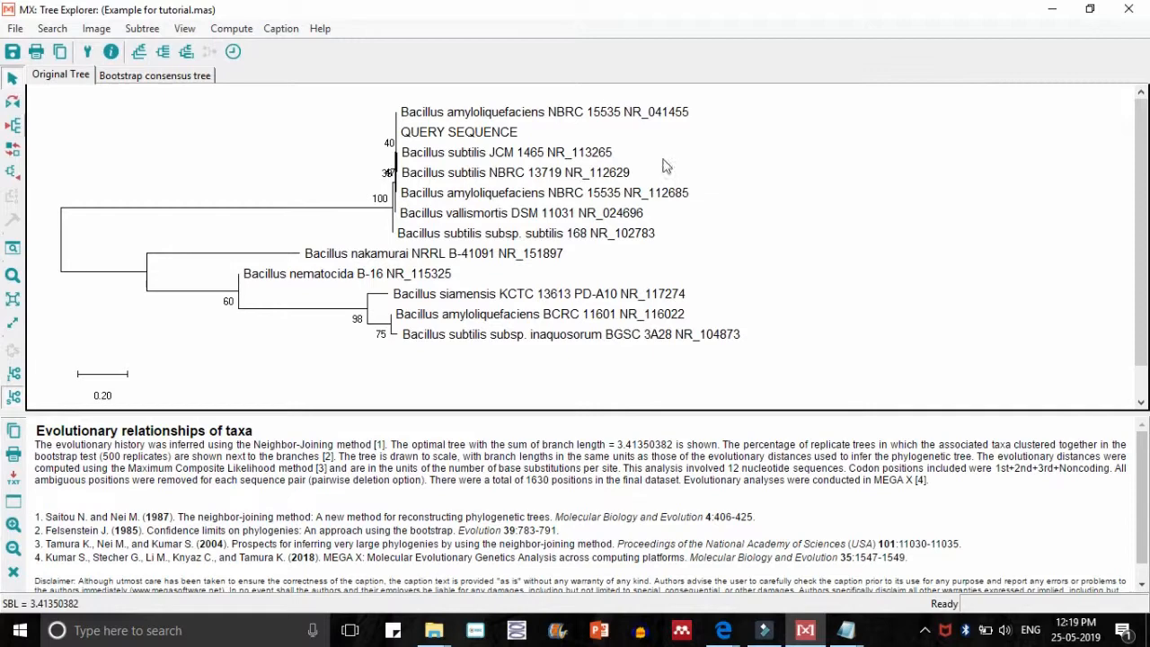
mouse_move(201, 99)
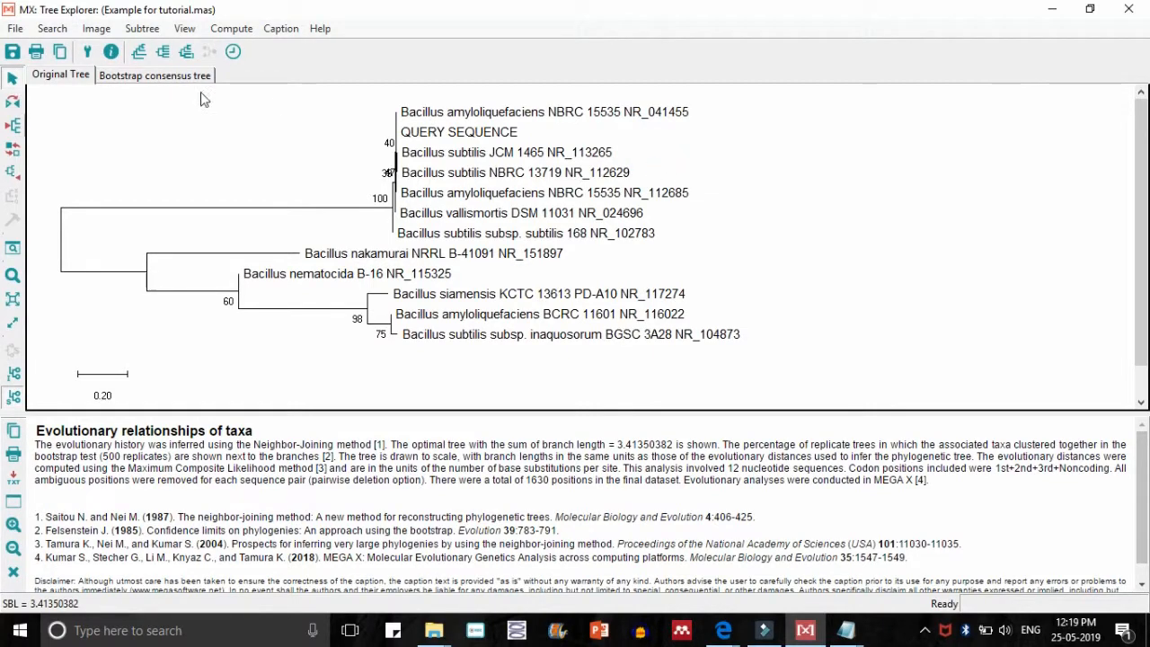
left_click(154, 76)
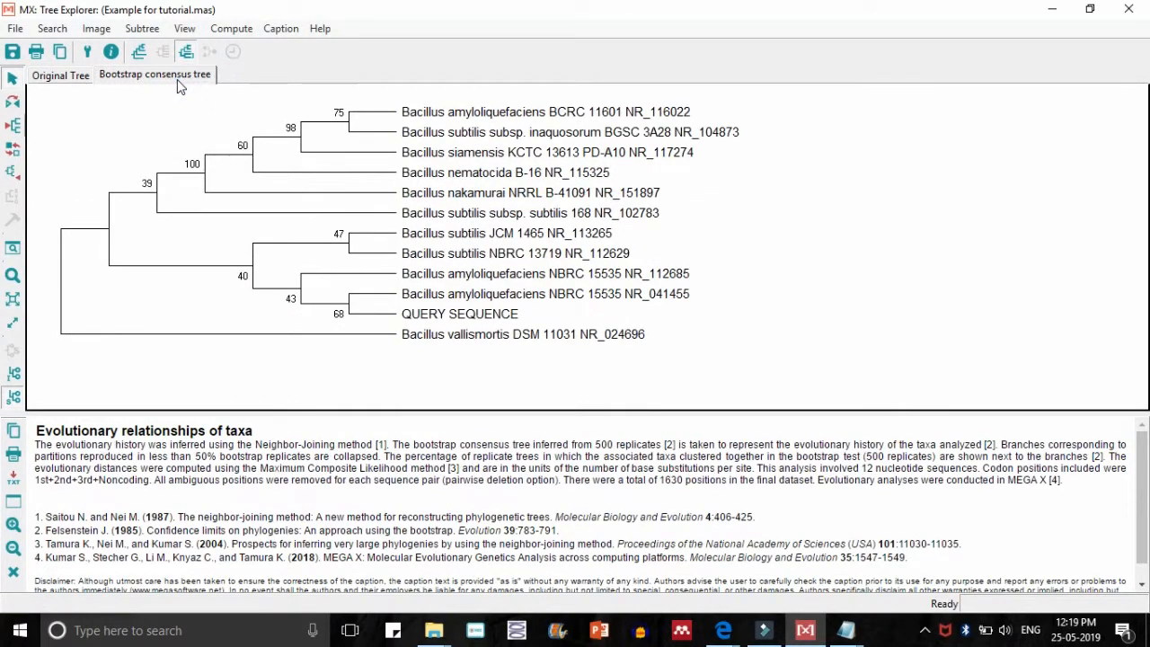
left_click(61, 75)
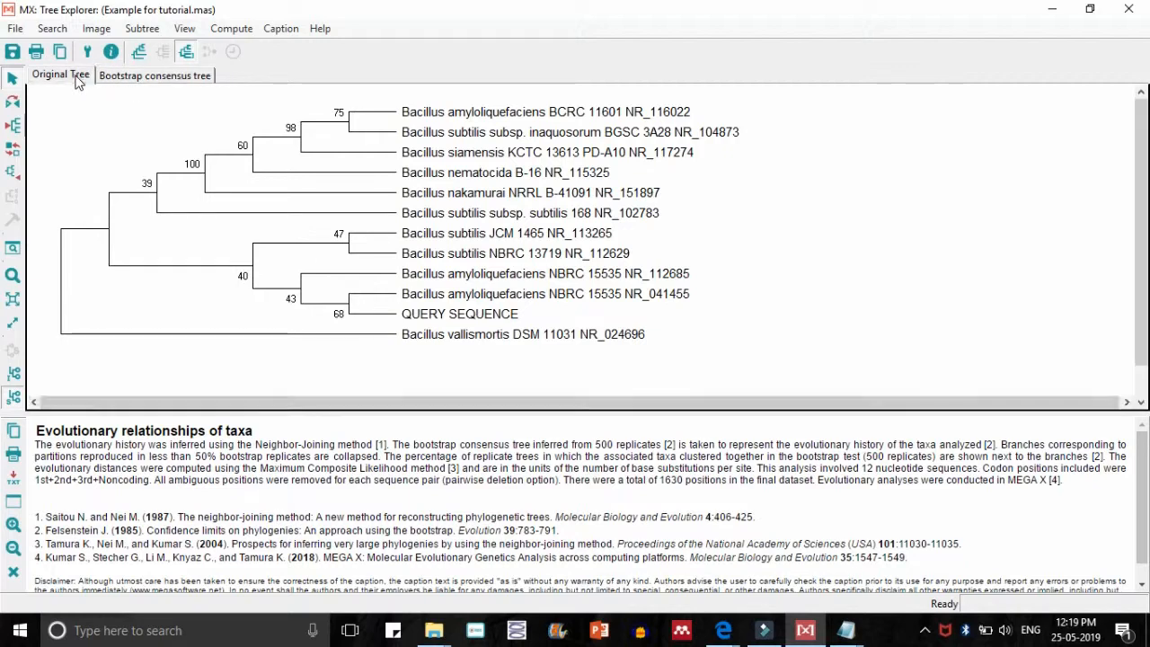
left_click(154, 75)
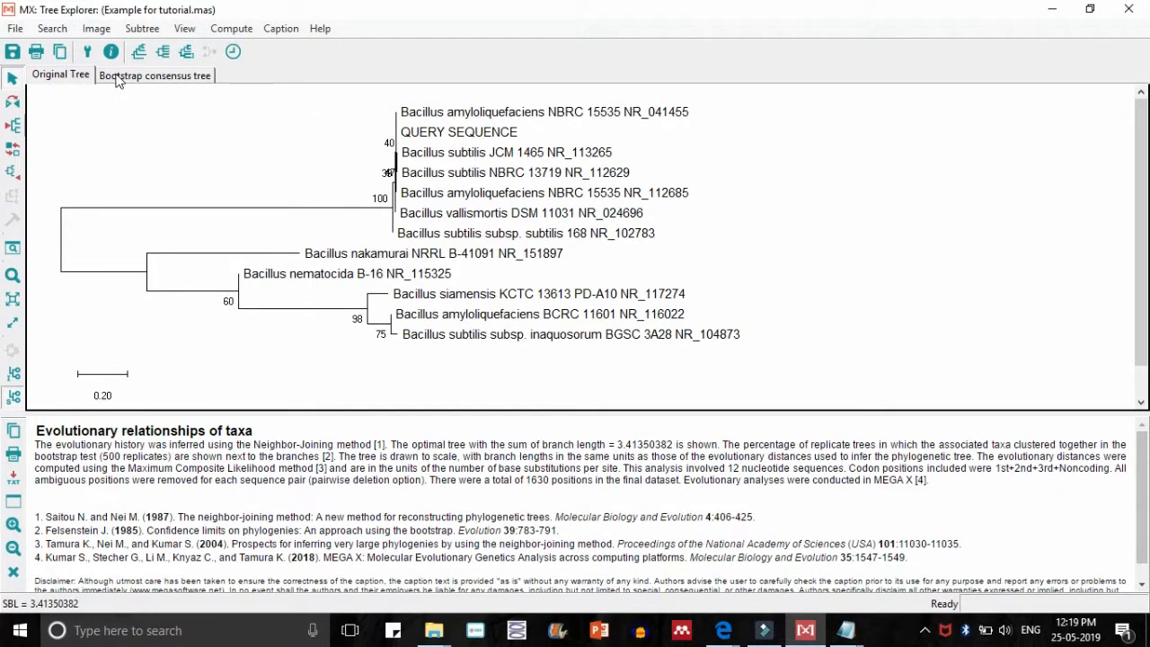
left_click(155, 75)
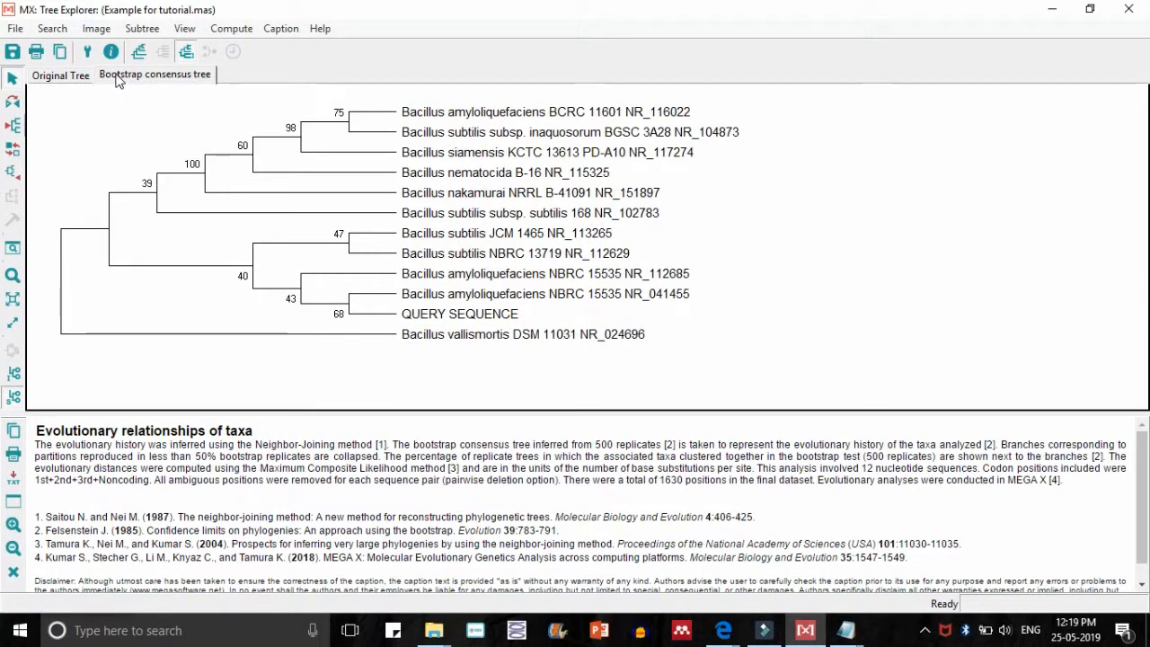
left_click(61, 76)
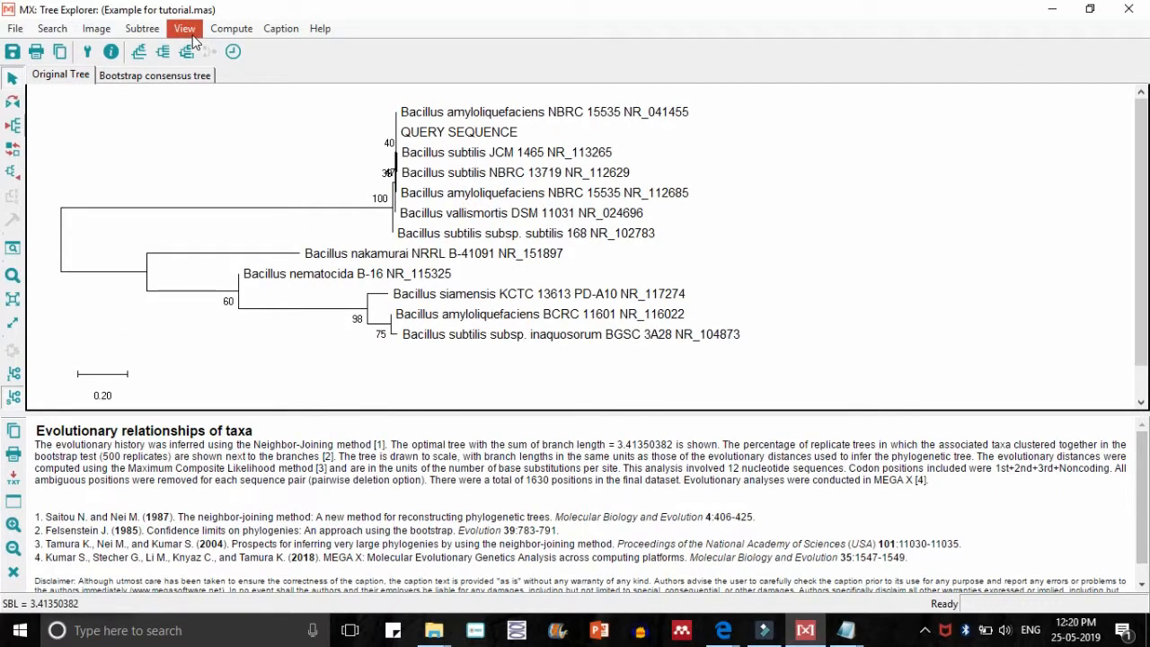
Draw the tree with curved branches and check it on the bootstrap consensus tree
left_click(184, 29)
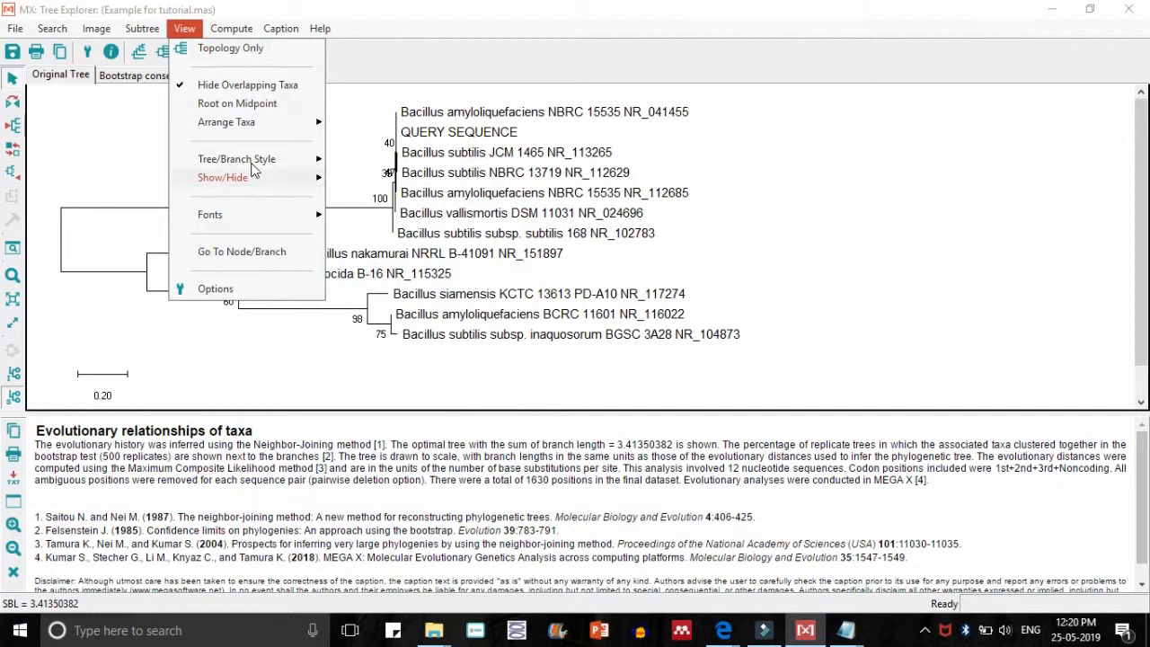
left_click(237, 158)
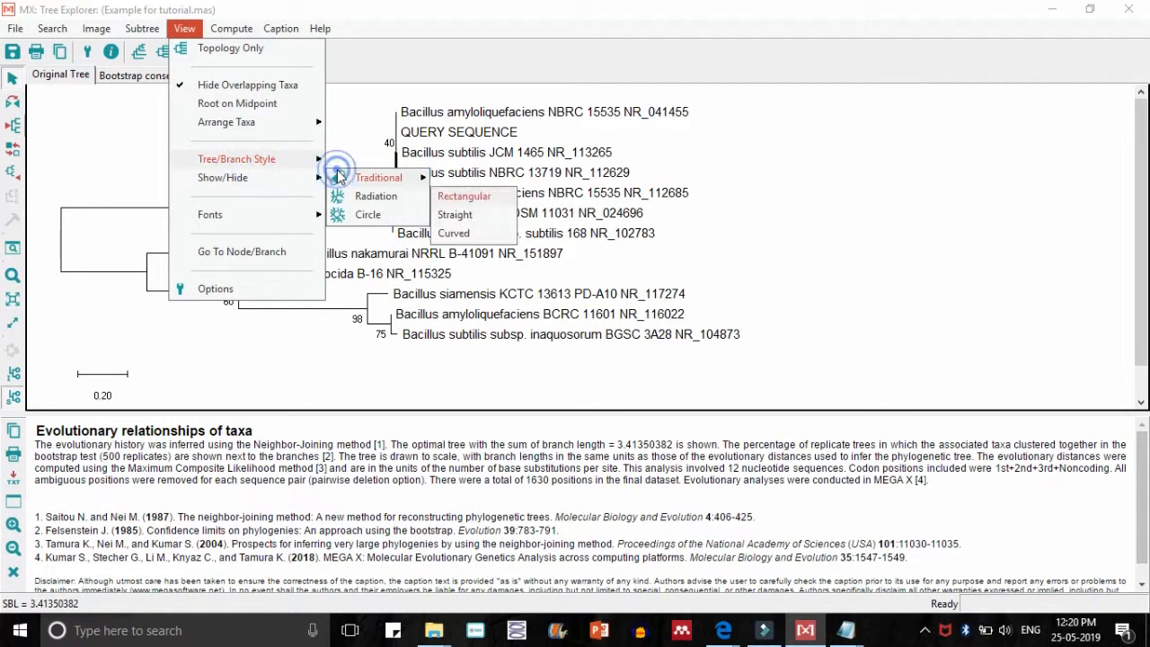
left_click(454, 214)
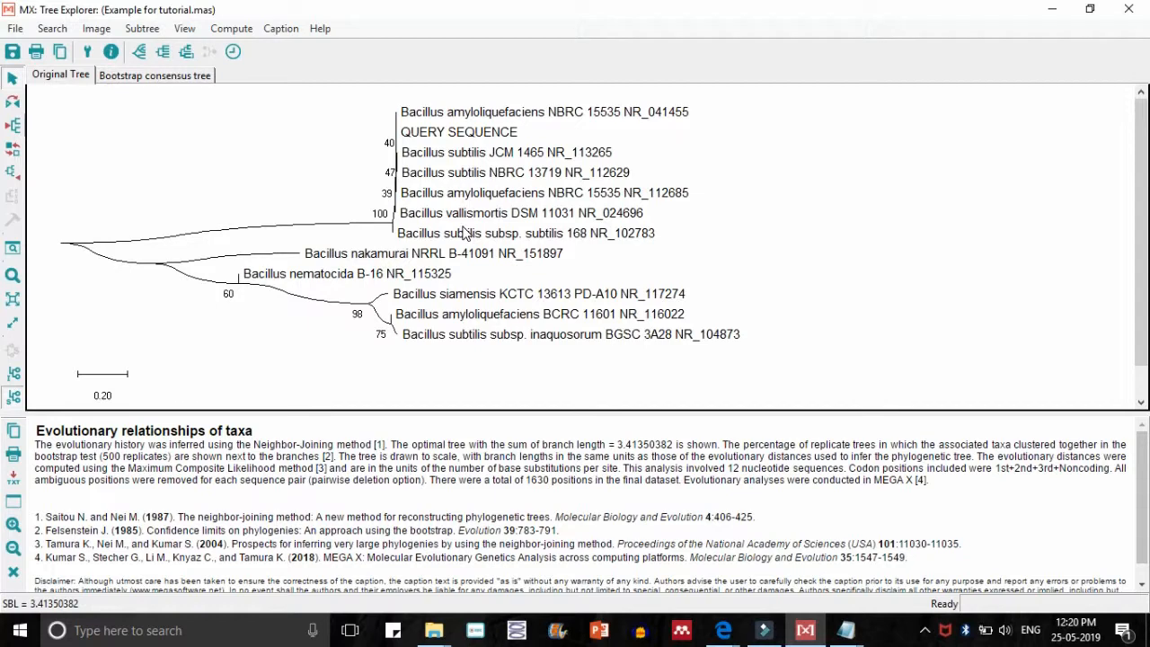
left_click(155, 75)
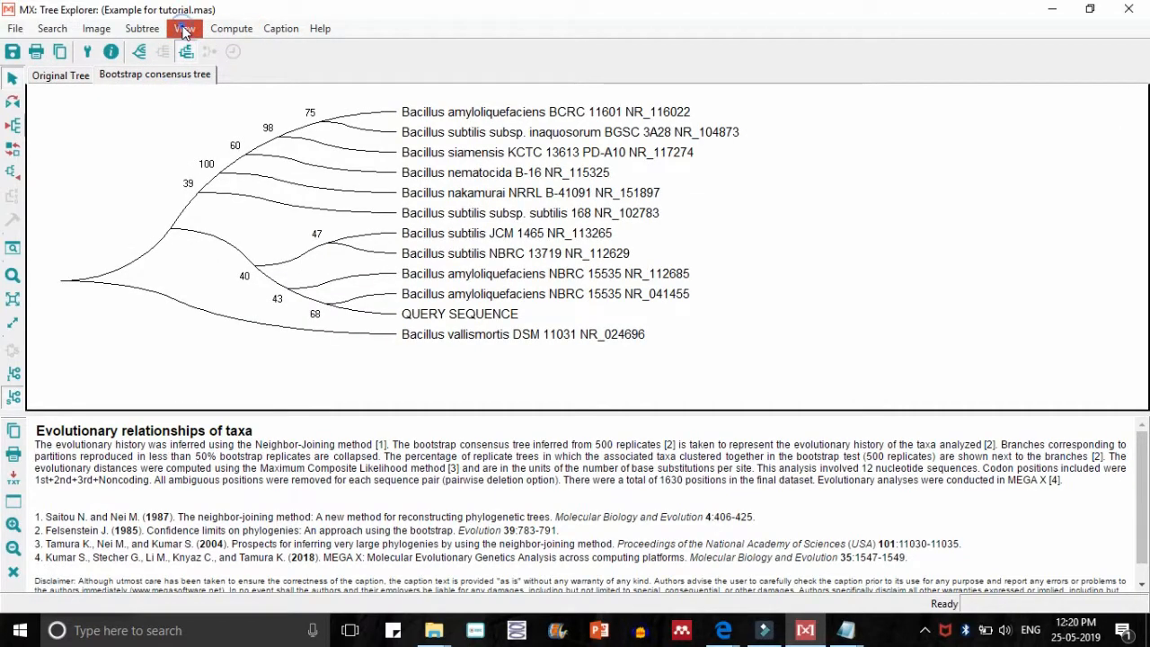
left_click(140, 29)
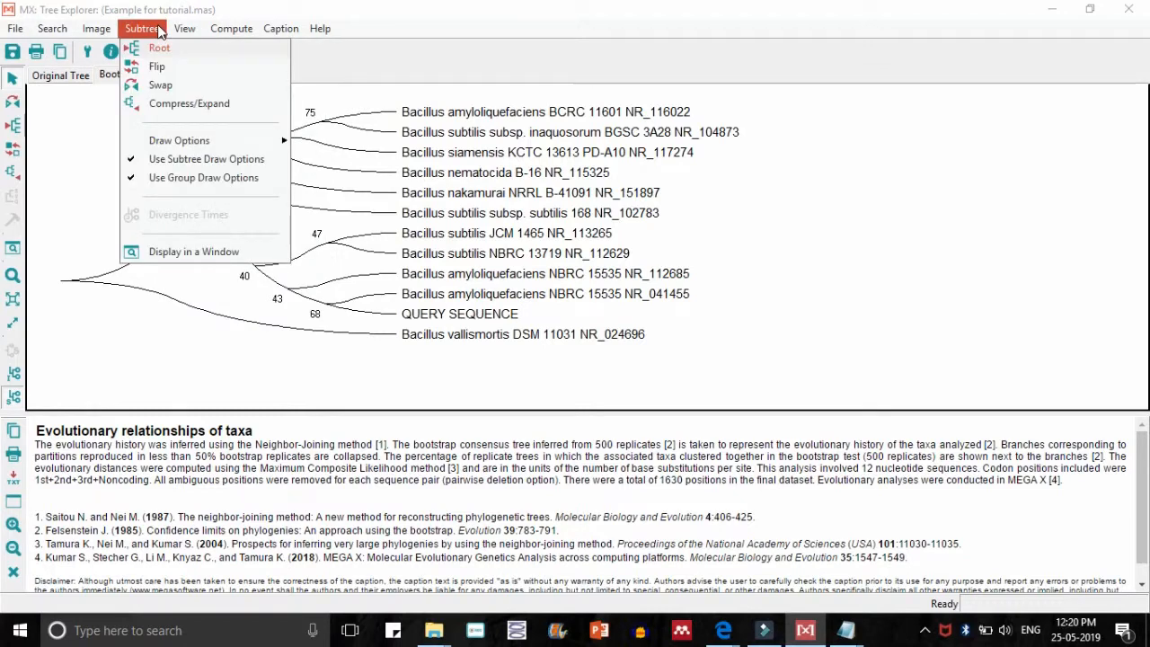
mouse_move(180, 140)
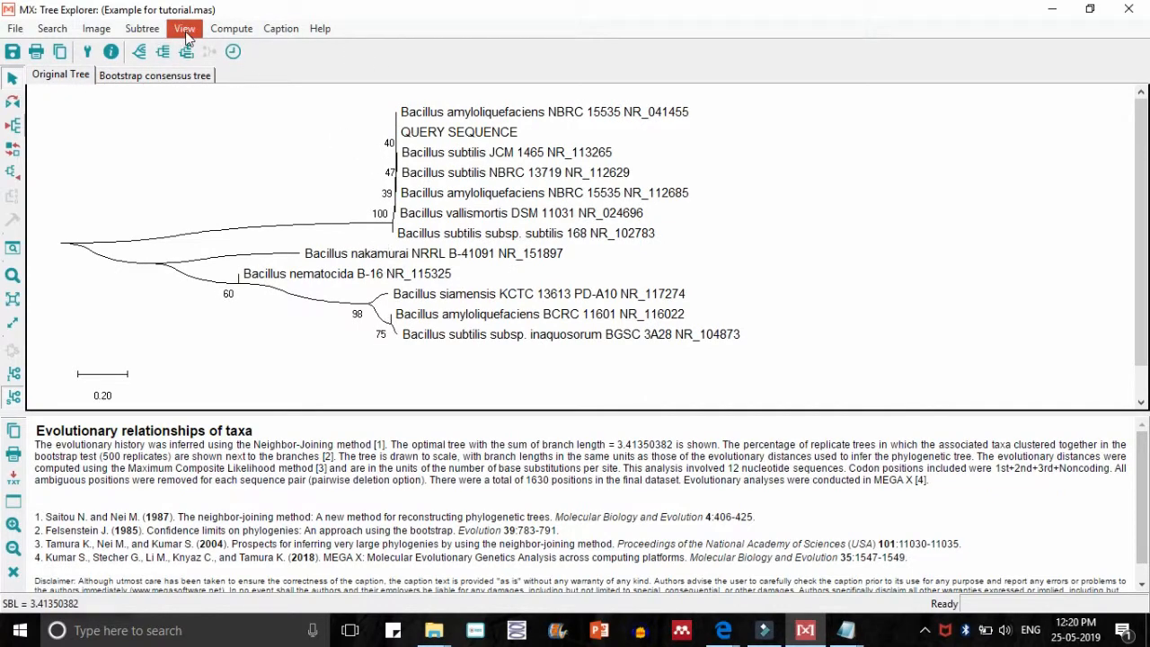
Try the Radiation layout, then return the tree to Traditional straight branches
left_click(185, 28)
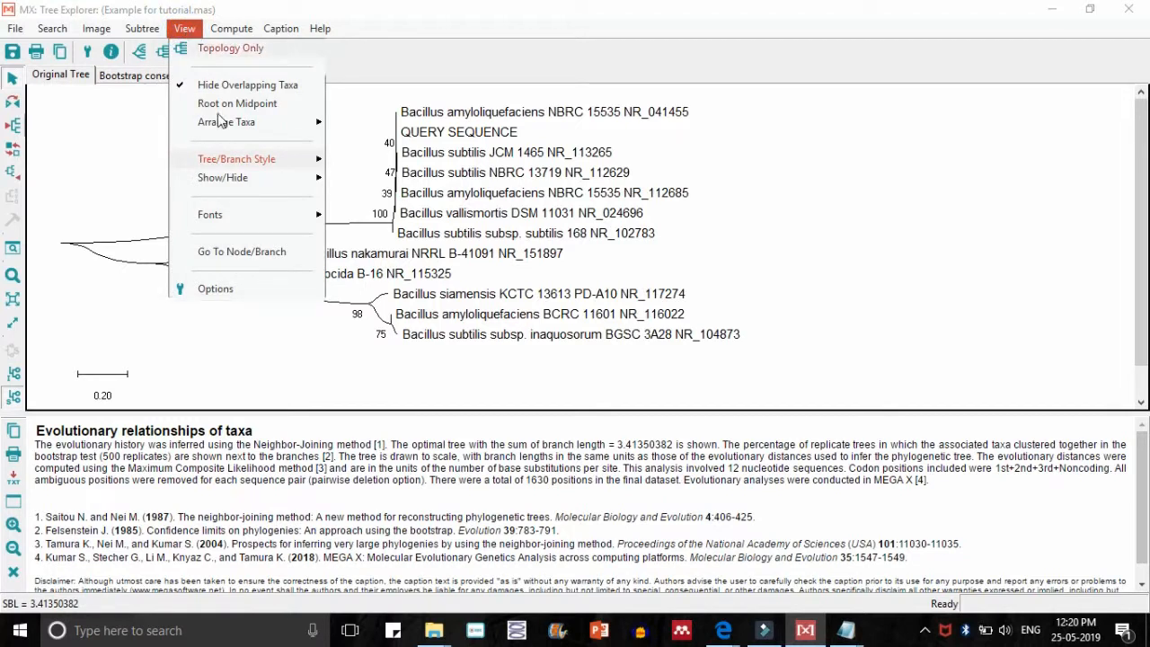
mouse_move(237, 158)
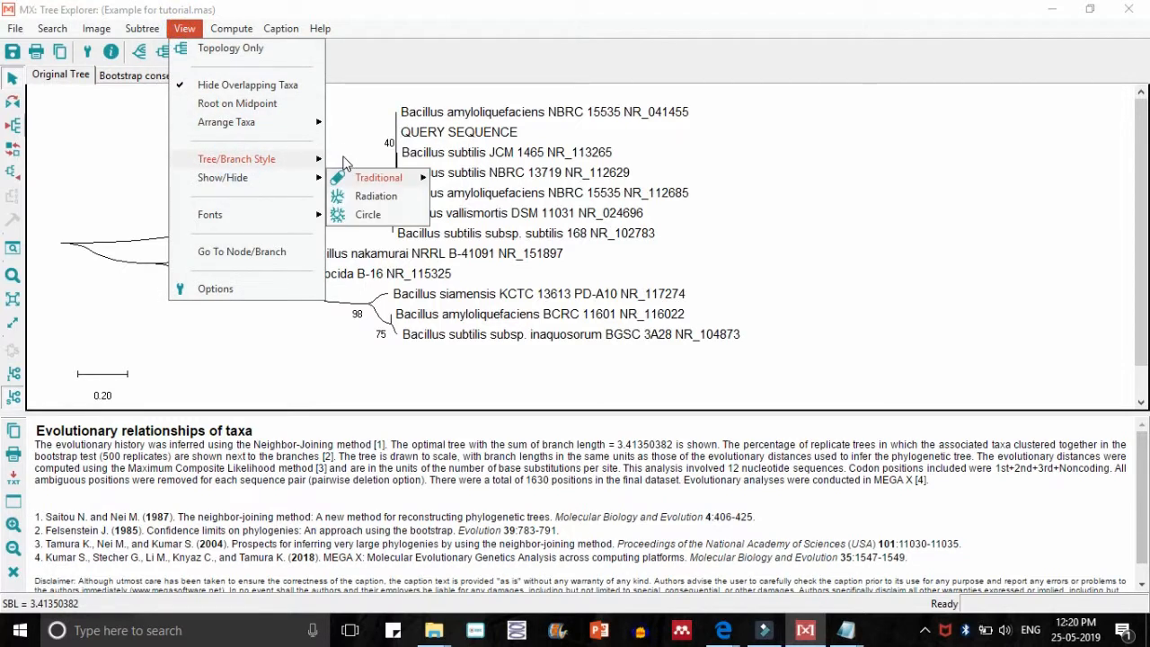
left_click(375, 195)
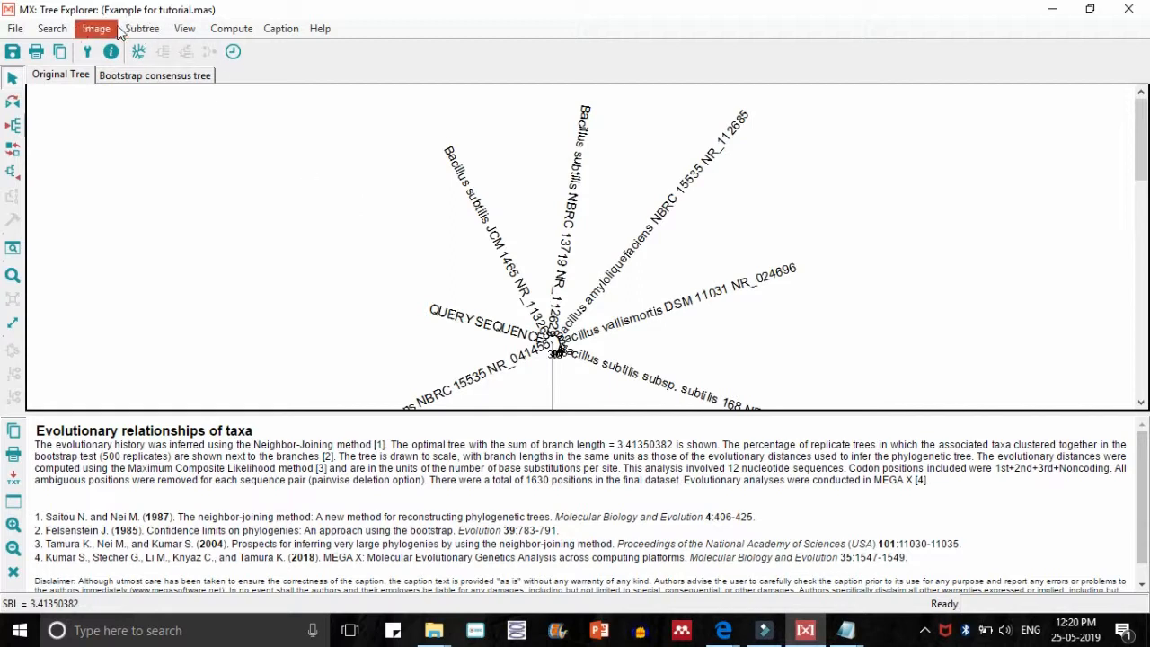
left_click(183, 29)
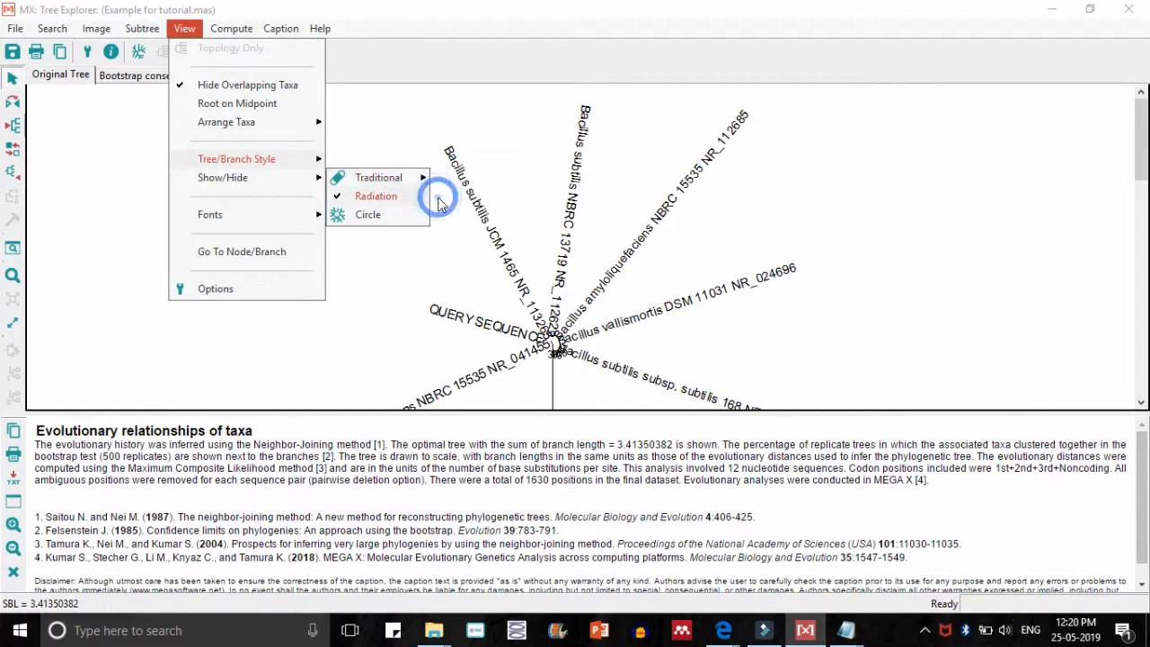
left_click(377, 178)
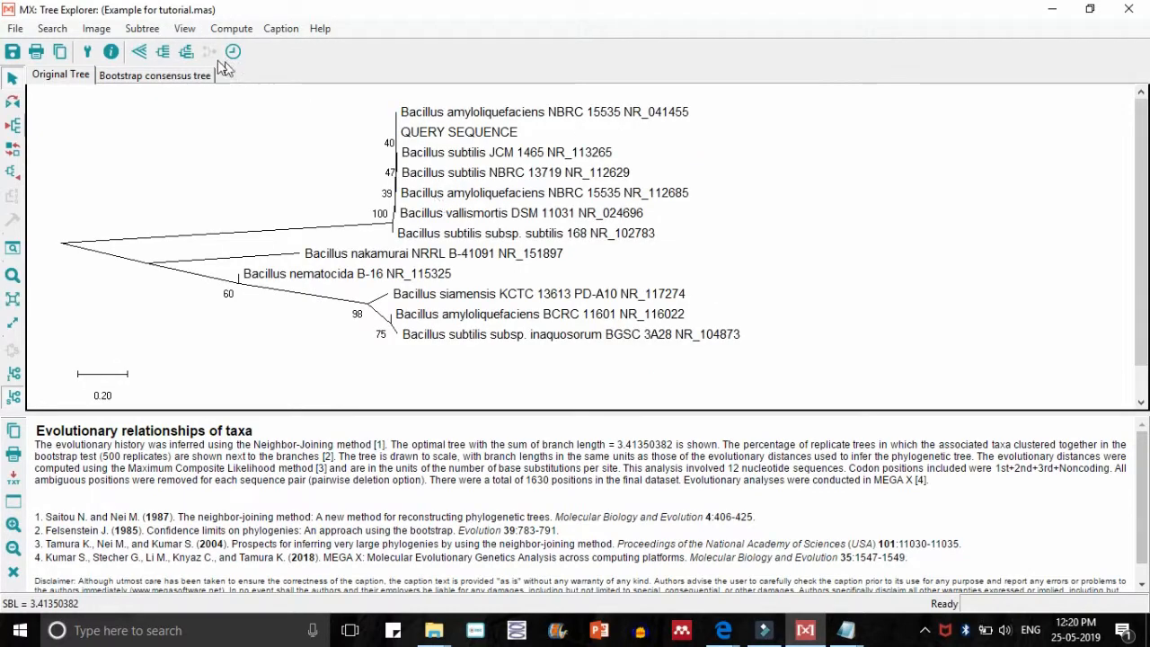
left_click(183, 28)
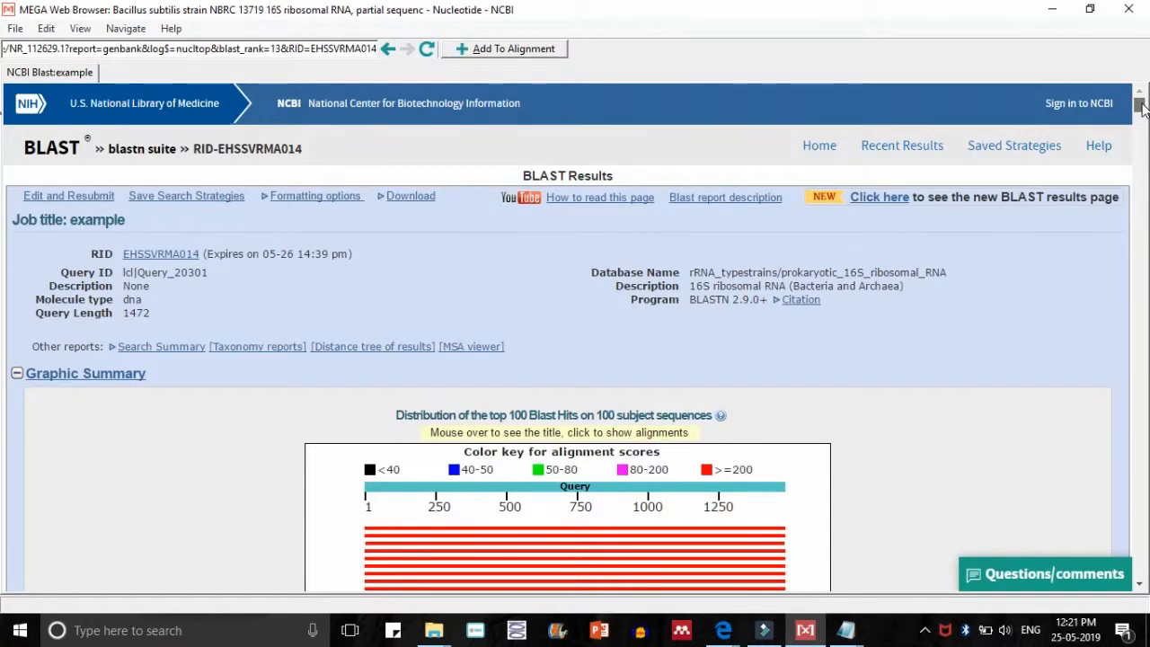
Scroll the BLAST results to the significant alignments list, then bring the Tree Explorer back maximized
scroll("down", 3)
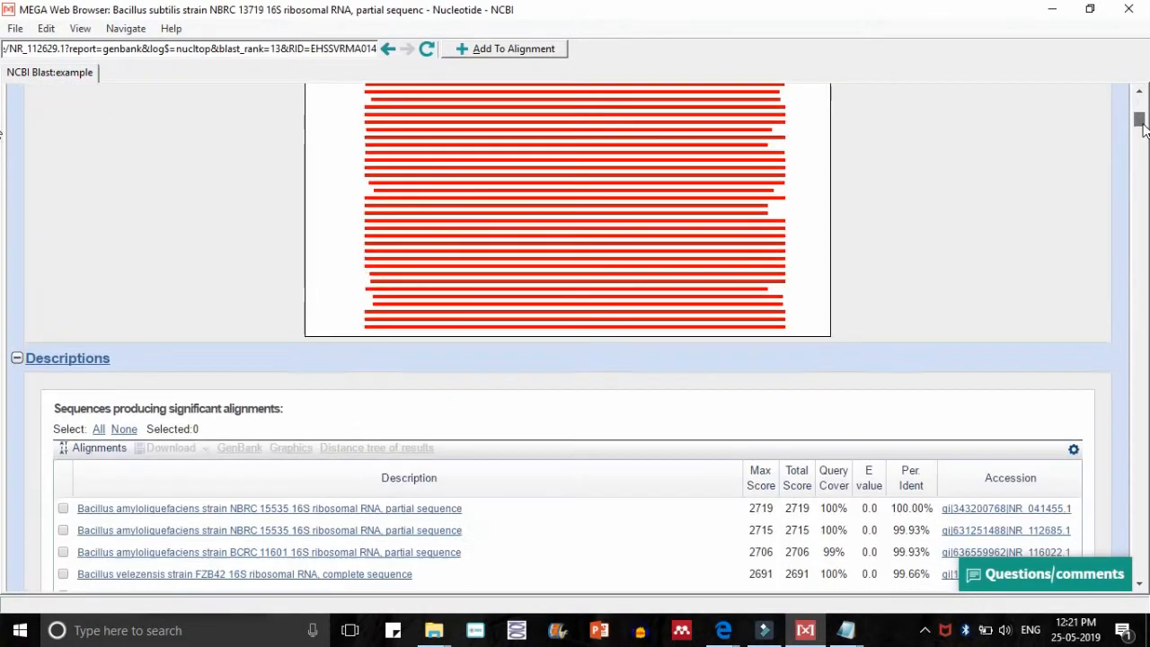
scroll("down", 3)
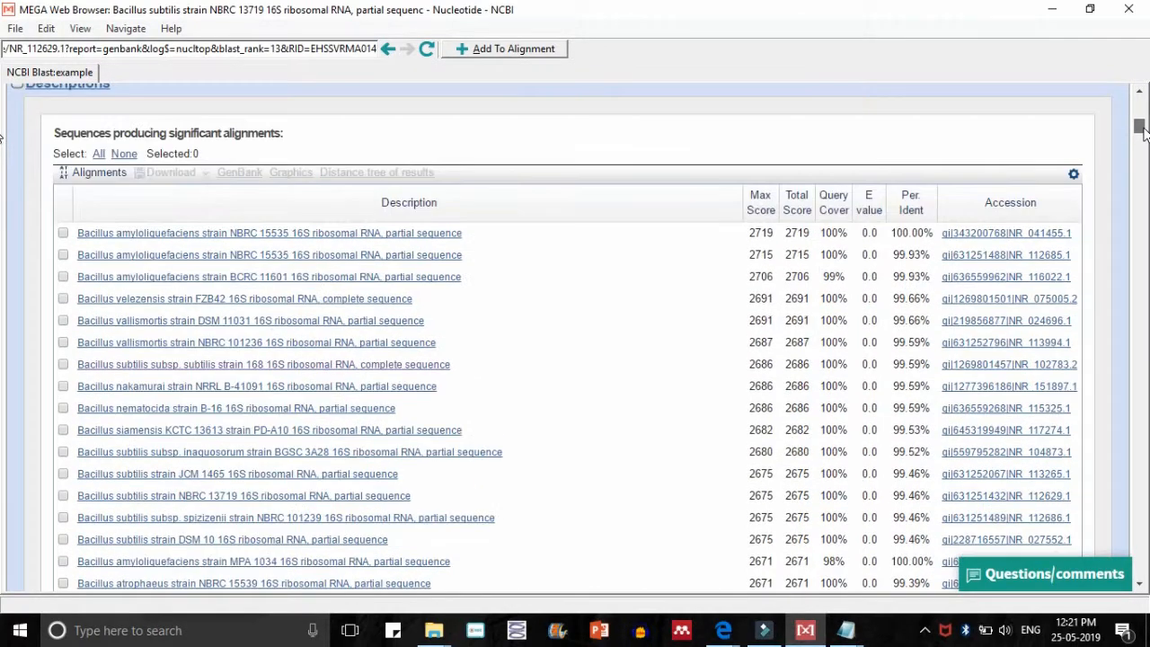
mouse_move(122, 234)
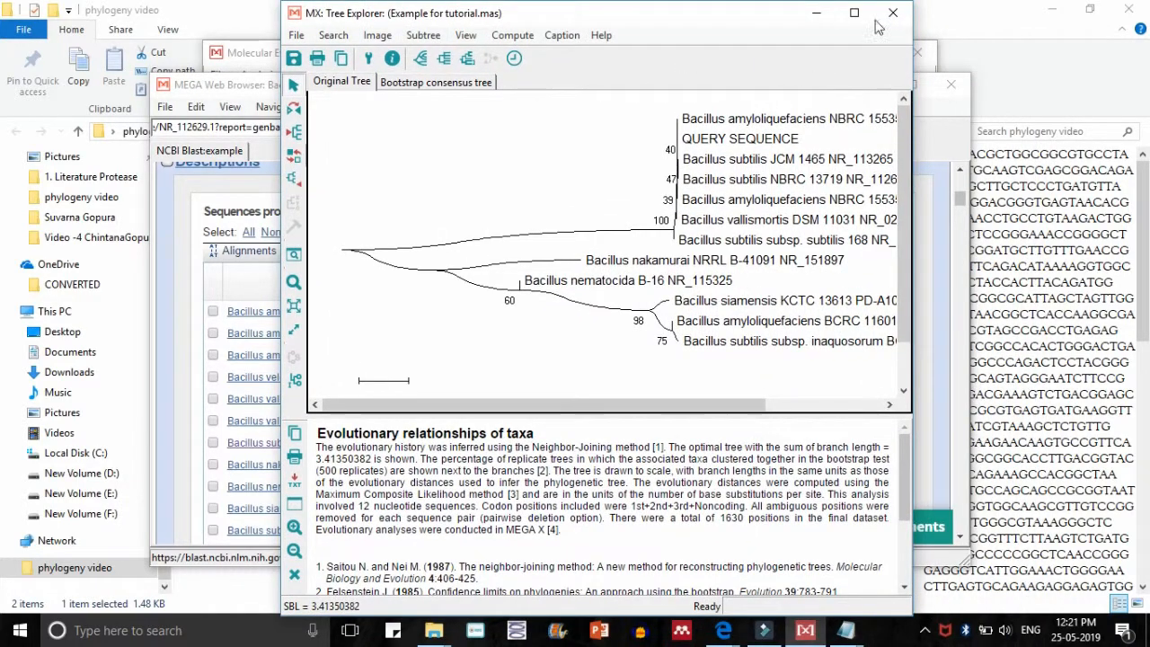
left_click(853, 13)
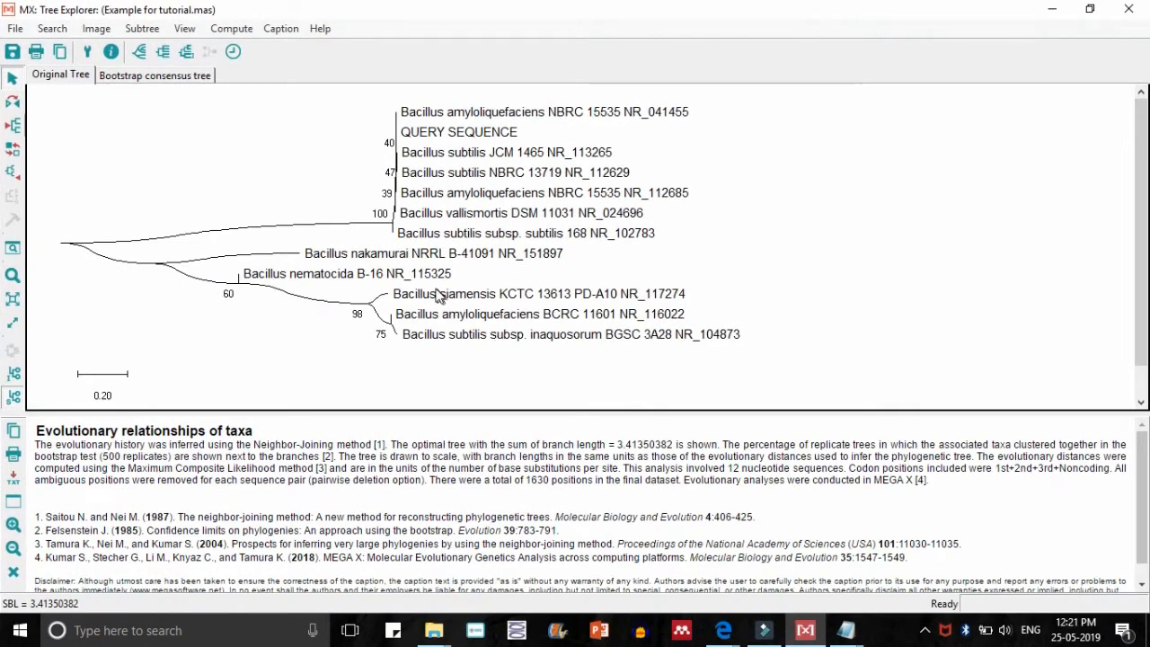
mouse_move(452, 140)
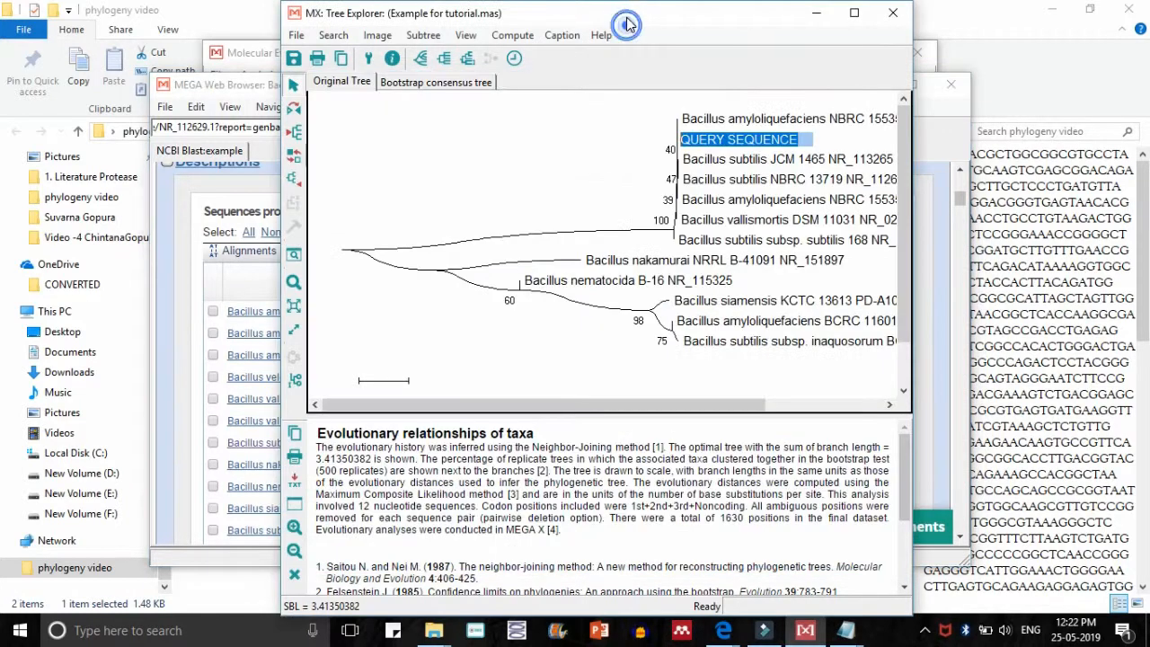
Rename the QUERY SEQUENCE tip to Bacillus amyloliquefaciens Strain XYZ
left_click(853, 13)
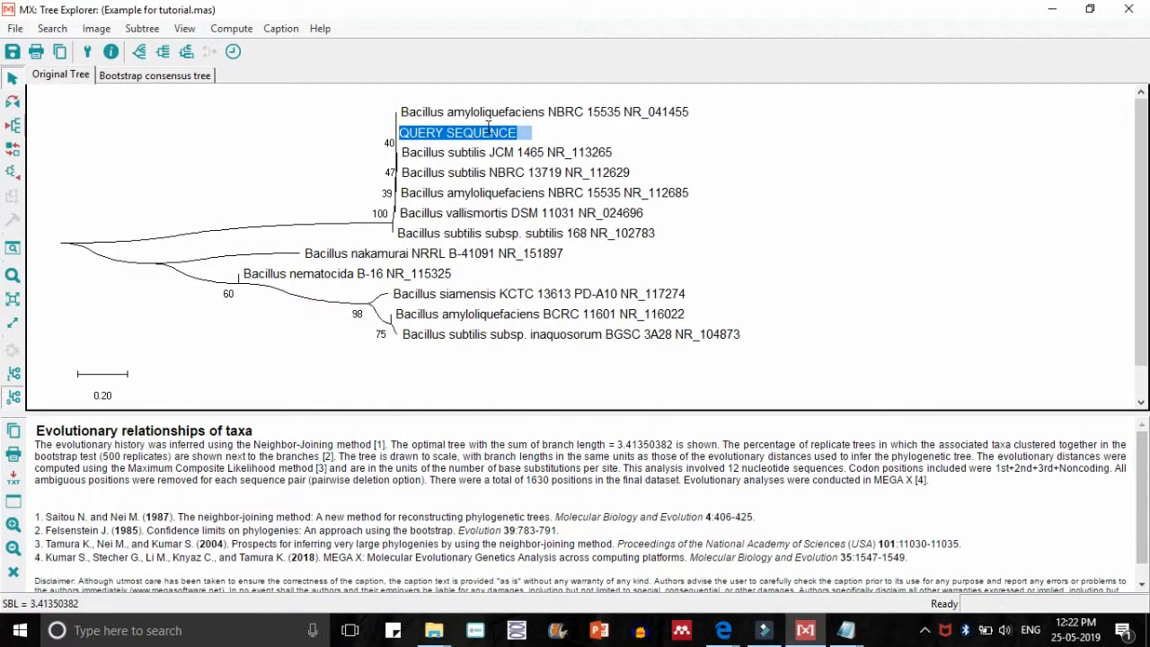
type("Am")
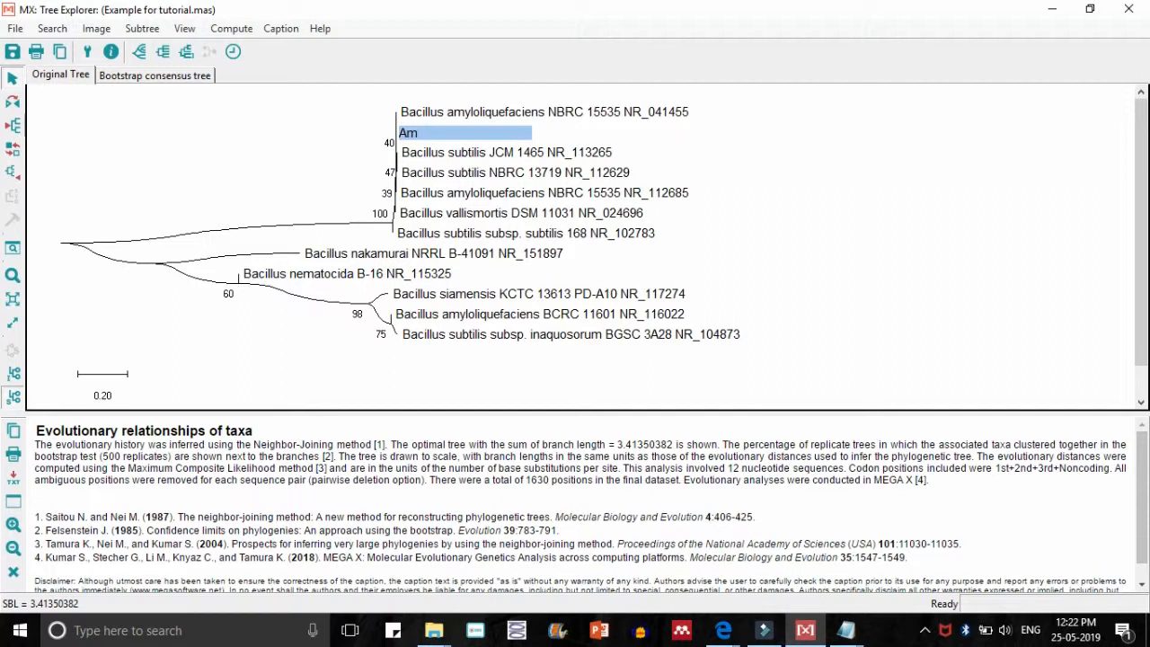
type("V")
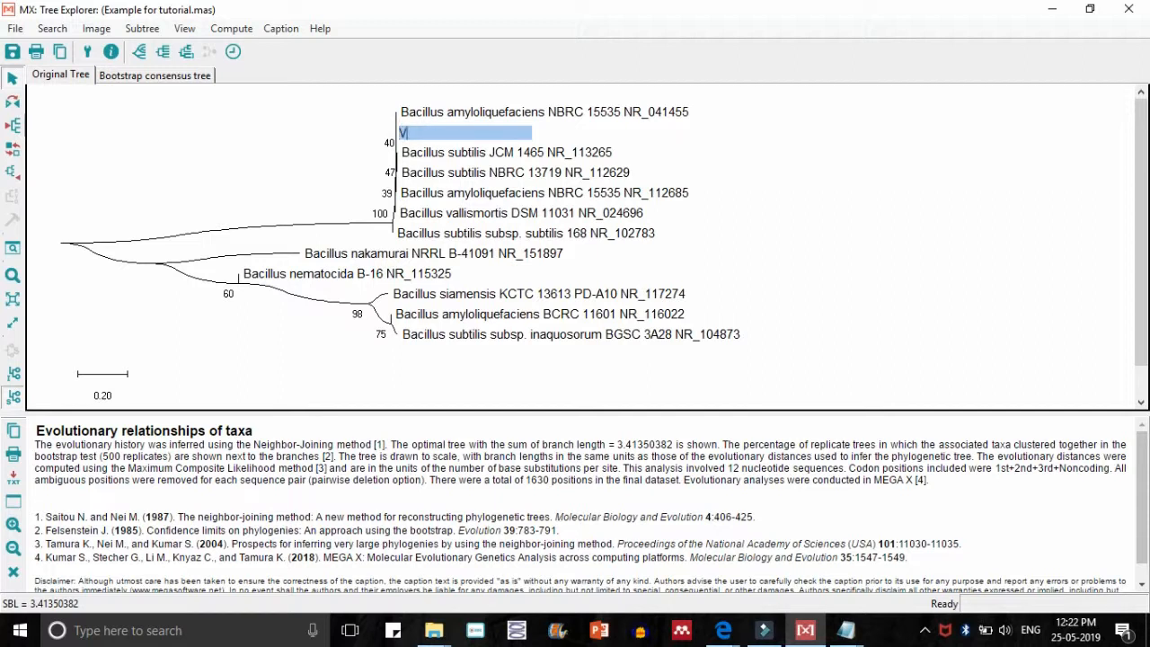
type("Bacillus amy")
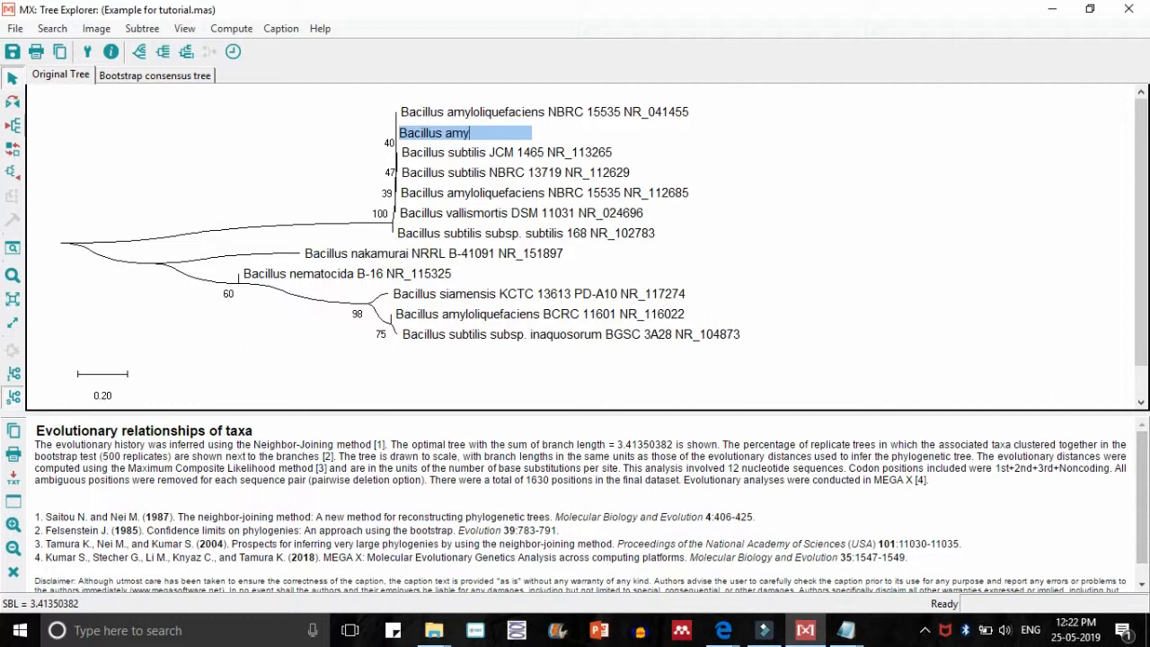
type("loliqu")
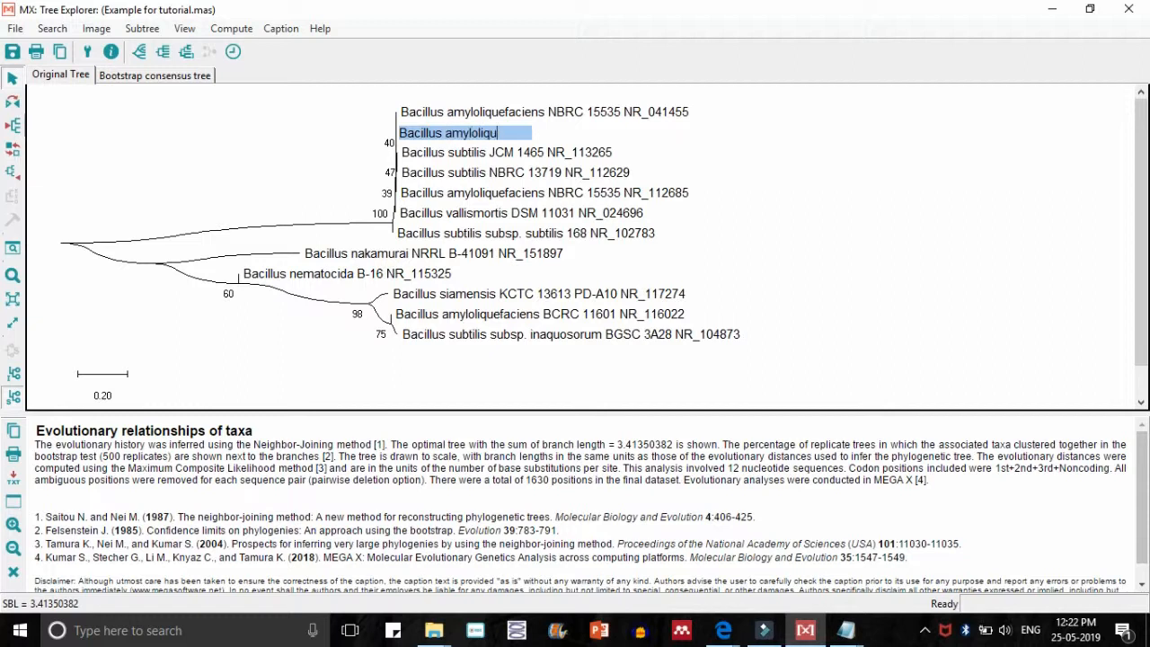
type("efaciens Strain X")
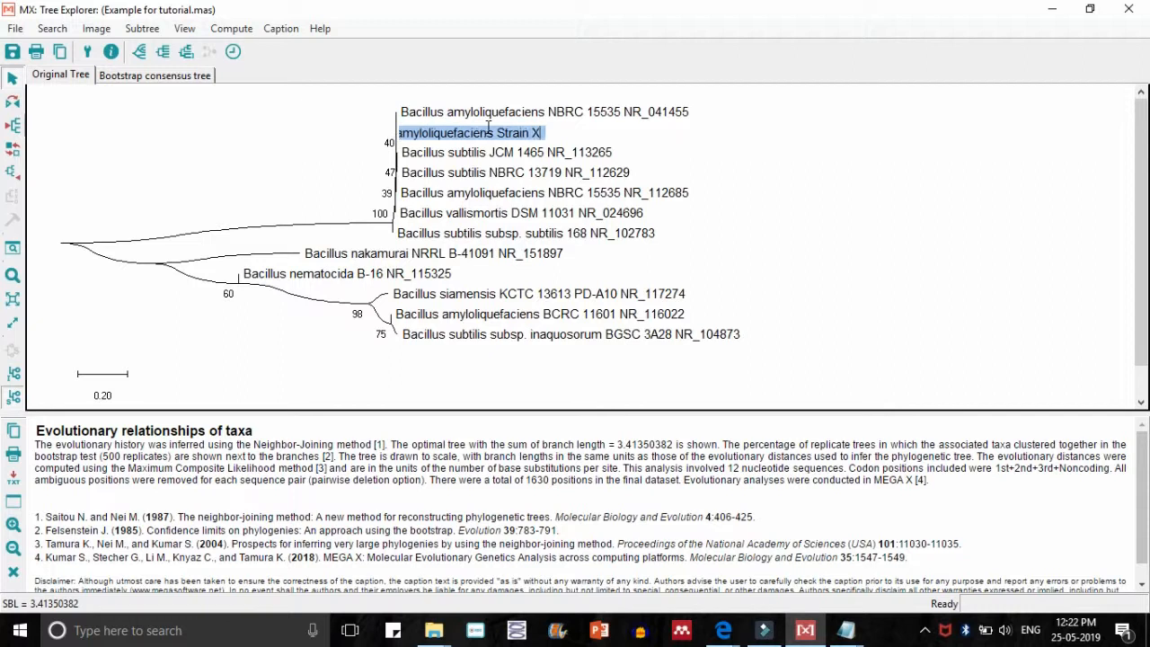
type("YZ")
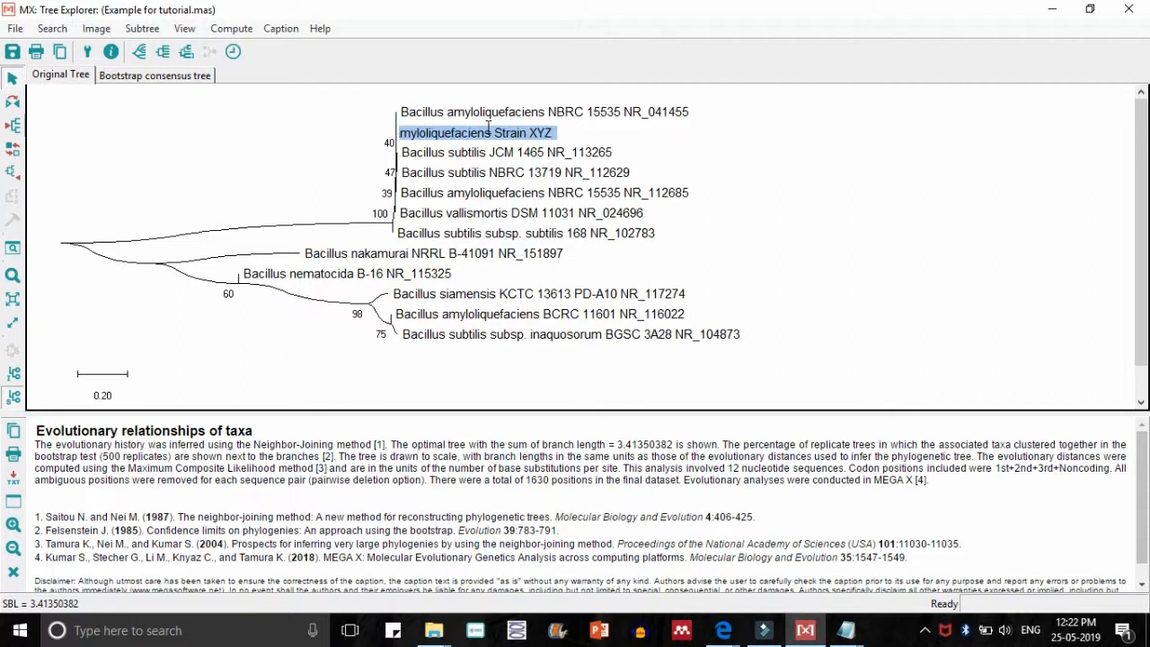
mouse_move(625, 147)
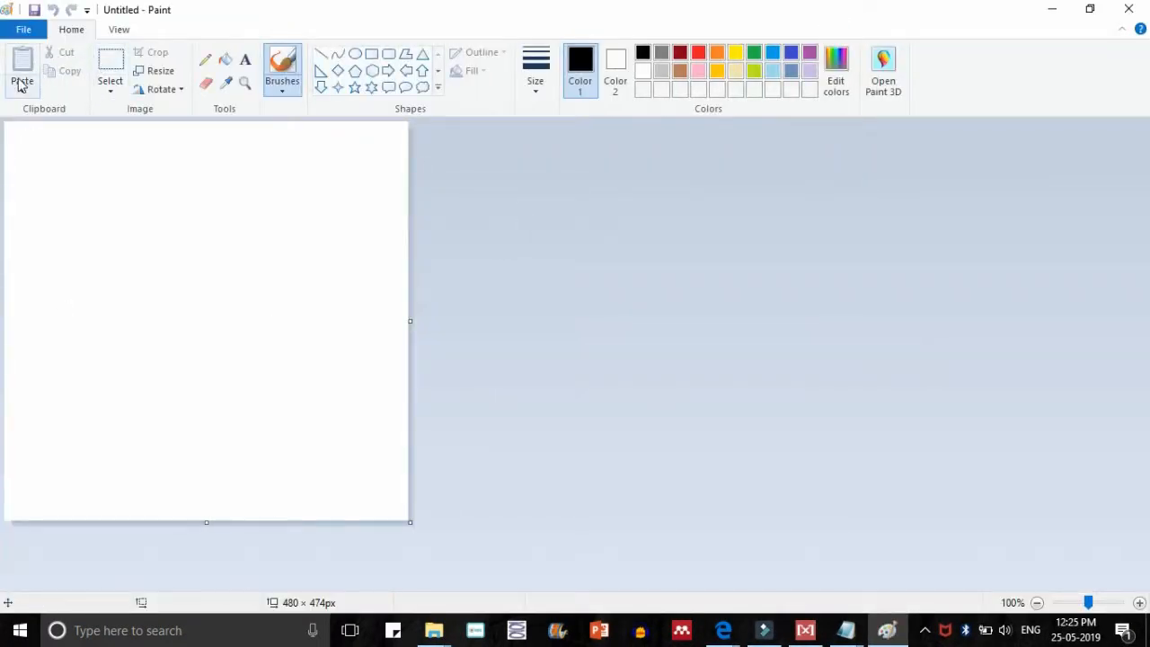
Copy the tree image to the clipboard from MEGA and paste it onto the Paint canvas
left_click(22, 81)
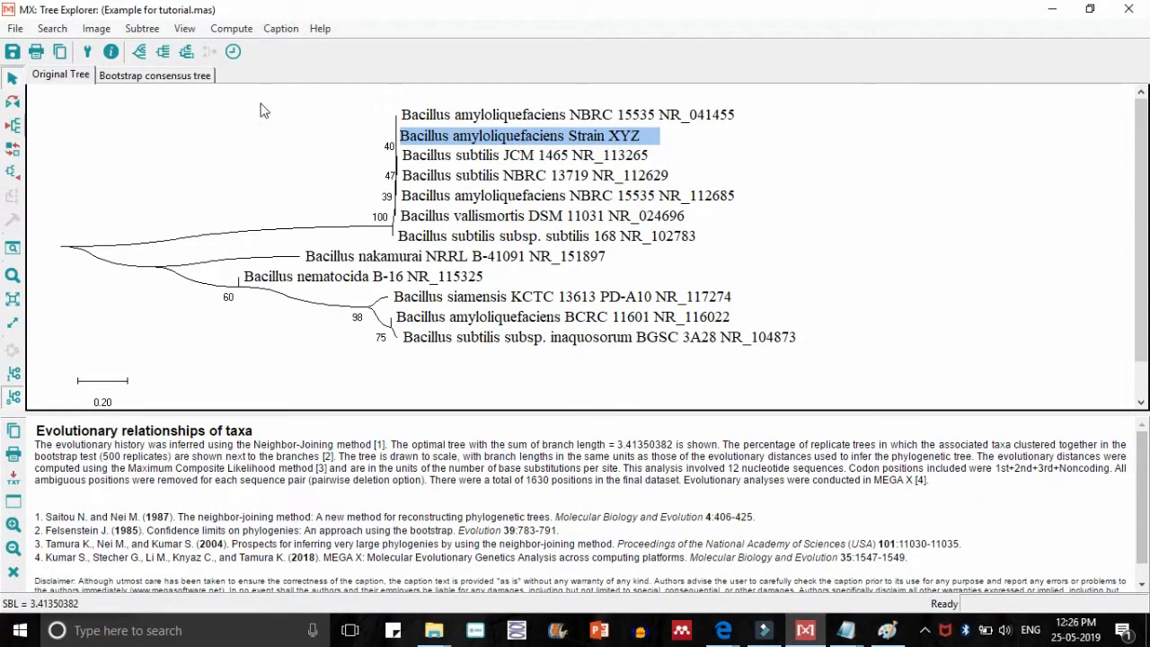
left_click(95, 28)
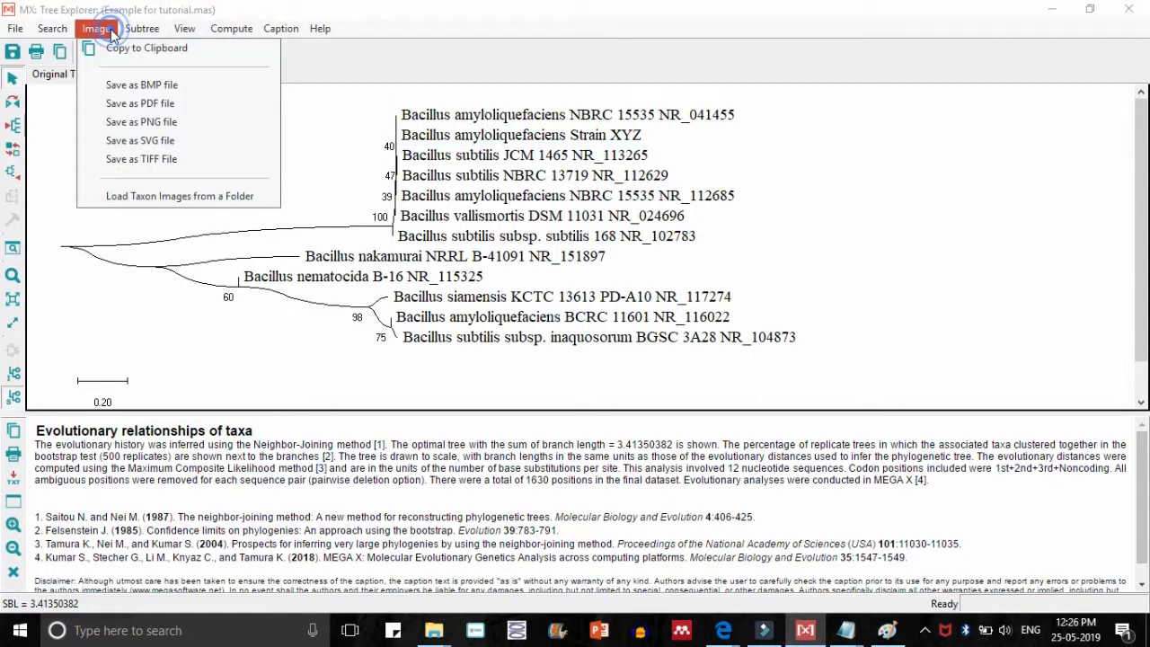
left_click(97, 28)
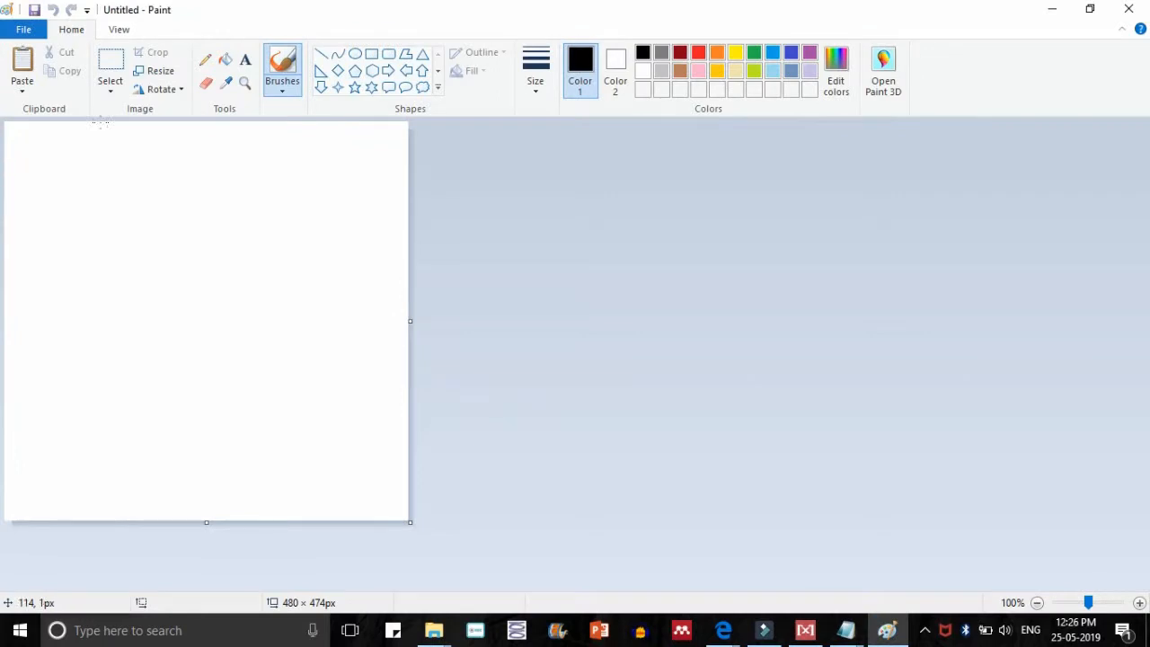
left_click(21, 68)
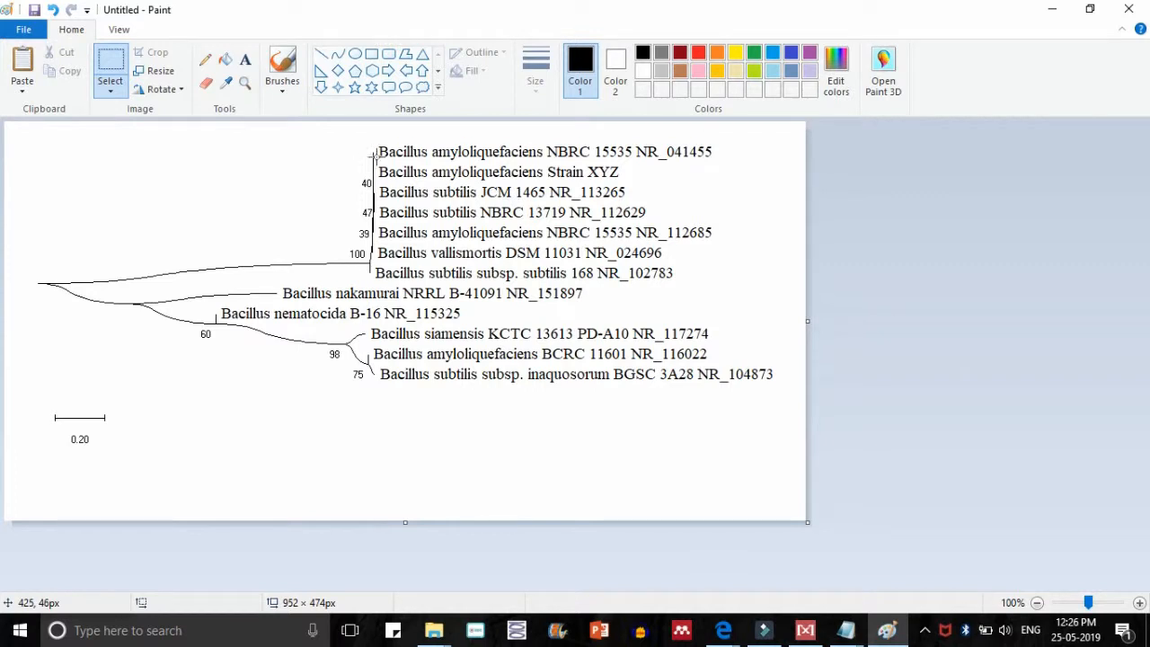
Start Save As in Paint and browse into the phylogeny video folder on the Desktop
left_click(23, 29)
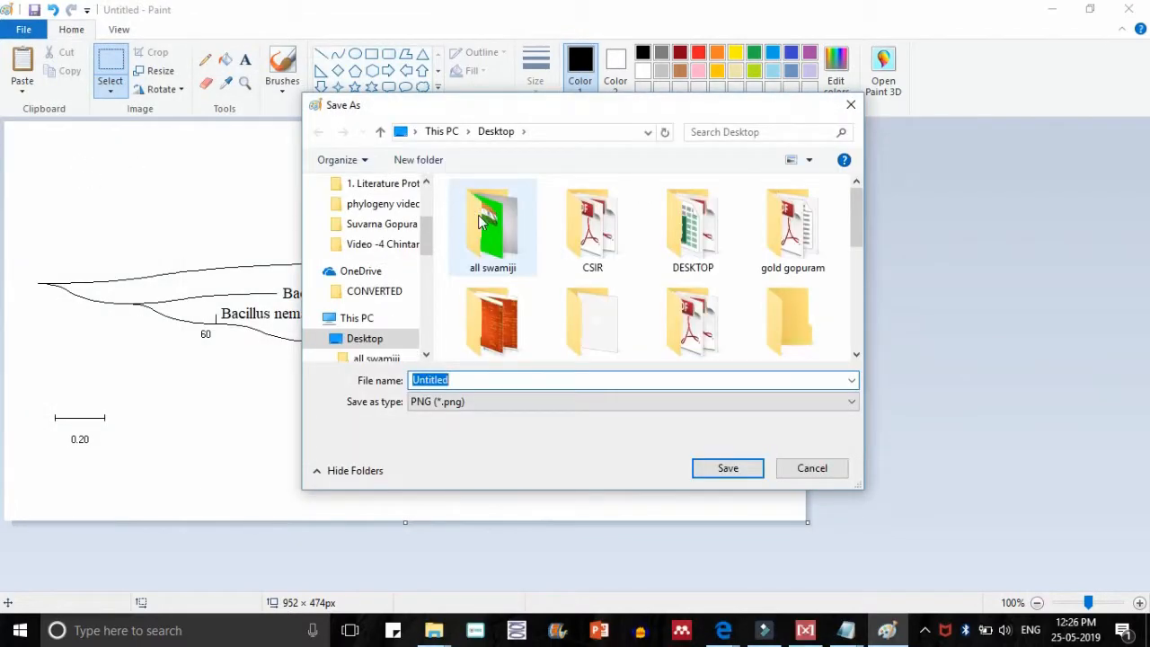
scroll("down", 3)
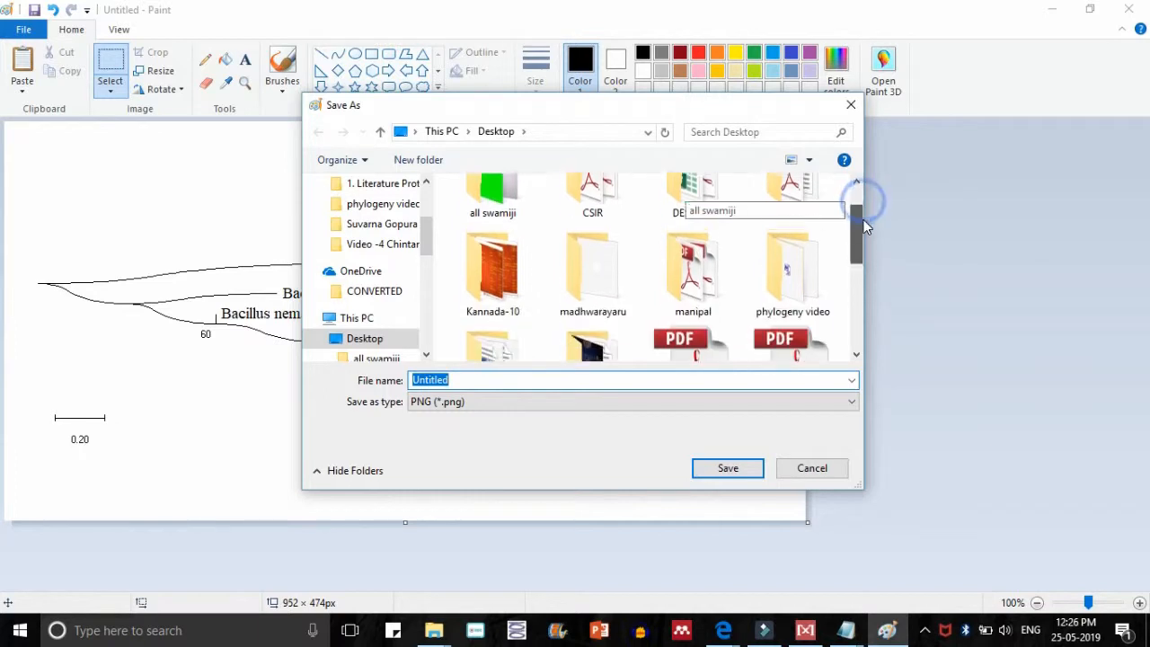
scroll("down", 3)
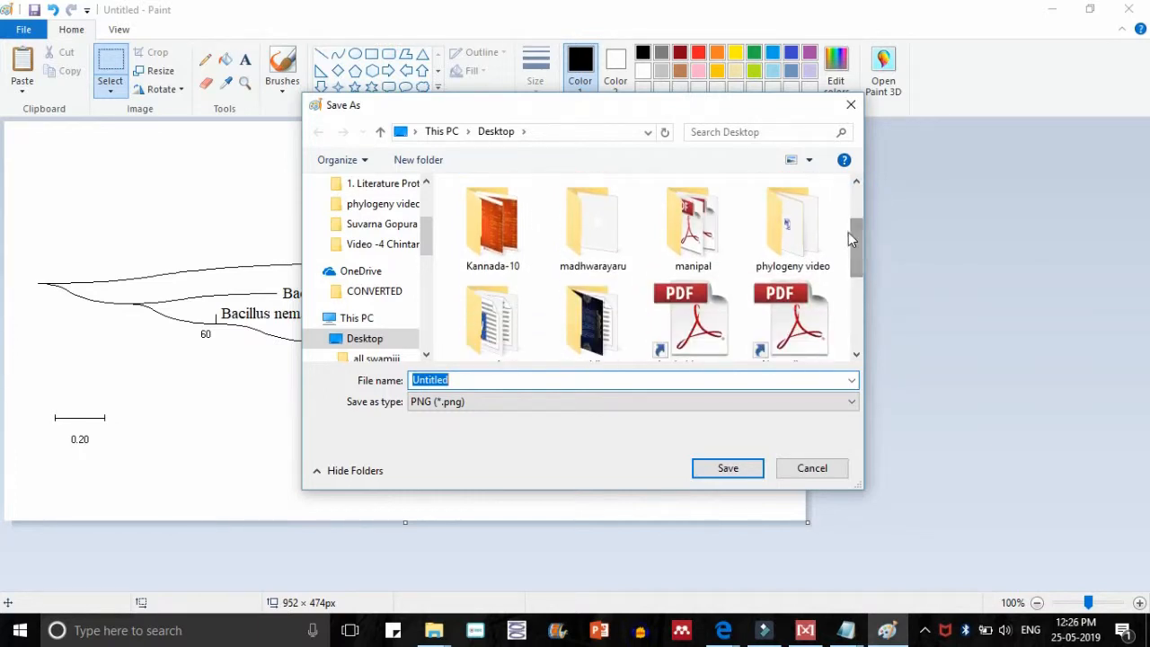
double_click(791, 225)
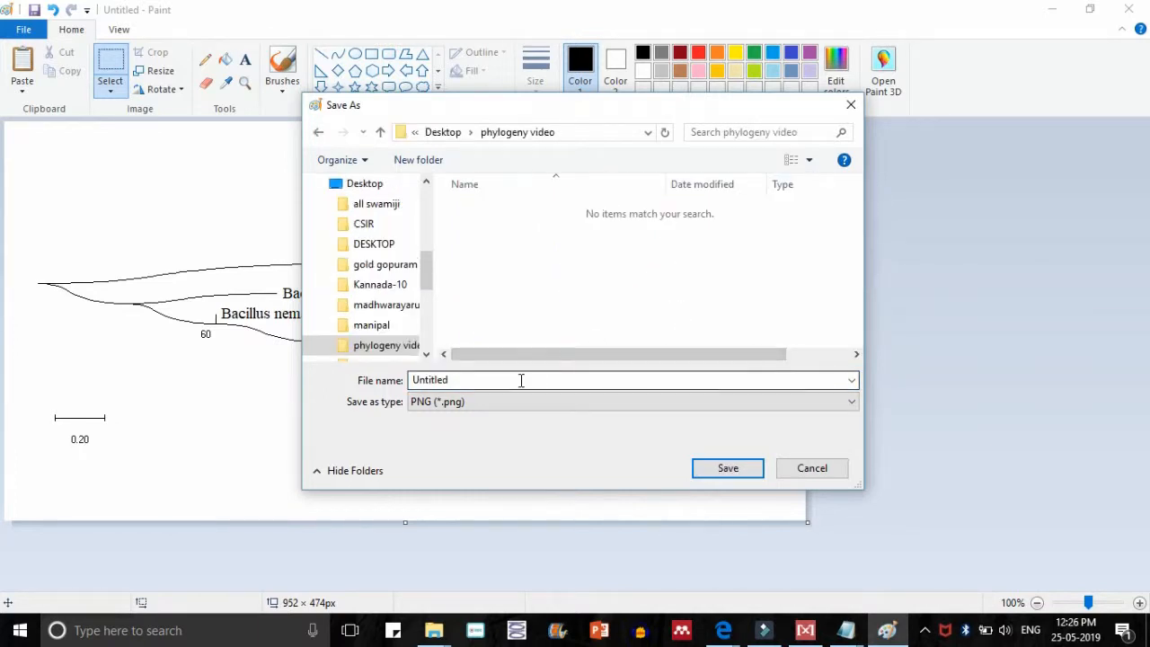
Name the image 'phylogenetic tree' with PNG as the file type
type("P")
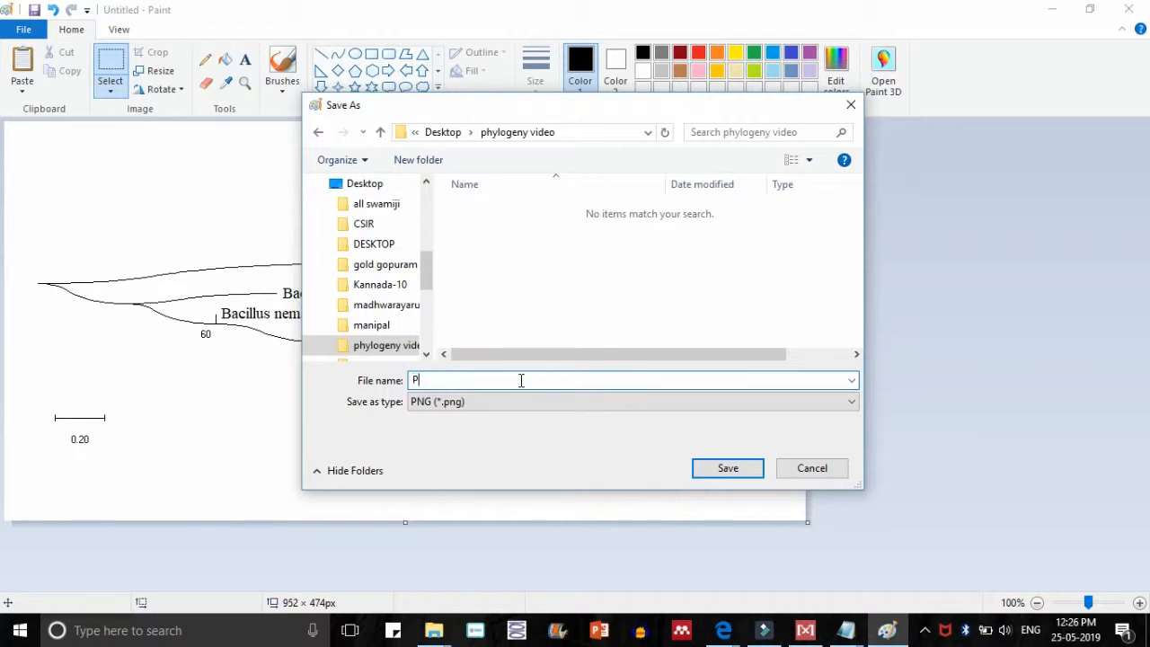
type("hylogenetic tr")
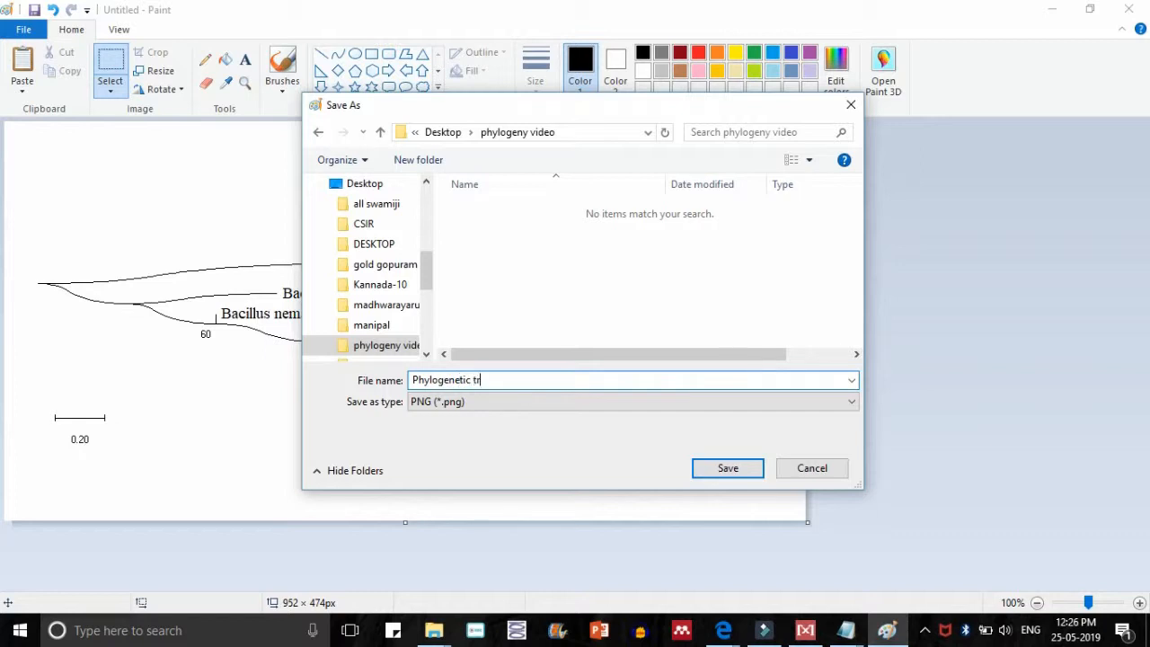
type("ee")
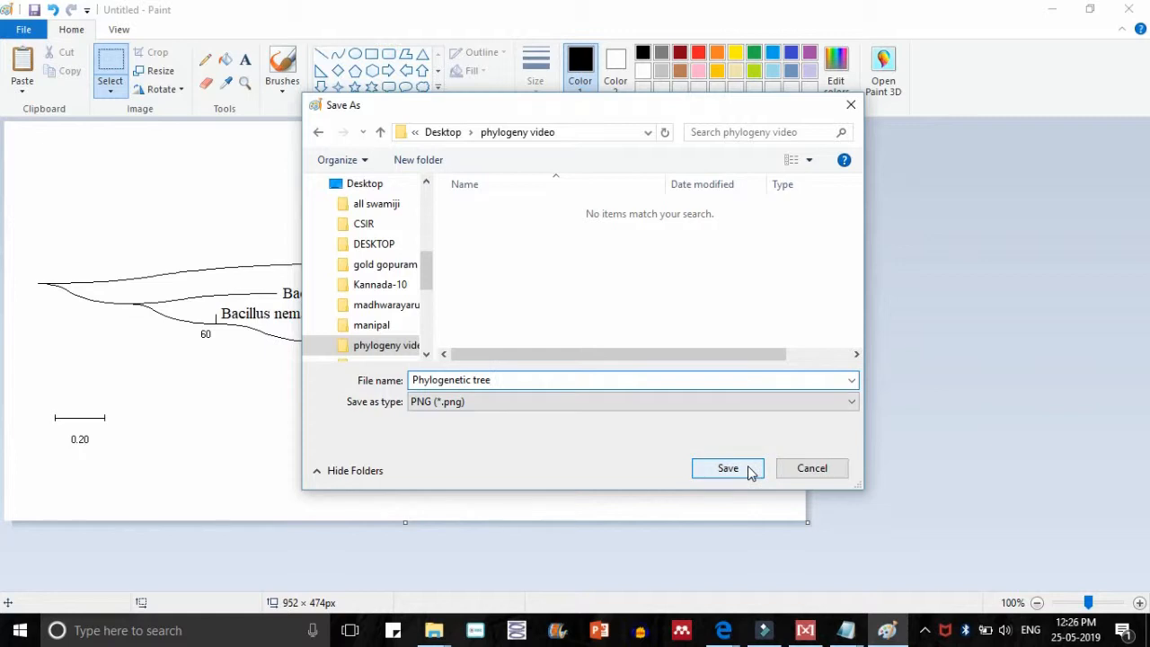
type("Ph")
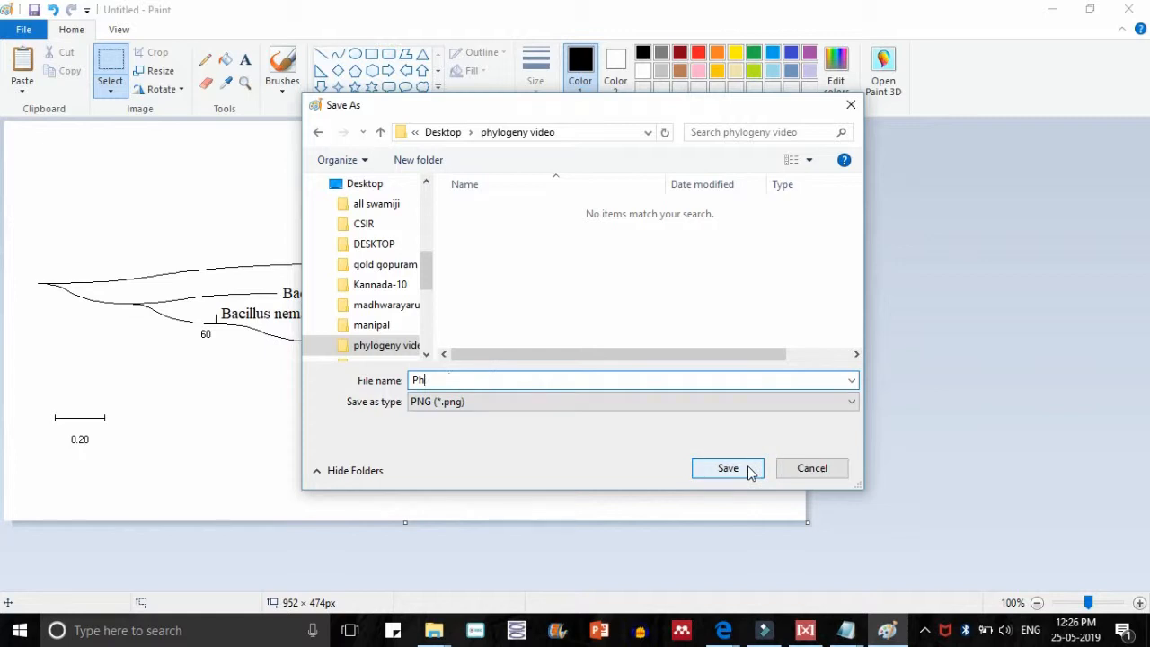
type("phylogenetic tree")
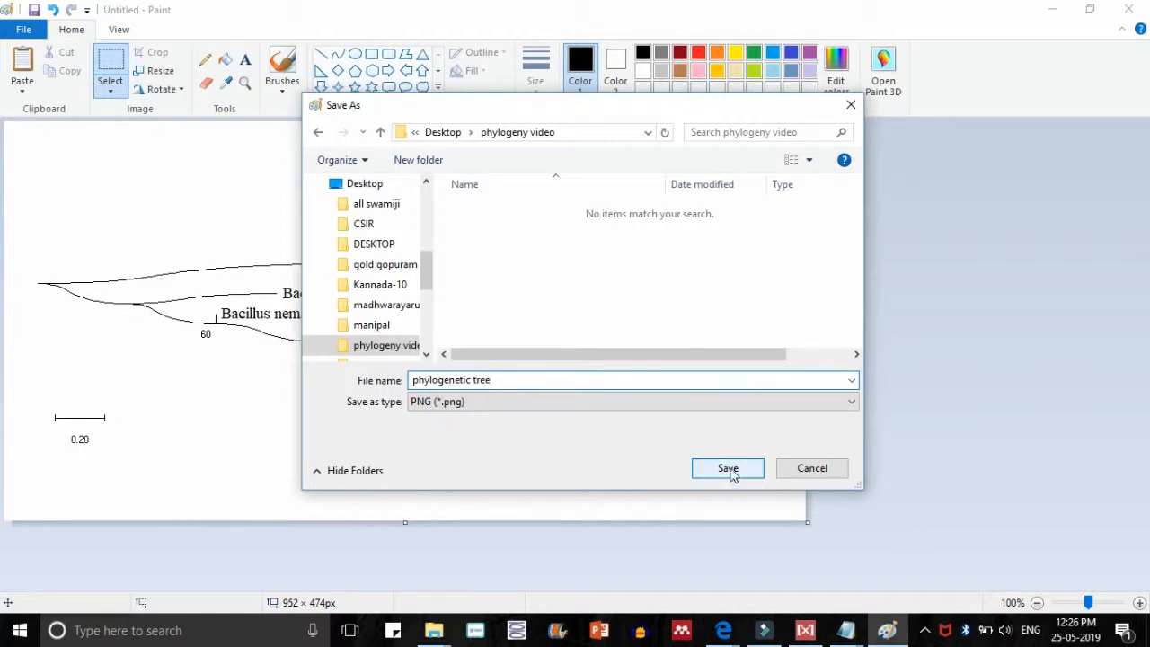
Save the PNG, then save the tree as the session 'Example tree for tutorial' in the phylogeny video folder
left_click(725, 467)
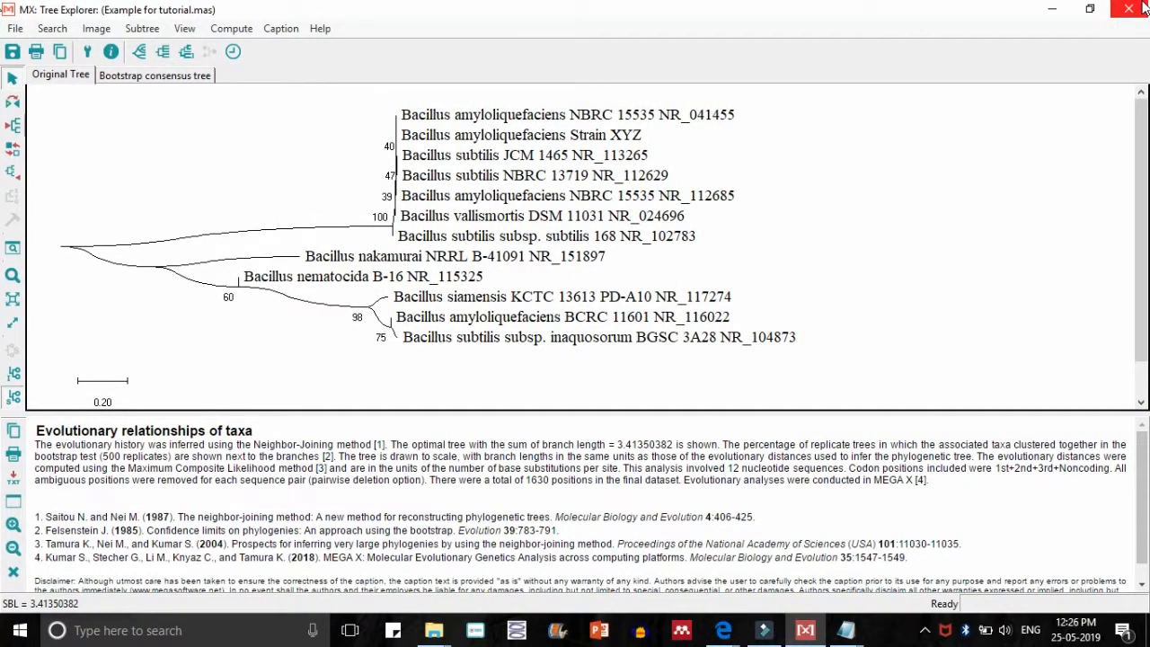
left_click(1128, 9)
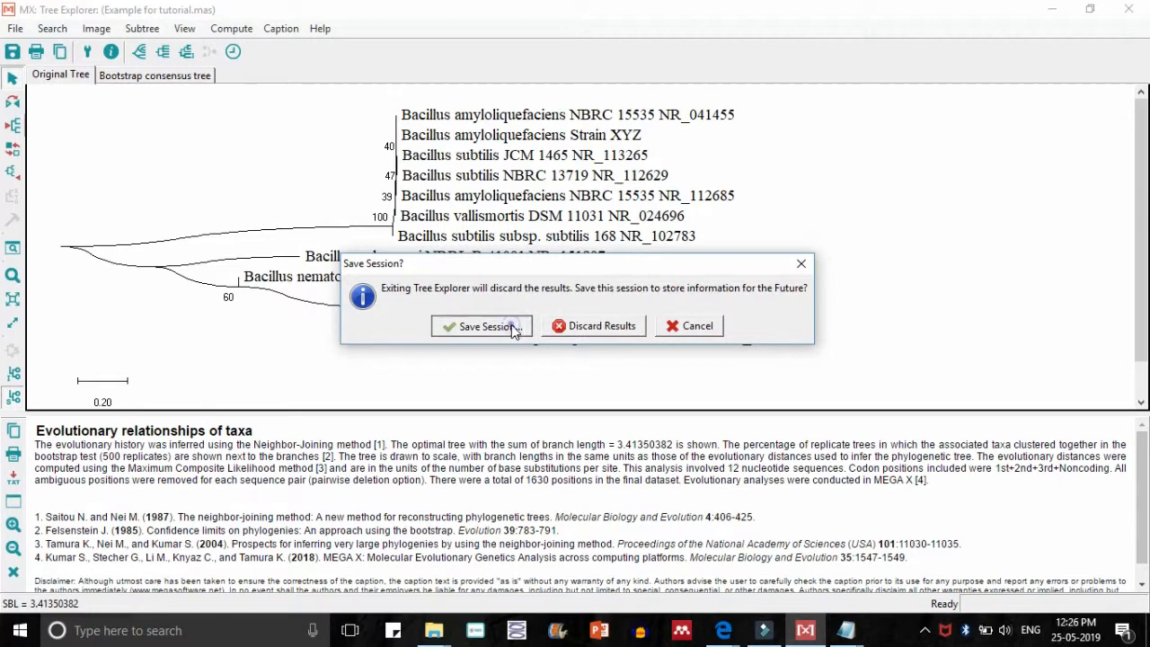
left_click(482, 325)
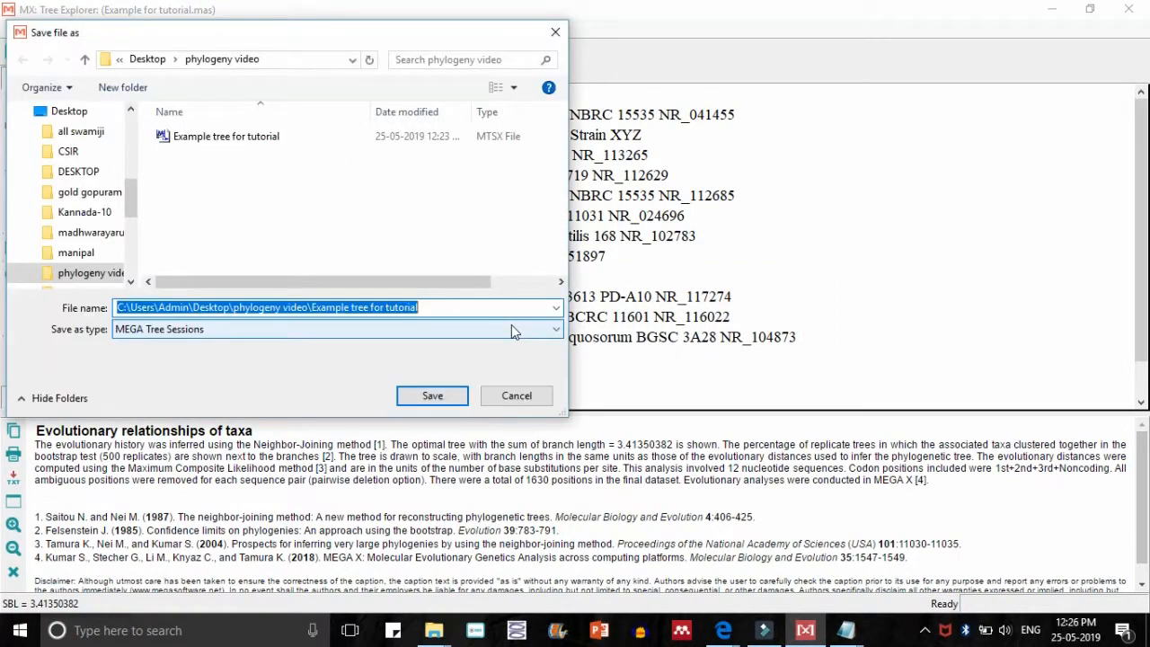
left_click(227, 137)
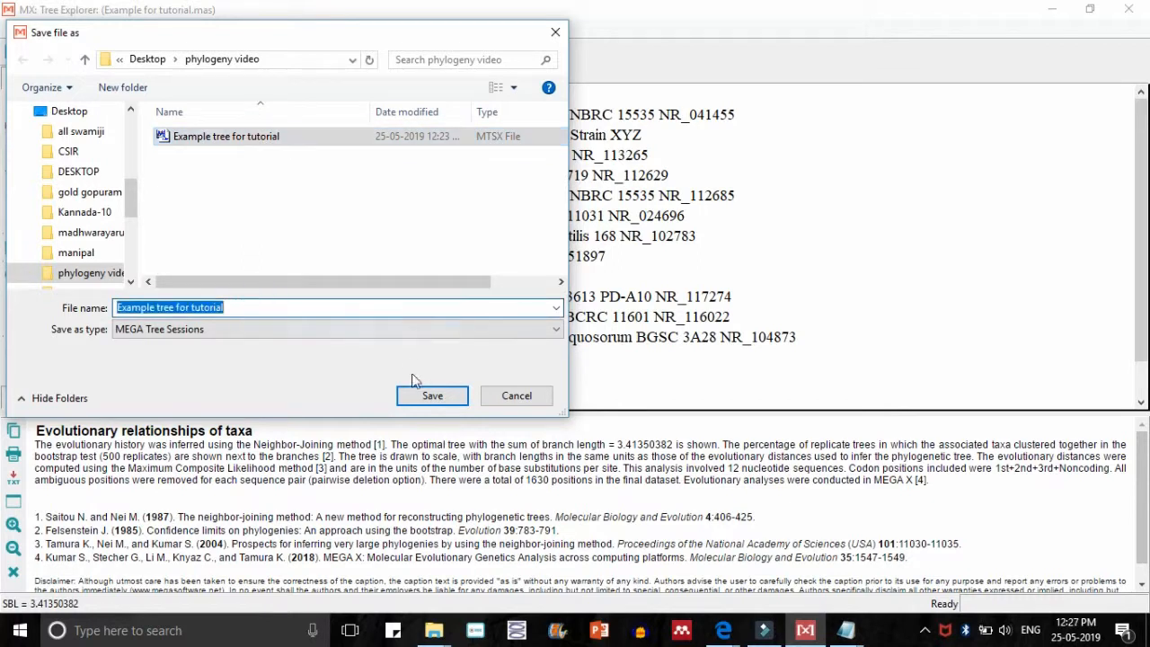
left_click(316, 308)
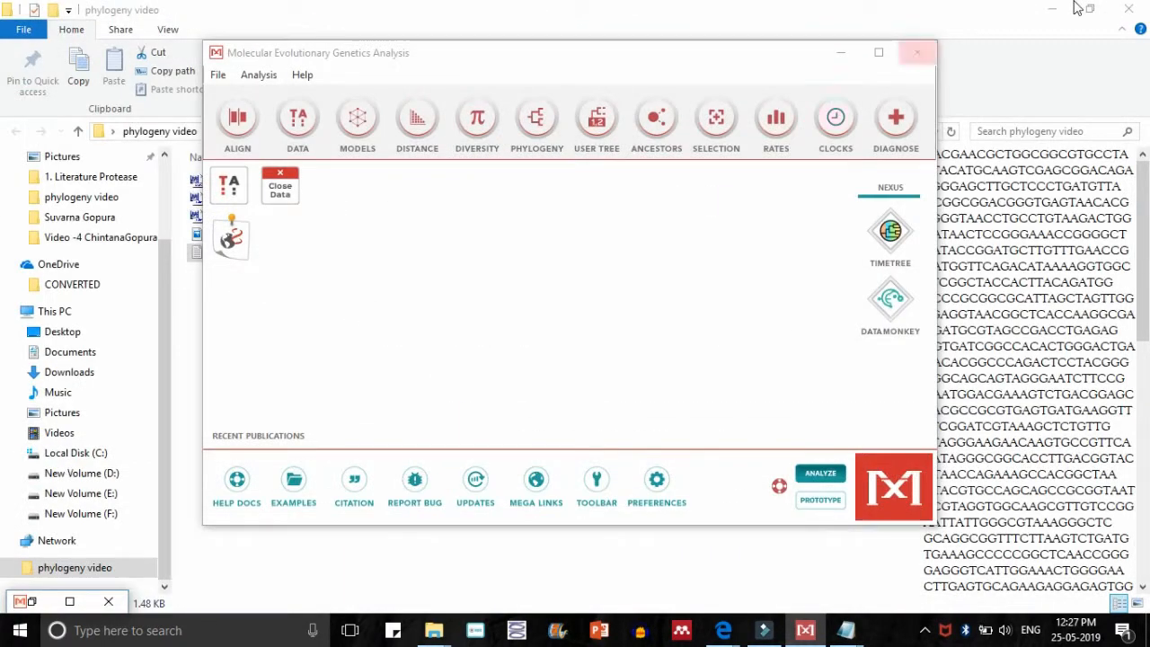
mouse_move(916, 52)
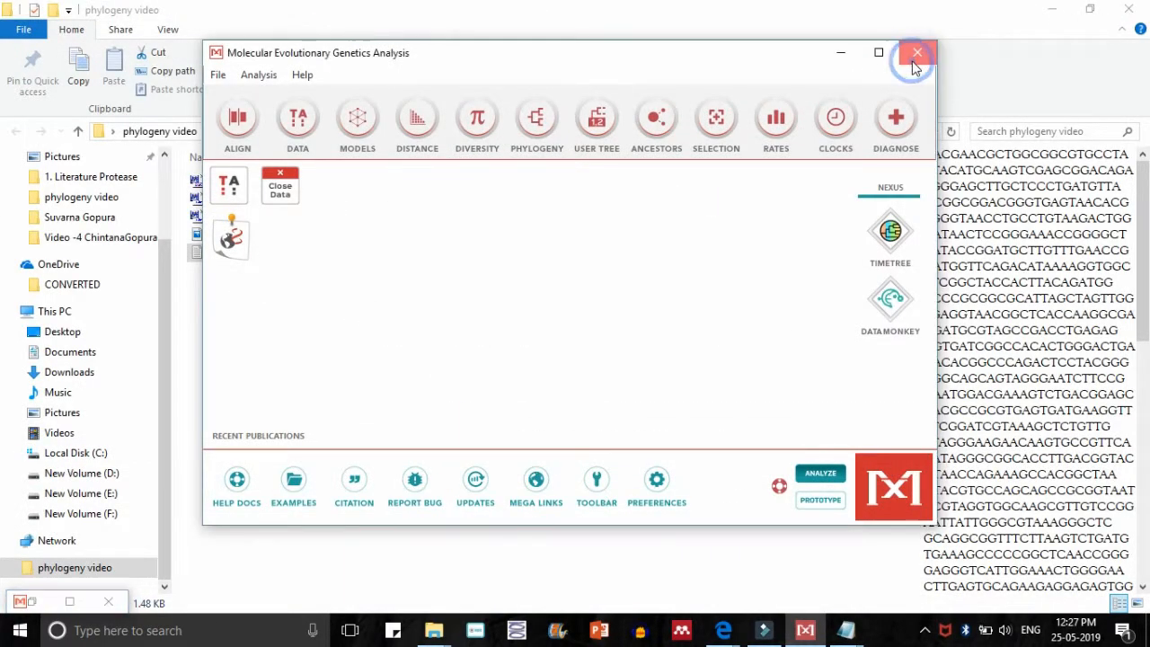
Close MEGA, confirming the exit and the data-session prompt
left_click(916, 52)
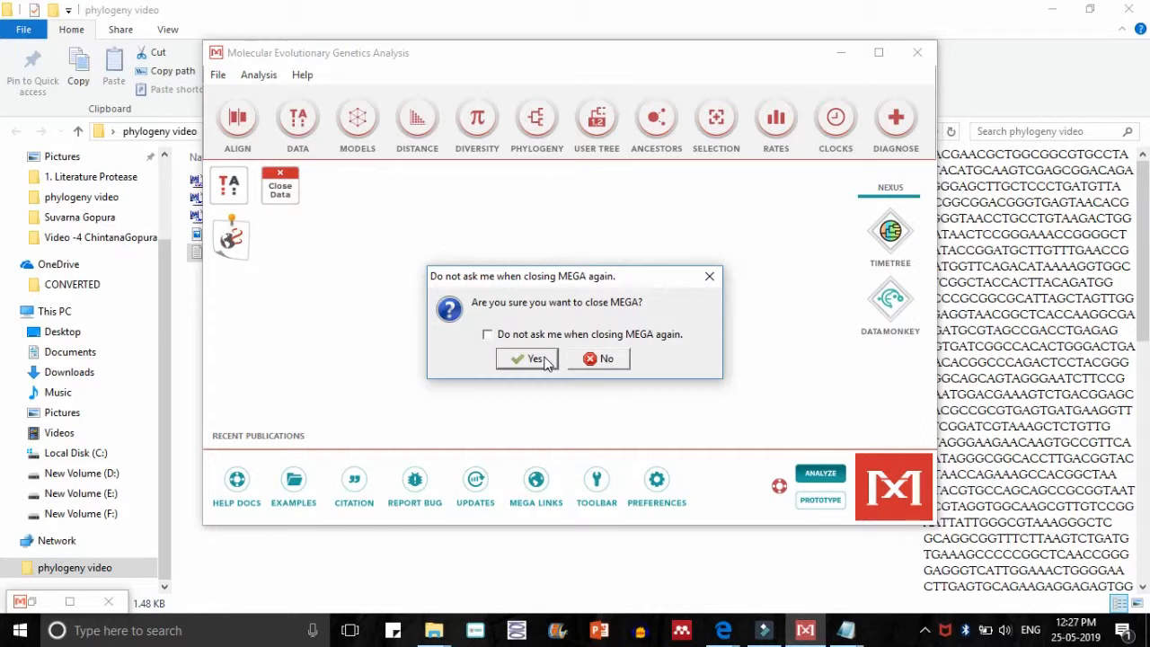
left_click(532, 359)
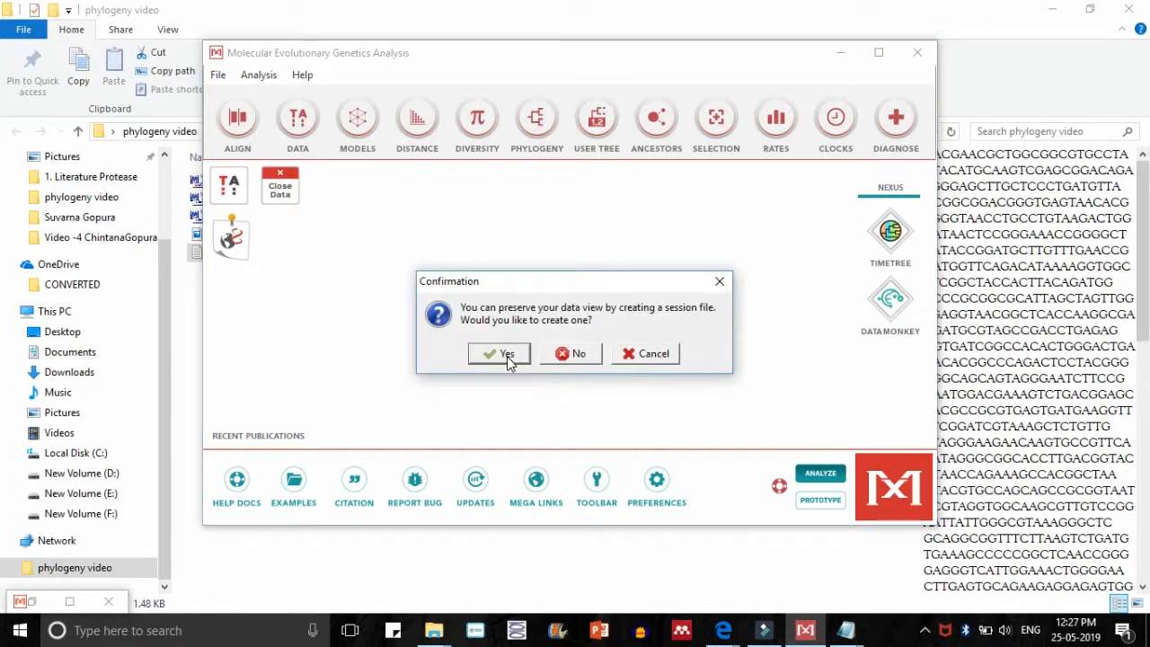
mouse_move(537, 359)
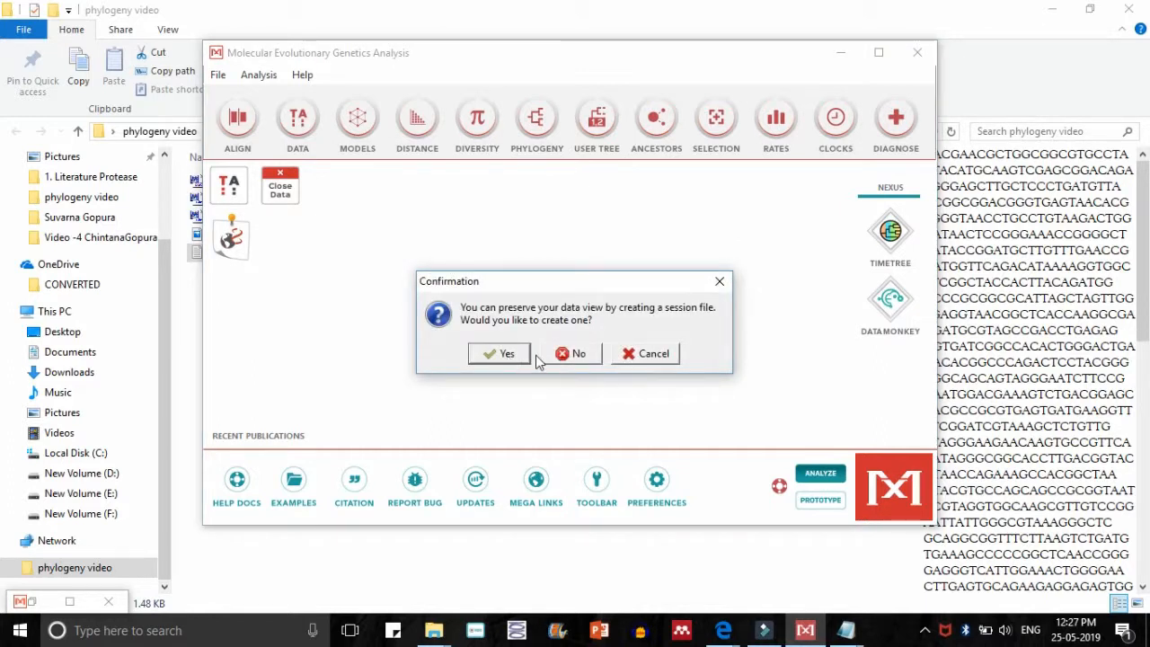
left_click(578, 352)
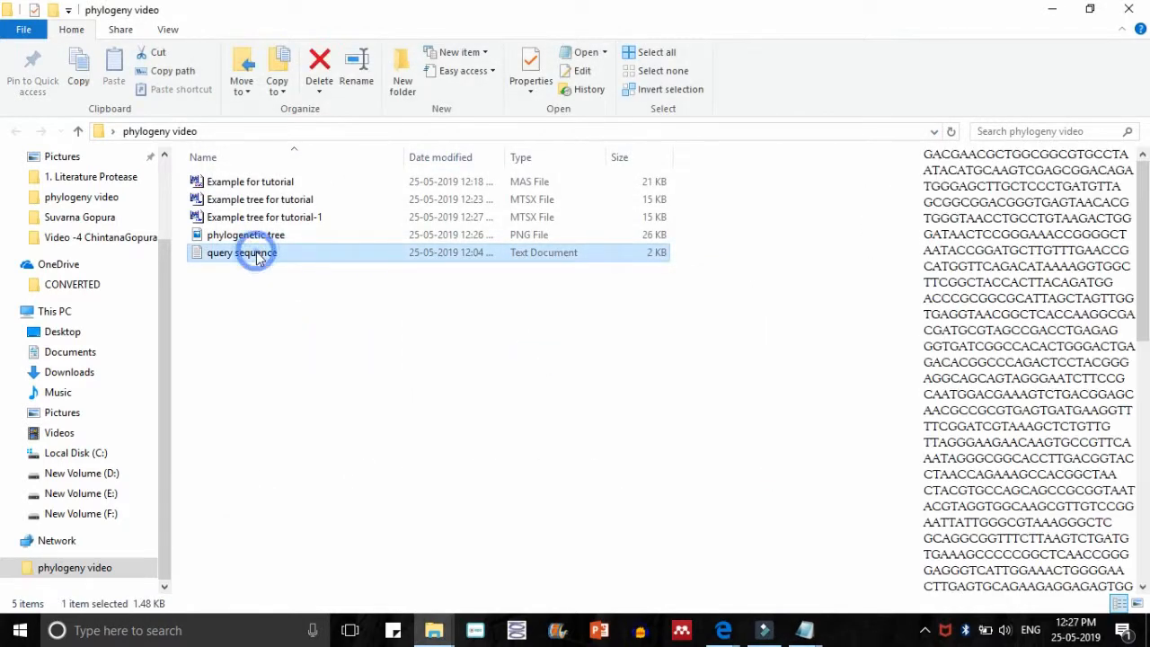
Open phylogenetic tree.png from the folder in Windows Photos
left_click(244, 233)
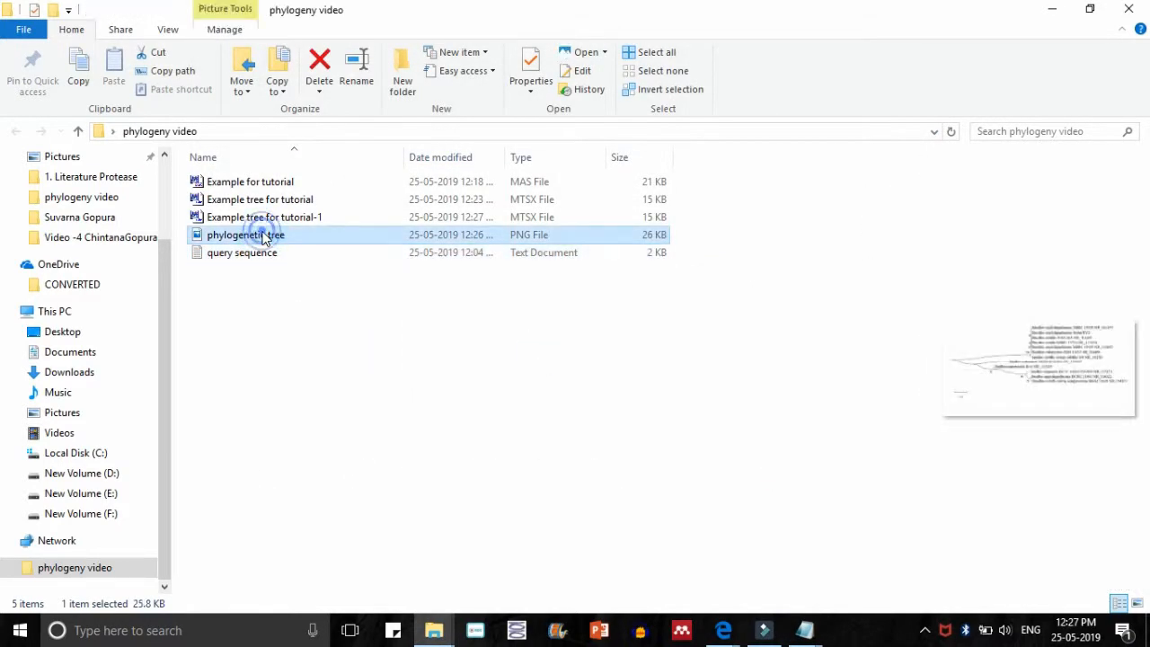
double_click(244, 234)
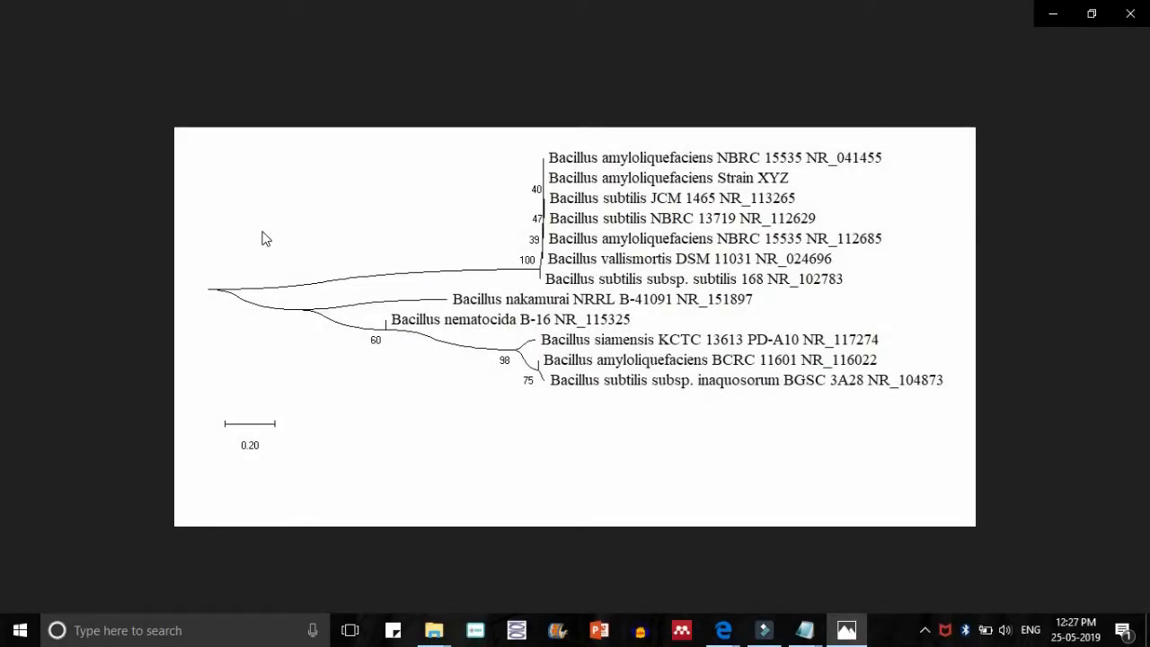
mouse_move(855, 388)
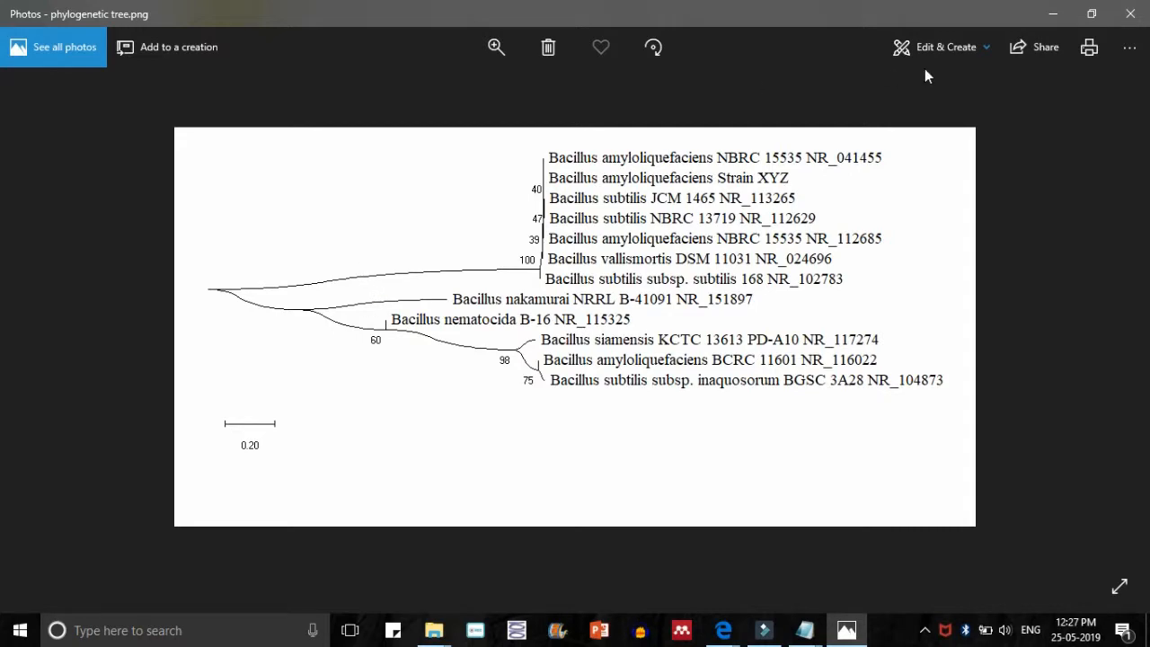
mouse_move(1107, 29)
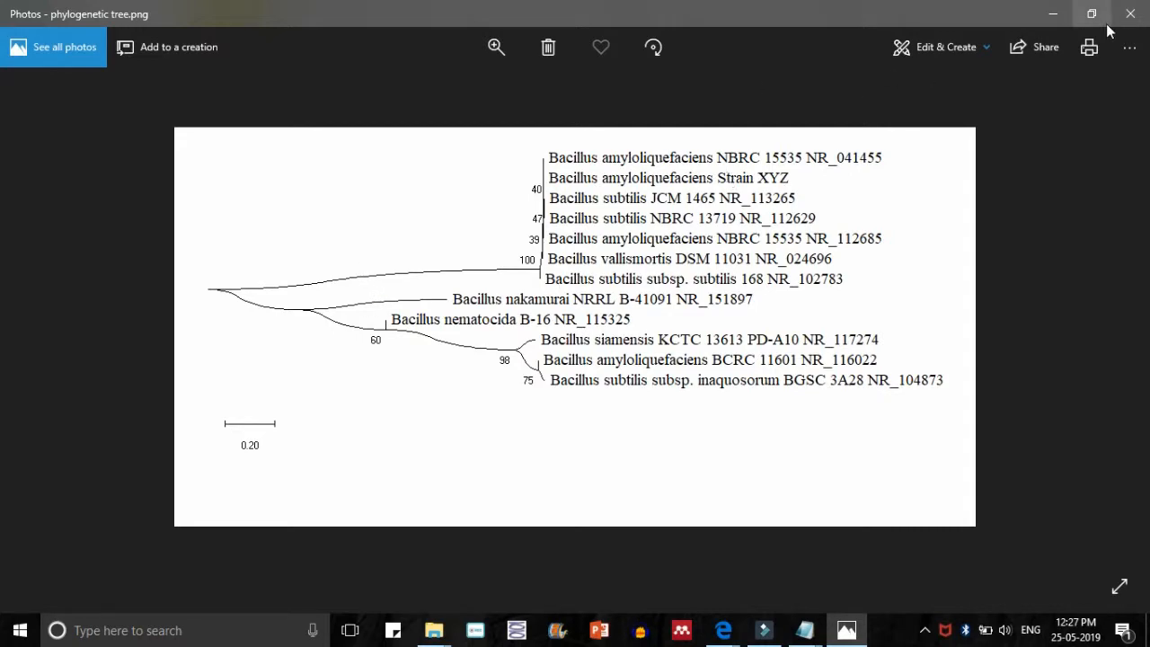